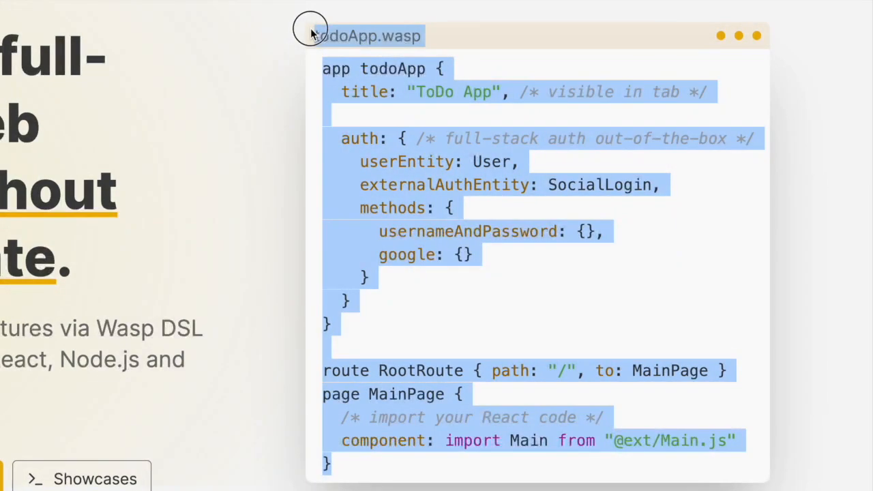
# Create a new Wasp app named Todo from the terminal with `wasp new Todo`
pyautogui.click(393, 176)
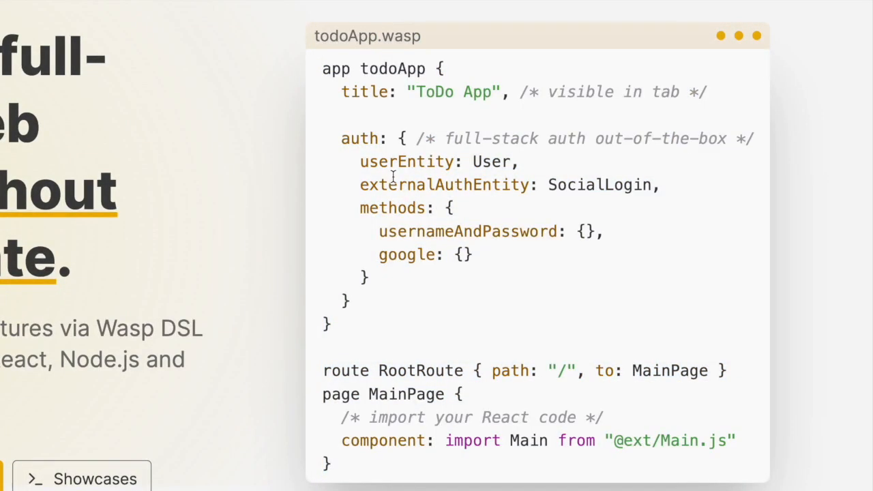
pyautogui.scroll(-3)
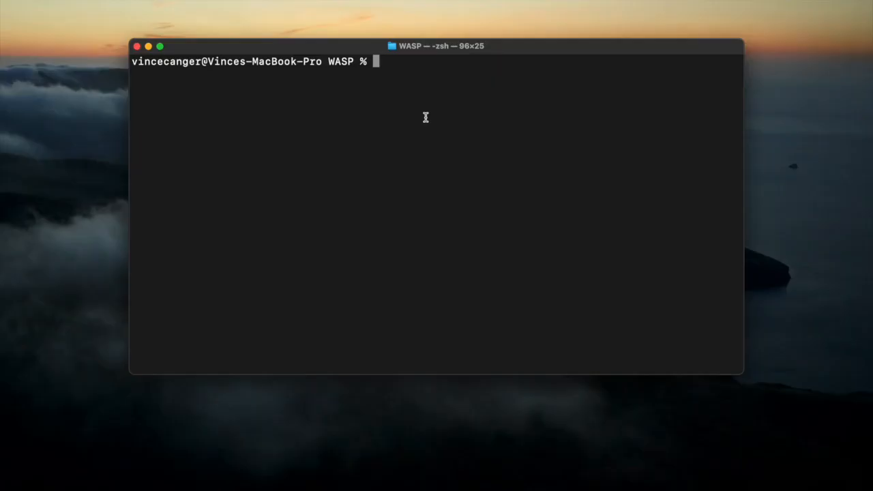
pyautogui.write('wasp')
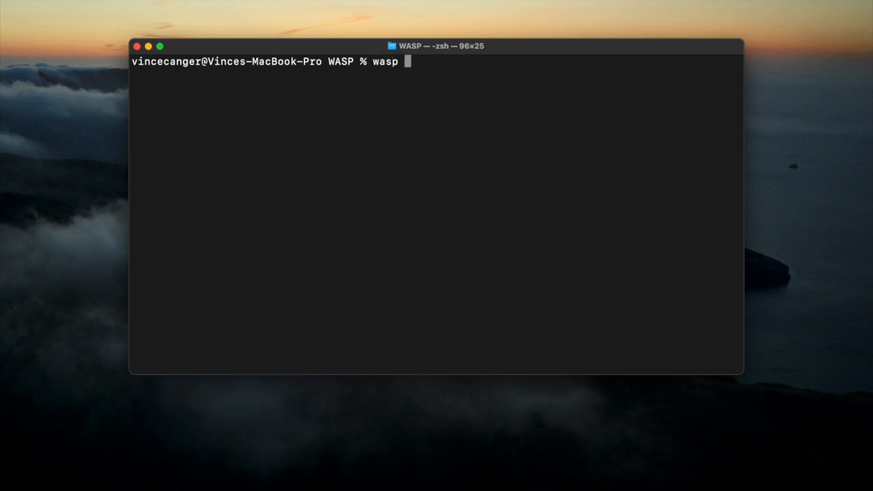
pyautogui.write('new Todo')
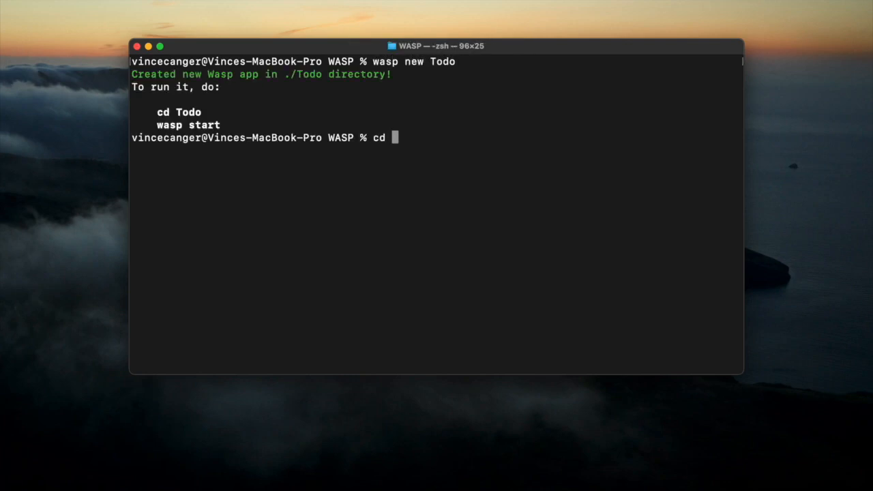
# Enter the Todo folder, run `wasp start`, and open the project in VS Code via `code .`
pyautogui.write('Todo && wasp s')
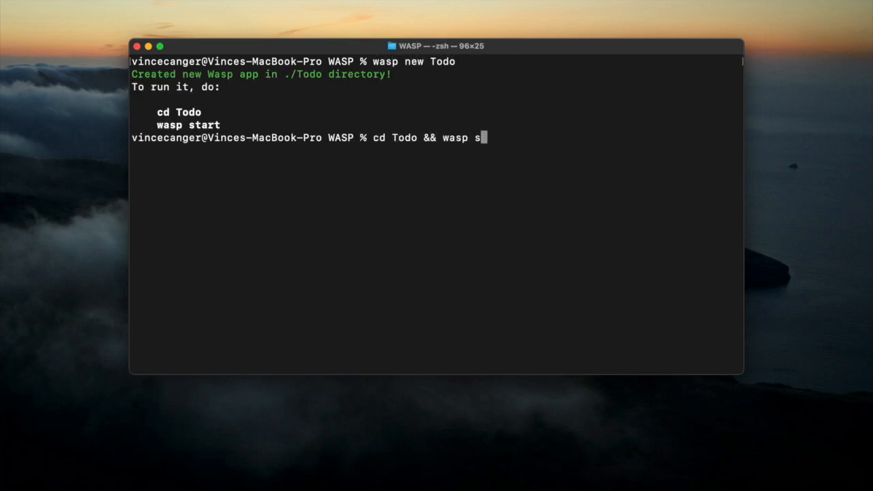
pyautogui.press('Return')
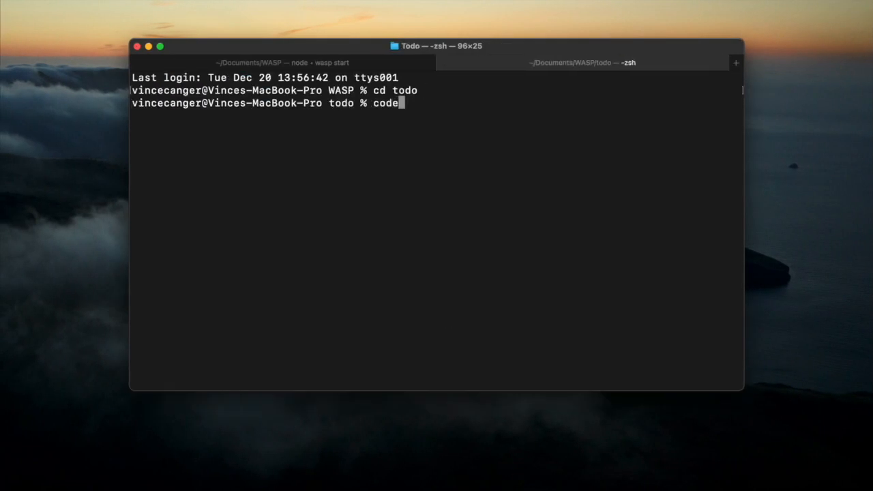
pyautogui.press('Return')
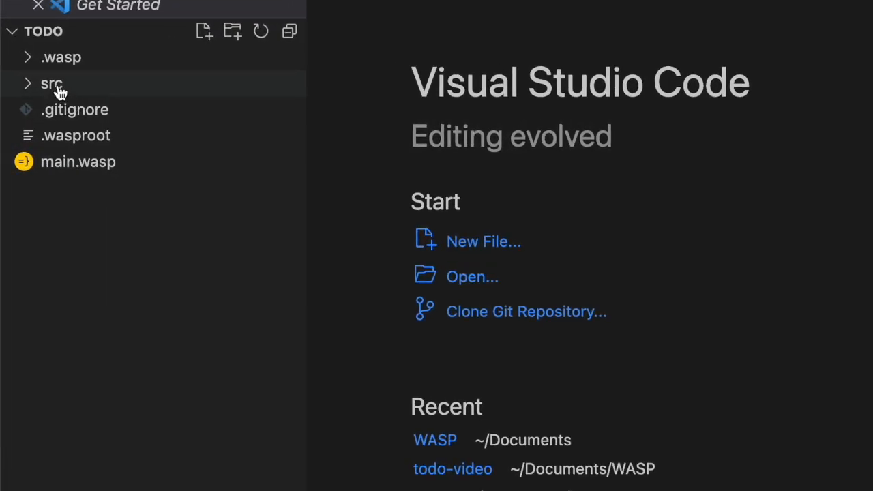
# Add an auth block to main.wasp with userEntity User, usernameAndPassword method and onAuthFailedRedirectTo "/login"
pyautogui.click(52, 84)
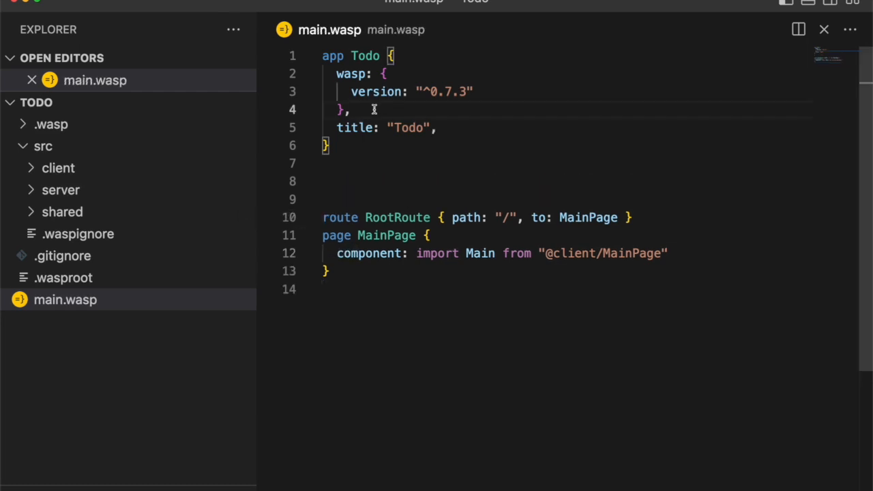
pyautogui.write('auth: {')
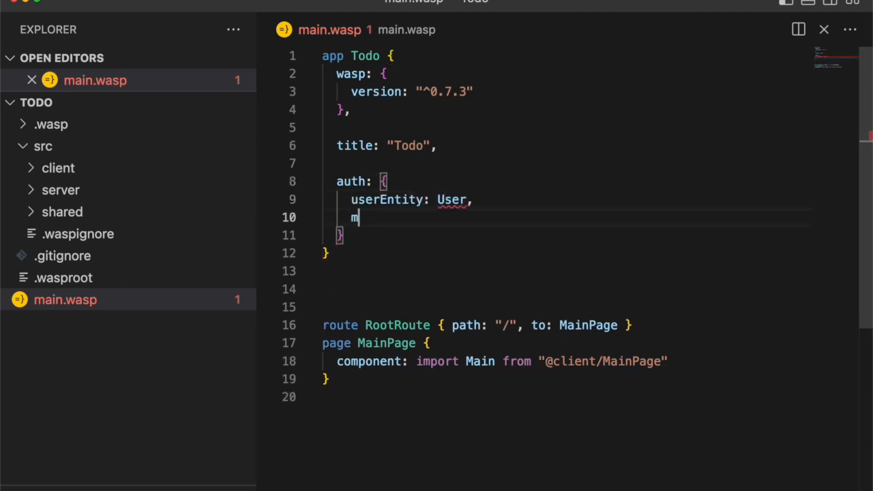
pyautogui.write('ethods: {')
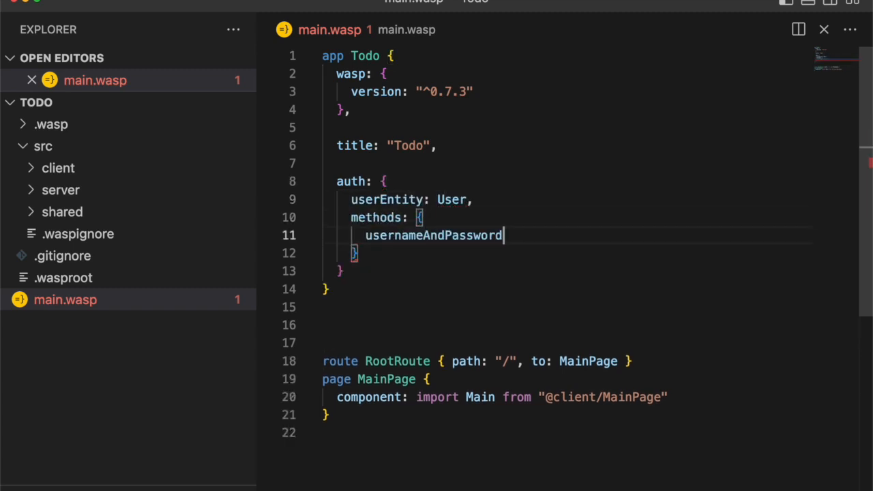
pyautogui.write(': {}')
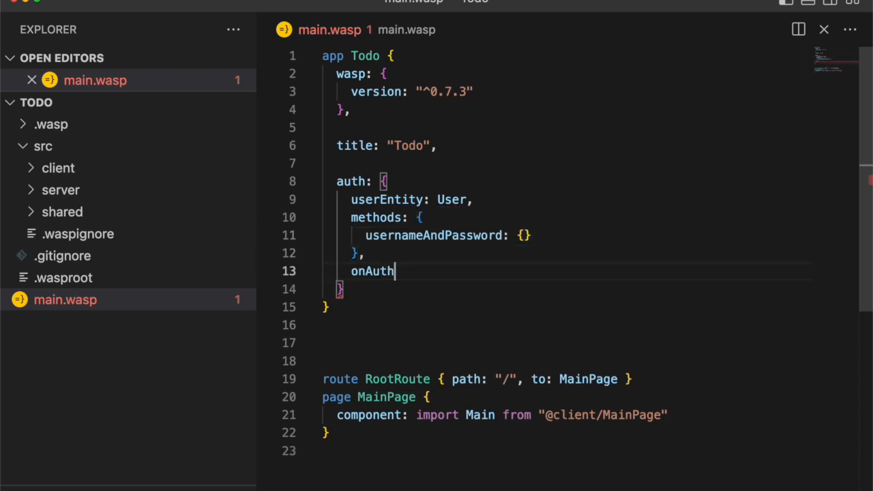
pyautogui.write('FailedRedirec')
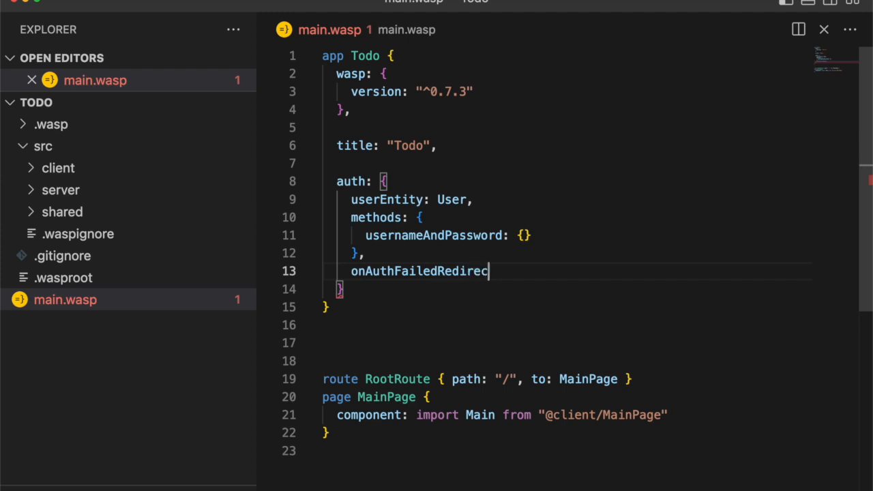
pyautogui.write('To: ""')
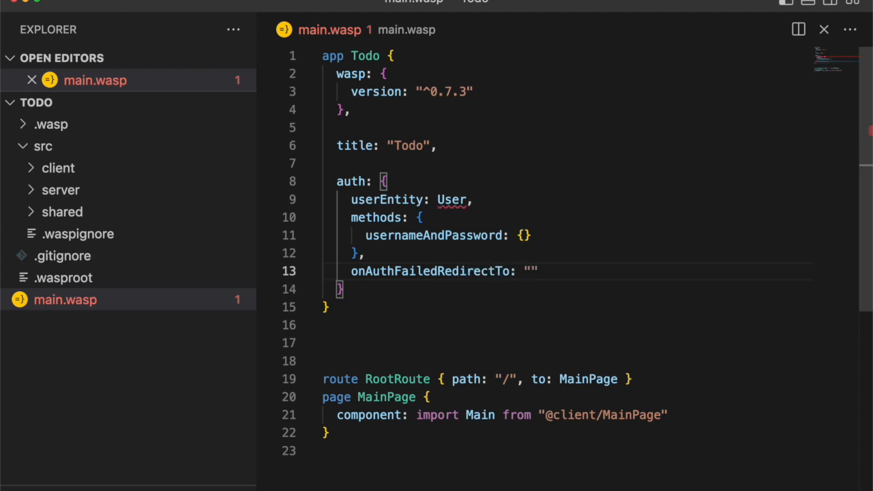
pyautogui.write('/login')
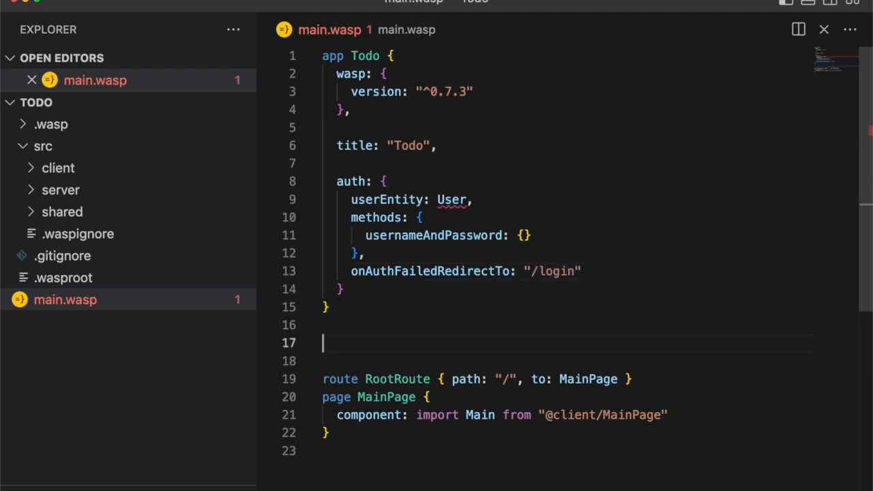
# Define entity User in main.wasp with a unique username String field inside a {=psl ... psl=} block
pyautogui.write('entity User')
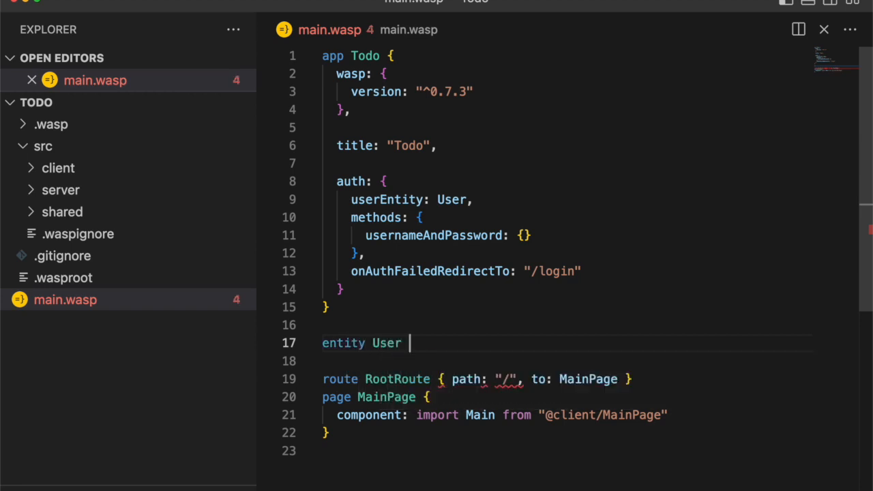
pyautogui.write('{=psl')
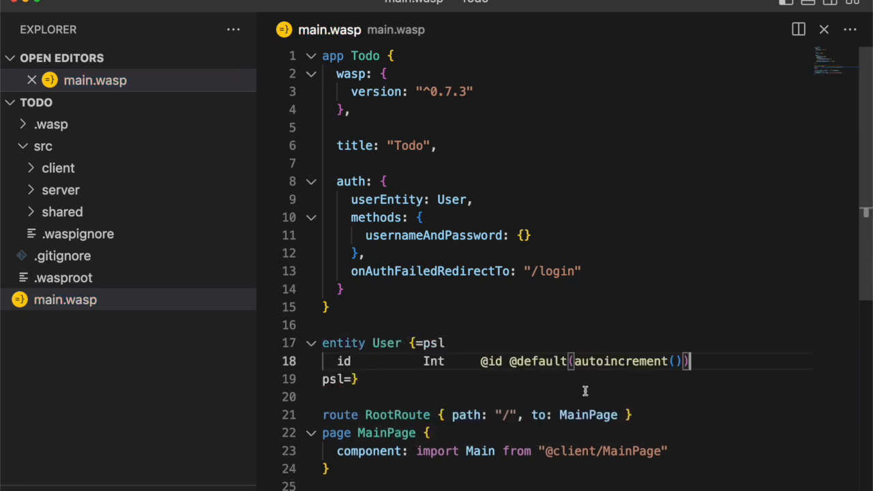
pyautogui.write('username')
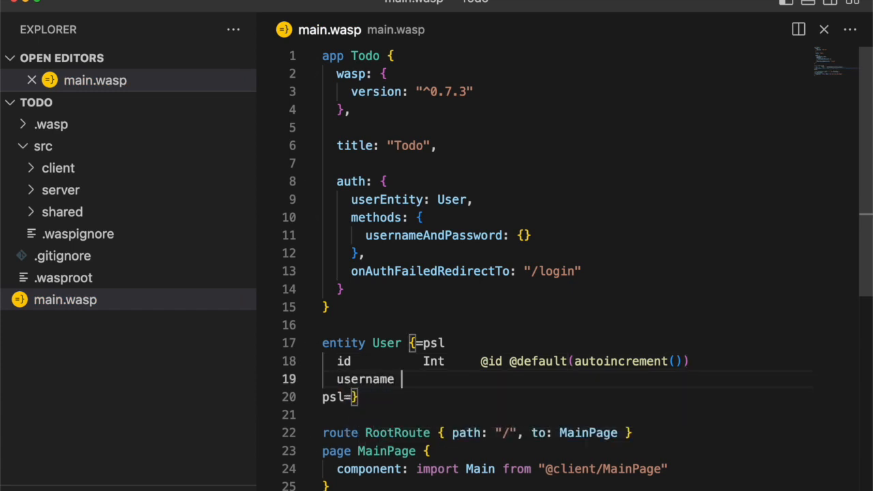
pyautogui.write('String')
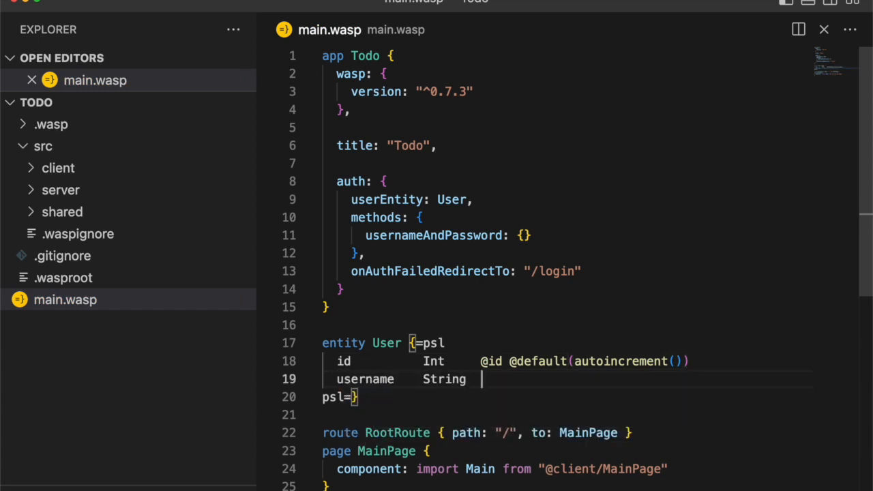
pyautogui.write('@unique')
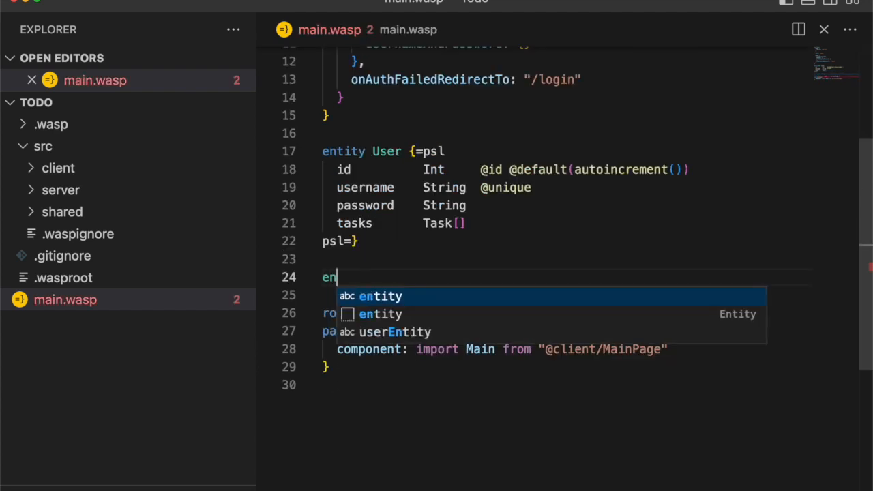
# Define entity Task with description String and isDone Boolean with a default value
pyautogui.write('tity Task {=psl')
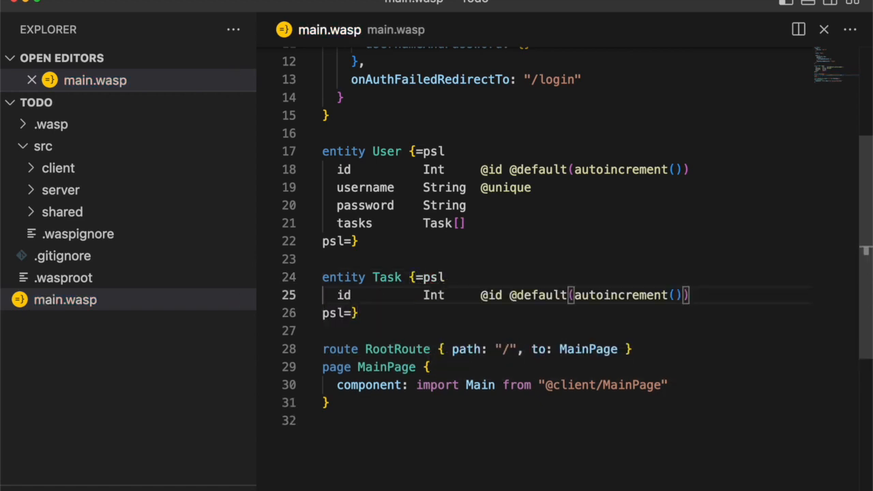
pyautogui.write('description')
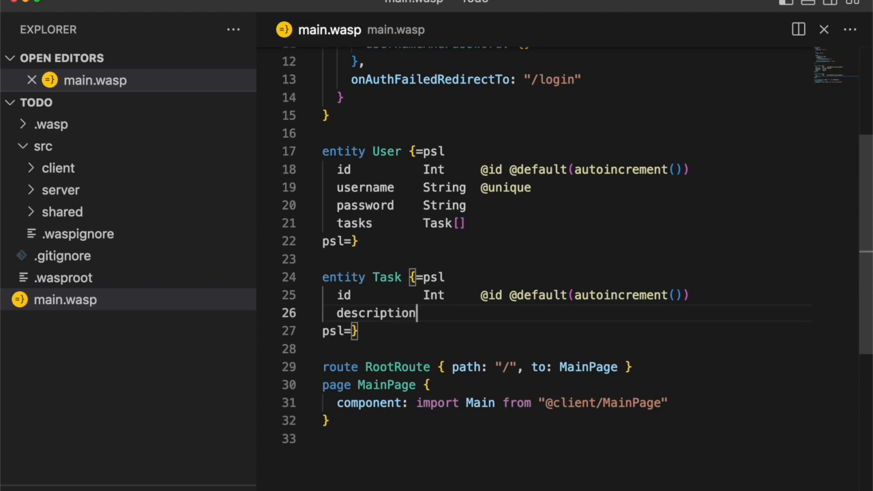
pyautogui.write('String')
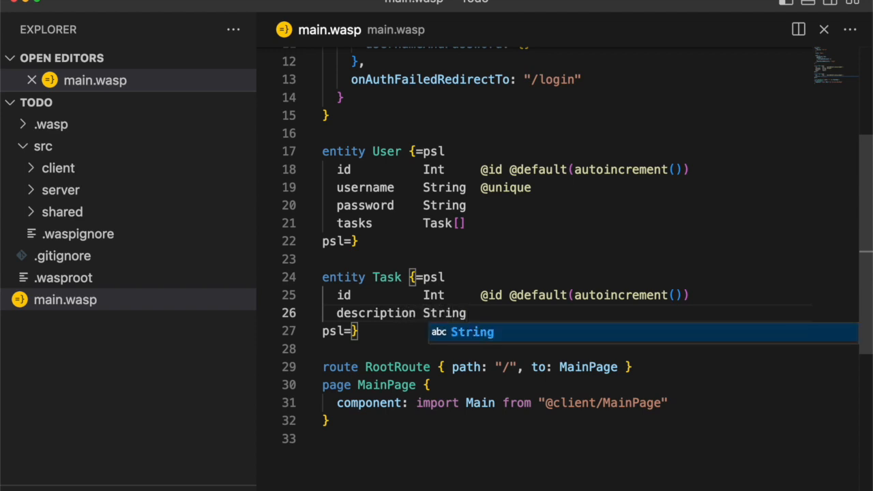
pyautogui.write('isDone')
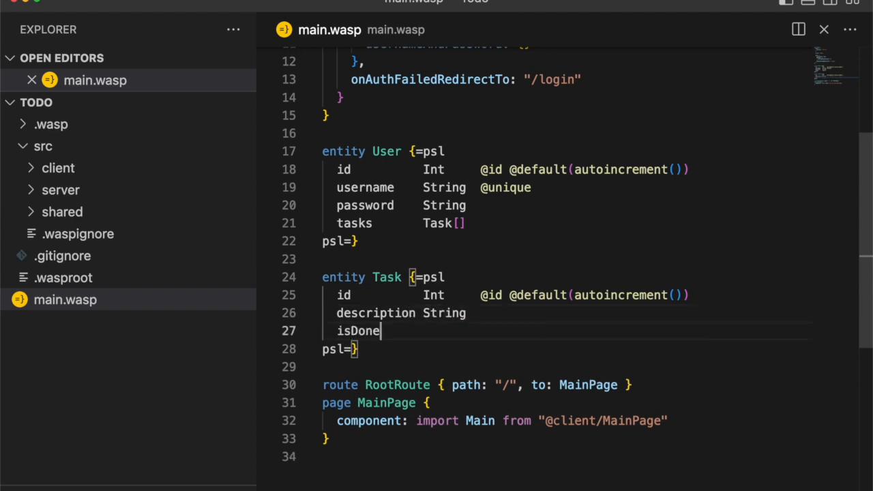
pyautogui.write('Boolean @default(false')
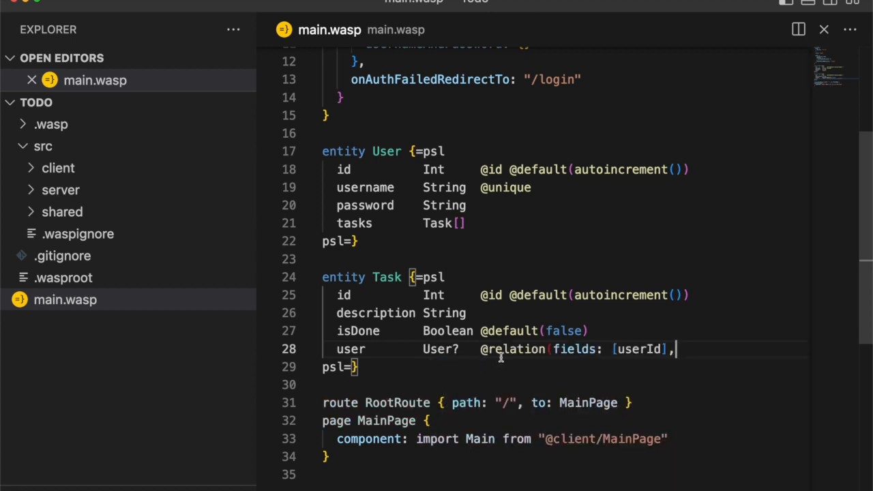
# Add the user relation on Task referencing [id] with an optional userId Int? field
pyautogui.write('references:')
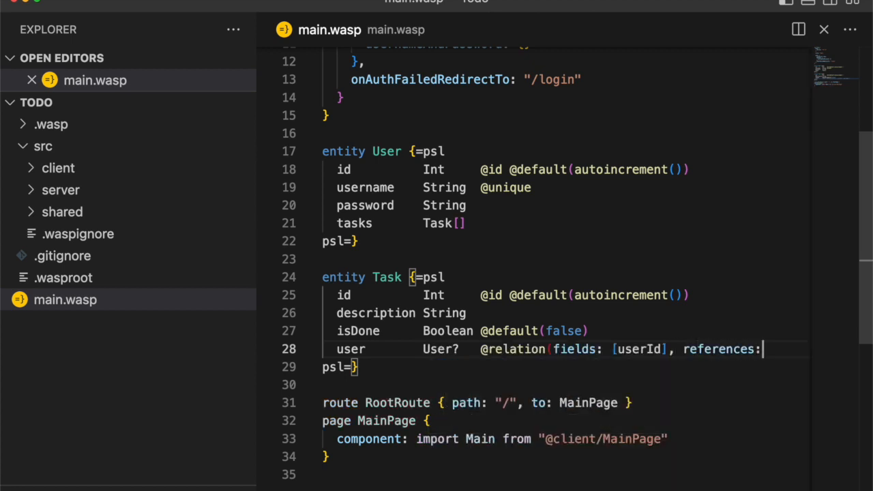
pyautogui.write('[id]')
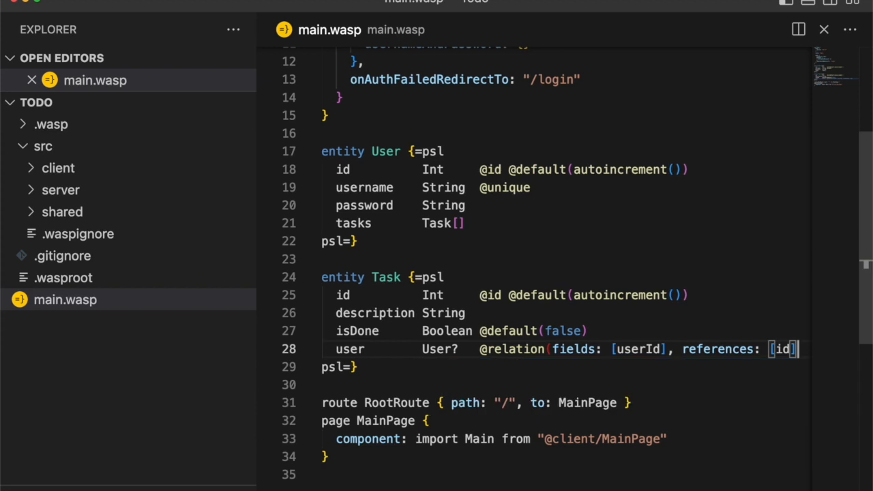
pyautogui.write('userId')
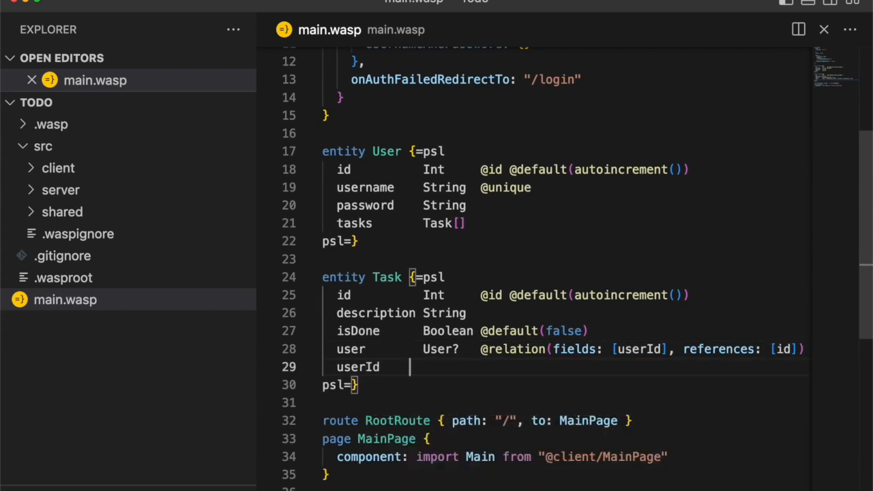
pyautogui.write('Int?')
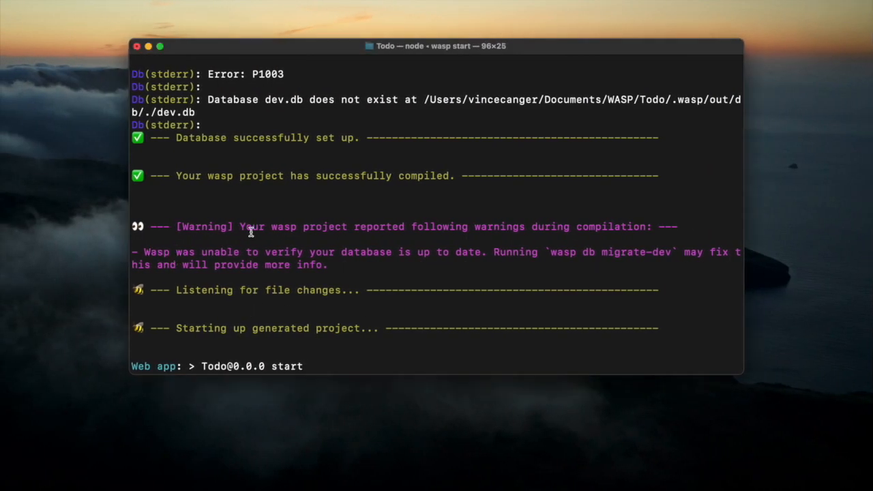
pyautogui.moveTo(545, 251)
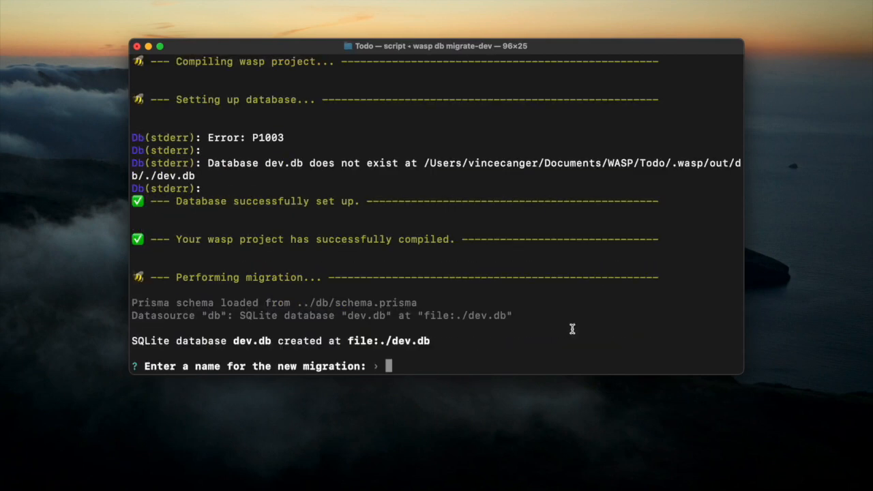
# Name the migration init when prompted, then restart the app with wasp start
pyautogui.write('init')
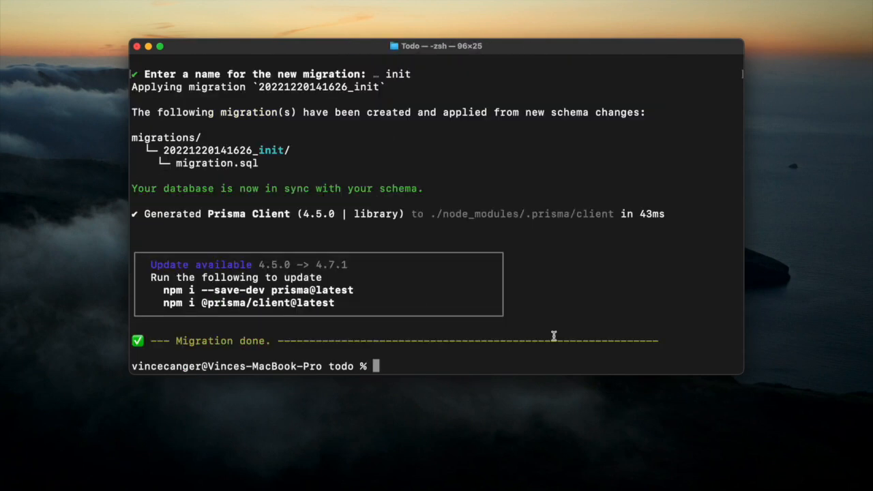
pyautogui.write('wasp')
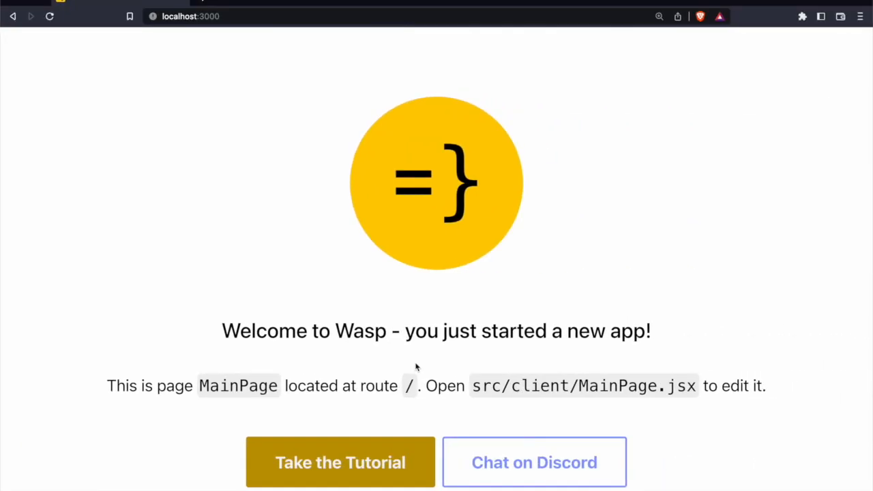
pyautogui.moveTo(348, 232)
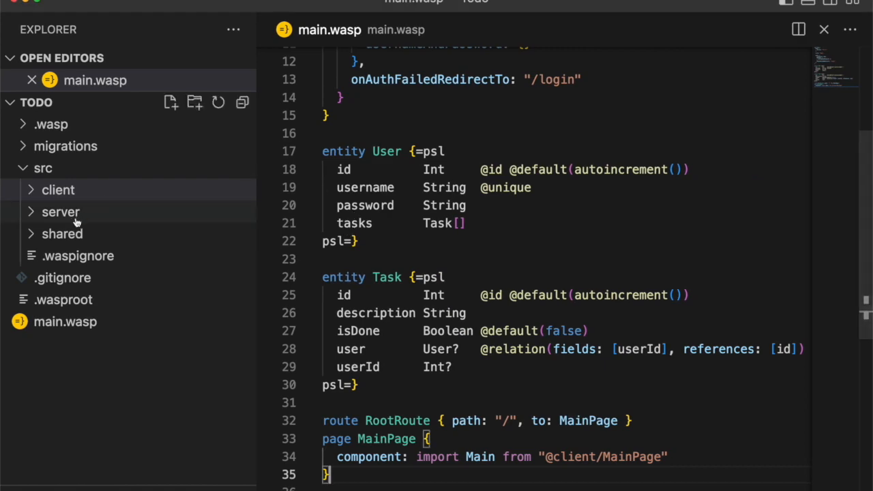
# In src/client create LoginPage.jsx using the built-in LoginForm, then add a new SignupPage.jsx file
pyautogui.click(58, 190)
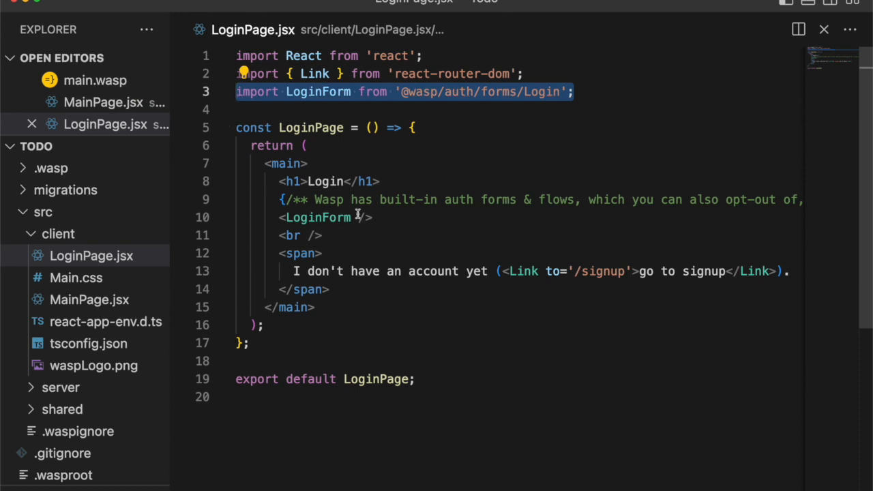
pyautogui.click(316, 217)
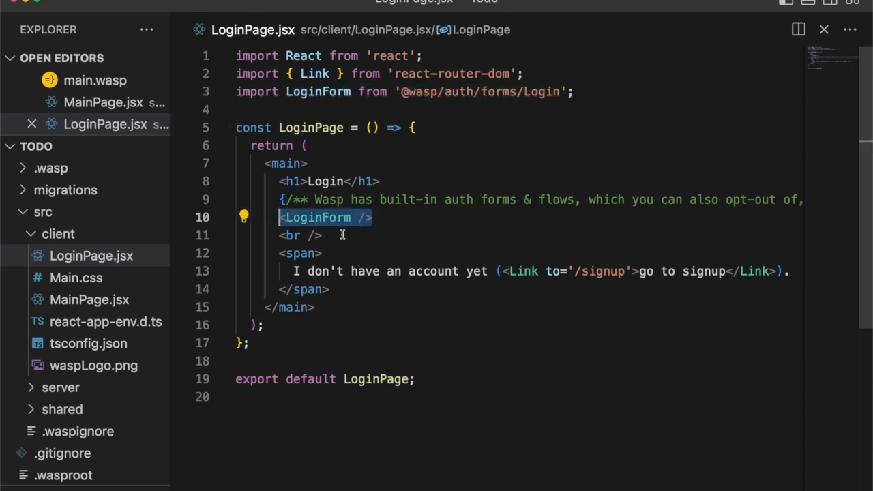
pyautogui.moveTo(348, 239)
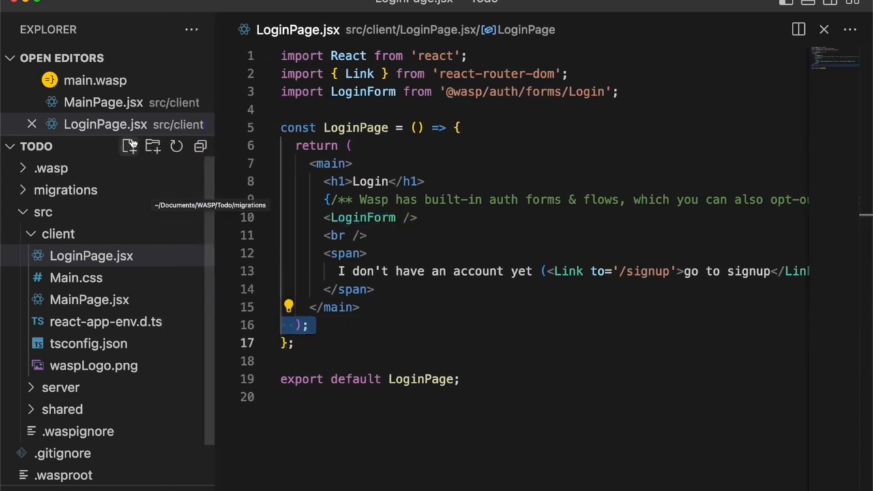
pyautogui.write('SignupPage.jsx')
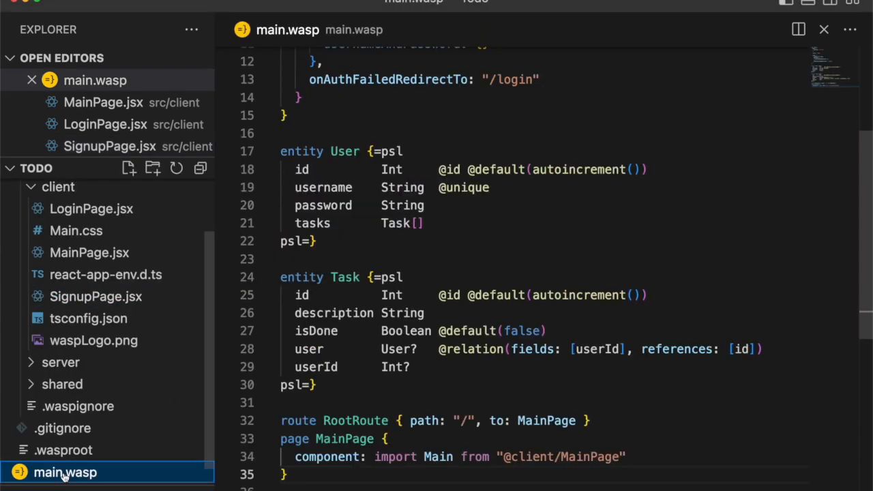
# Set authRequired: true on MainPage and declare route LoginRoute { path: "/login", to: LoginPage } plus the signup route
pyautogui.scroll(-3)
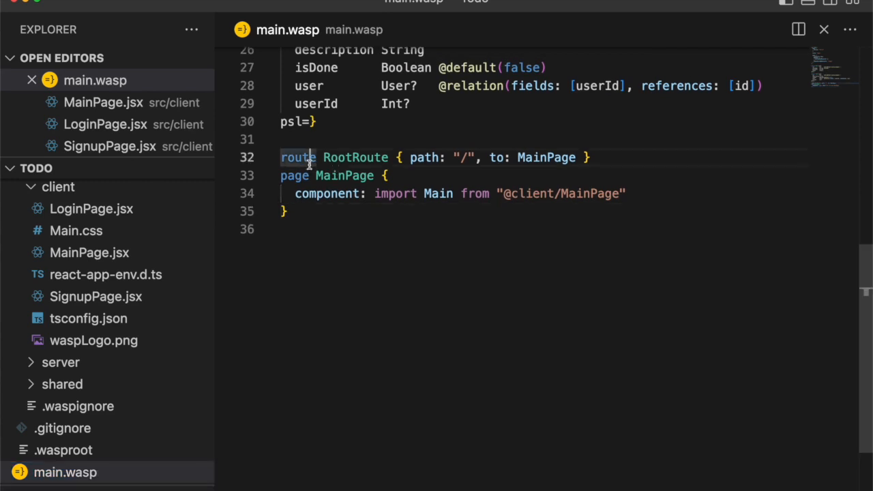
pyautogui.write('authRequired: true,')
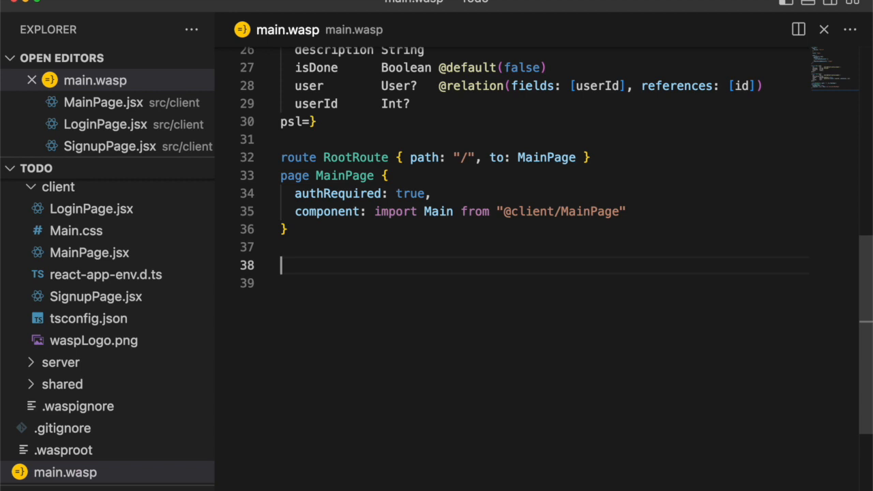
pyautogui.write('route LoginRoute { path: "/login", to: LoginPage }')
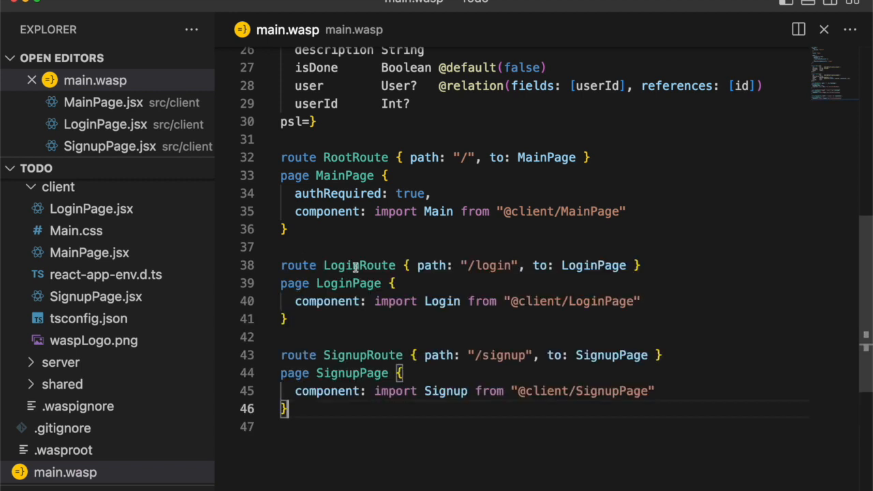
pyautogui.moveTo(529, 305)
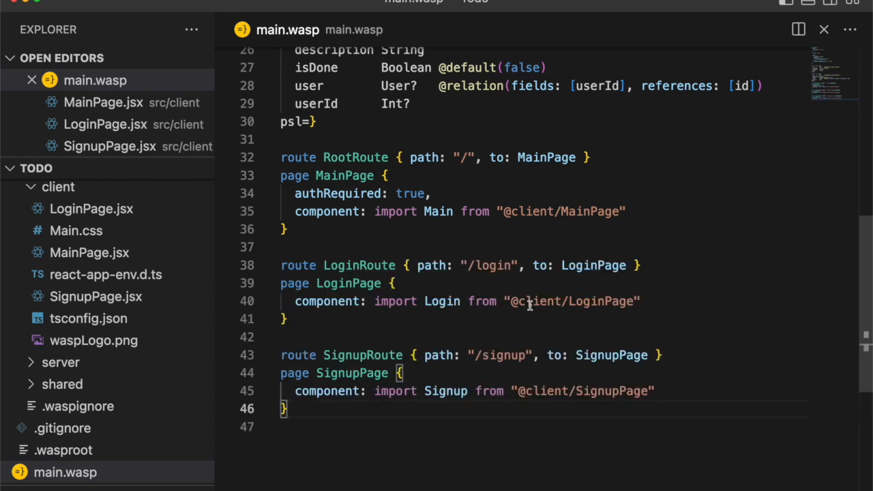
pyautogui.click(90, 209)
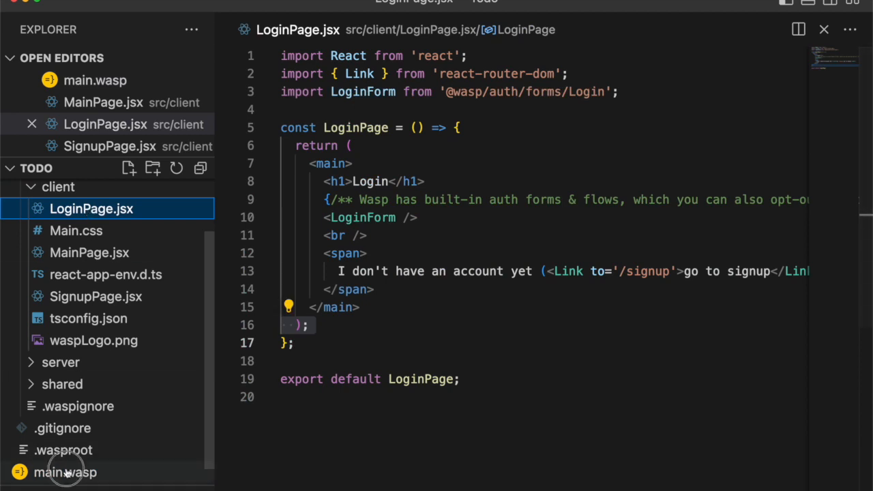
pyautogui.click(66, 472)
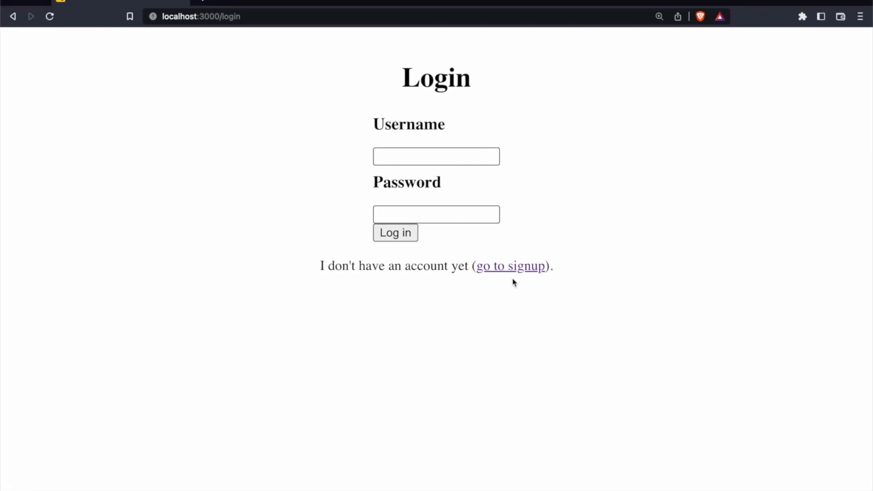
# Sign up a user named wasp at localhost:3000, retrying with a longer password after the length error
pyautogui.click(510, 265)
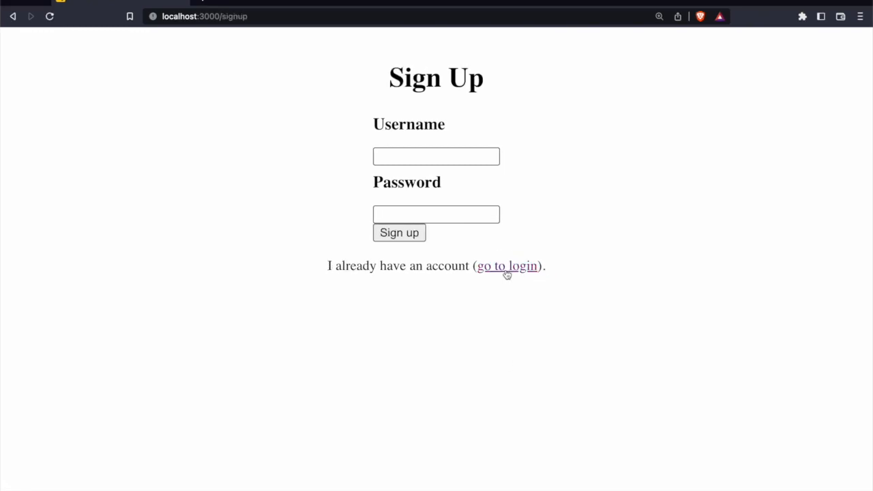
pyautogui.write('wasp')
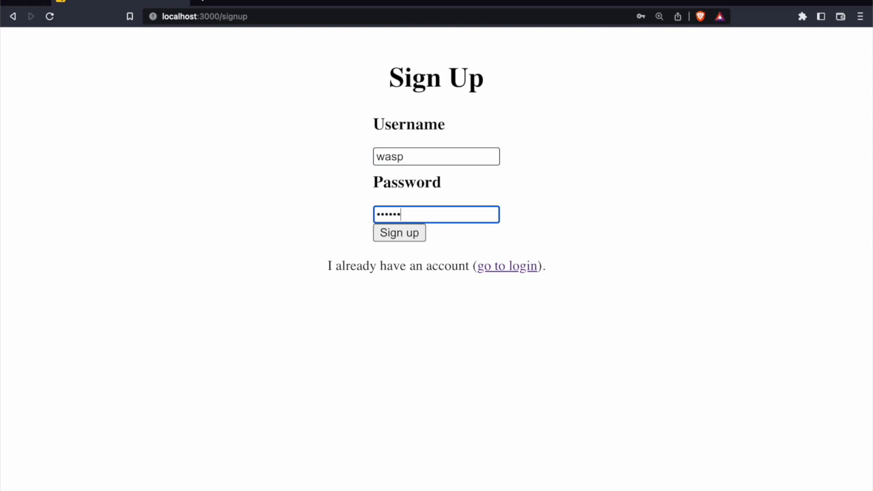
pyautogui.click(399, 232)
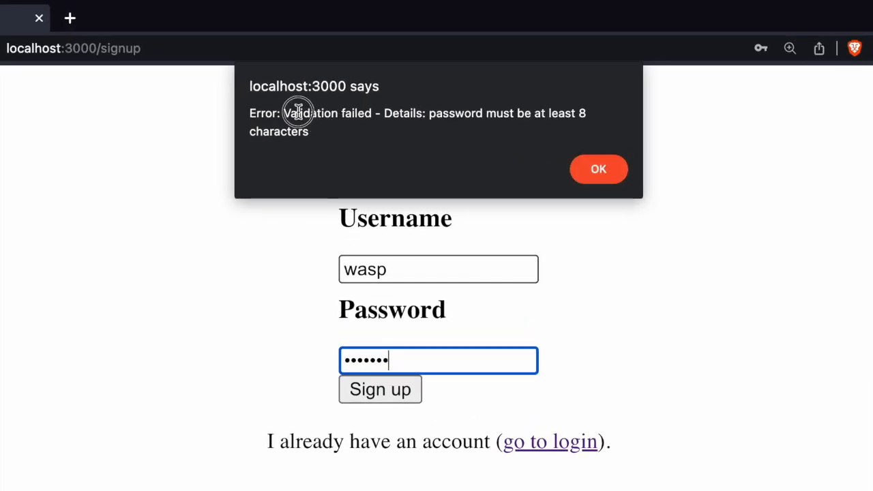
pyautogui.click(598, 170)
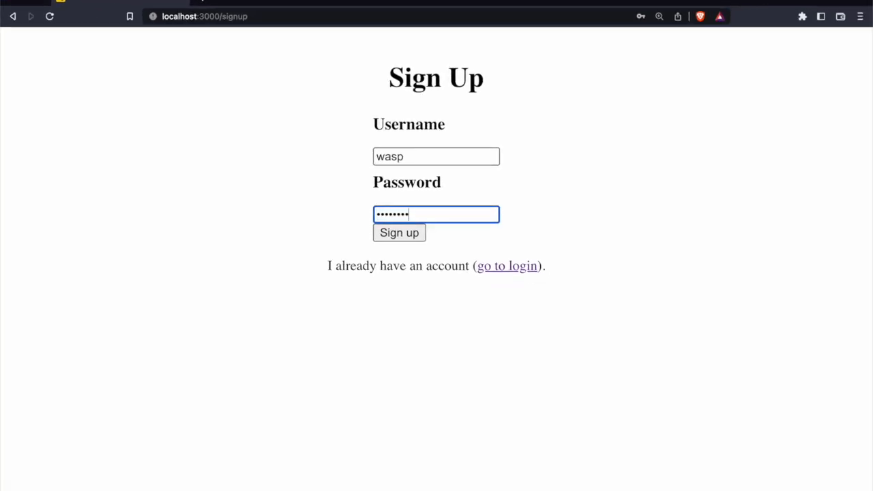
pyautogui.click(399, 232)
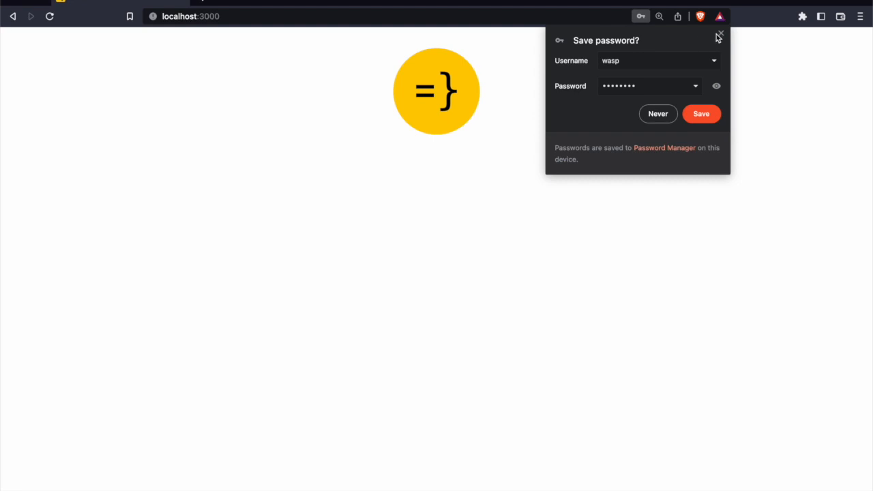
pyautogui.click(717, 37)
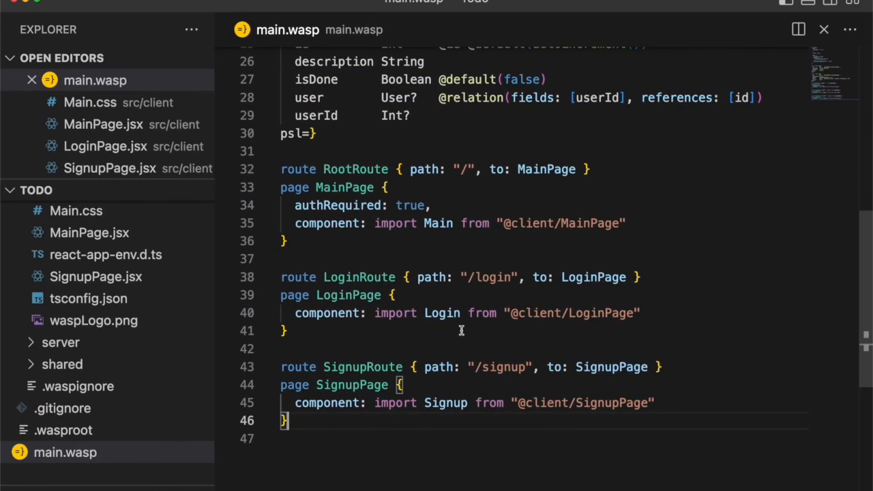
# Create server/queries.js with getTasks that throws HttpError(401) when context.user is missing
pyautogui.click(56, 244)
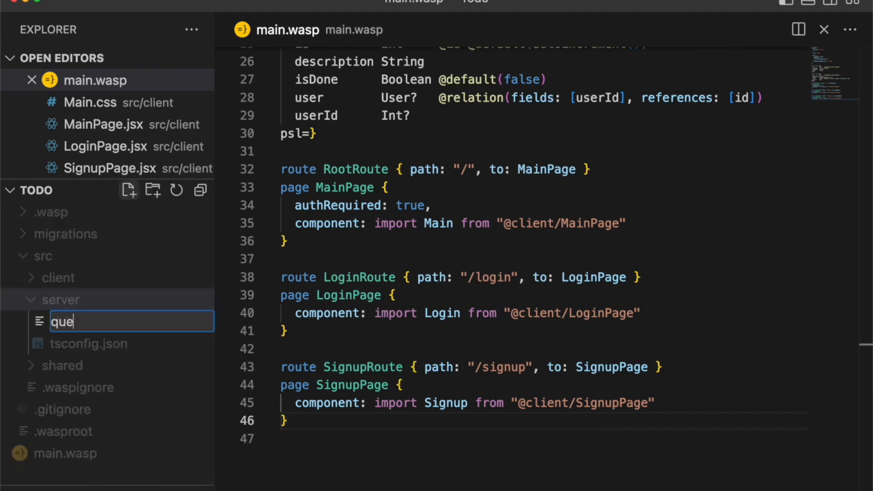
pyautogui.press('Enter')
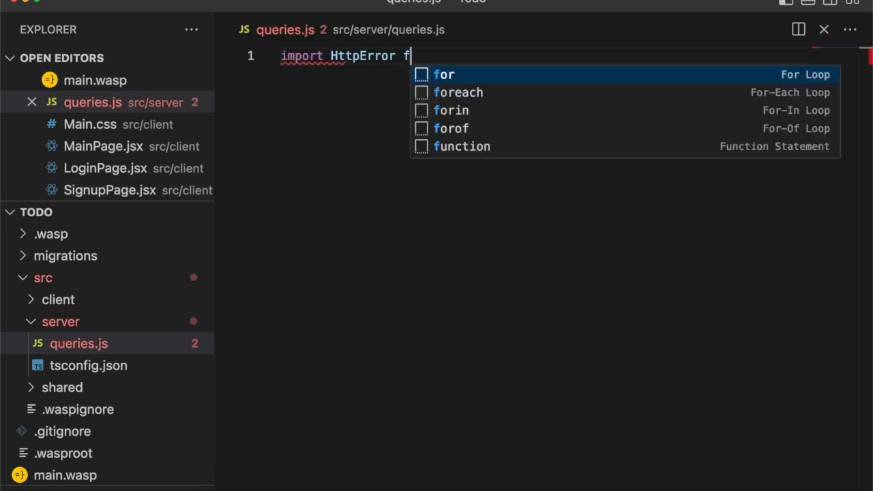
pyautogui.write("from '@wasp/core/HttpError.js';")
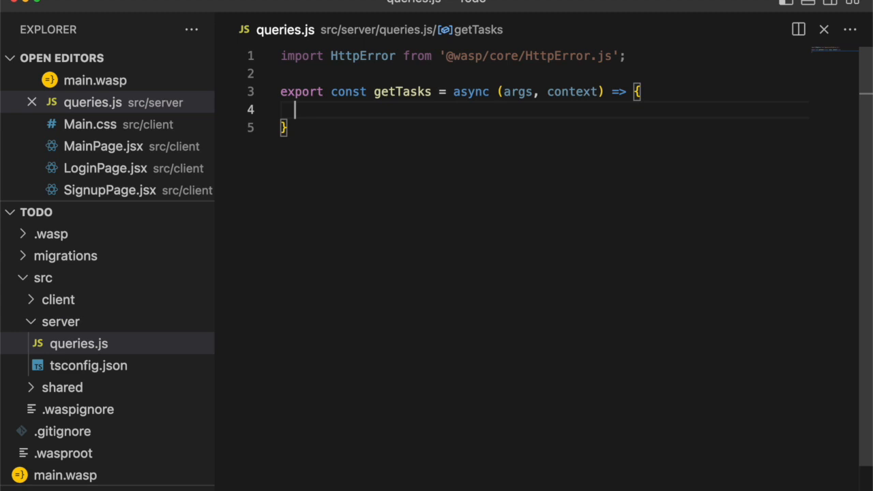
pyautogui.write('if (!')
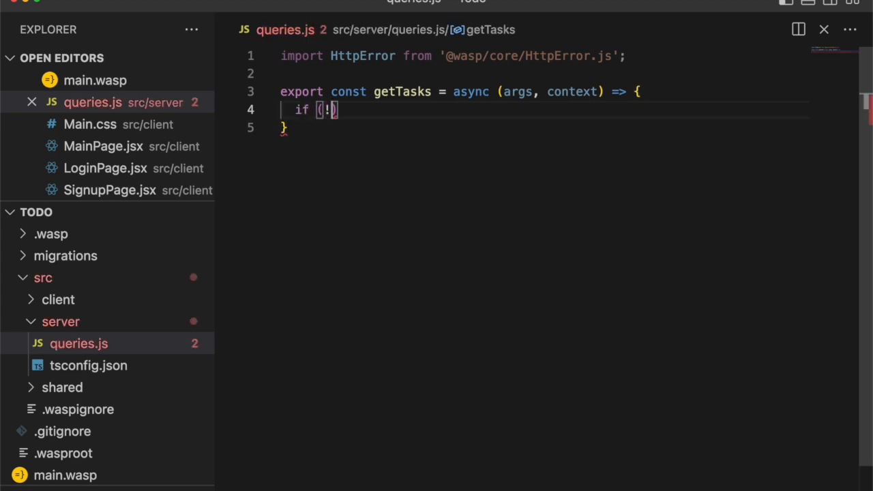
pyautogui.write('context.user')
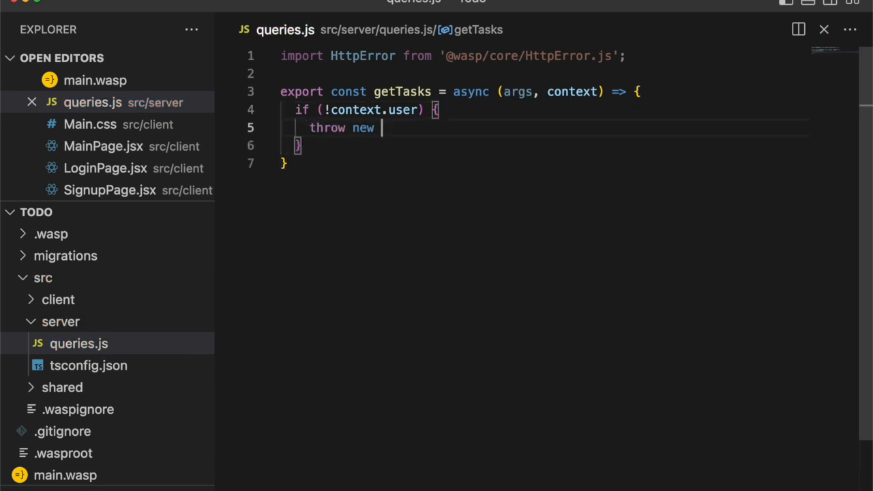
pyautogui.write('HttpError(')
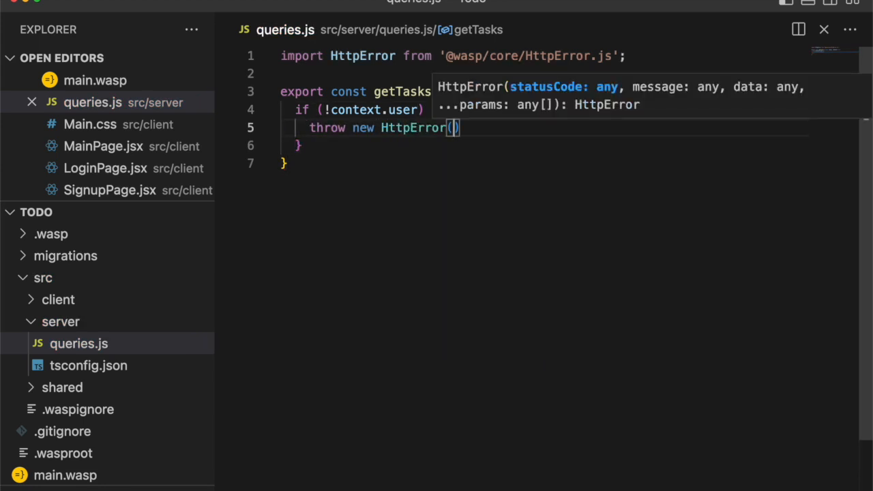
pyautogui.write('401')
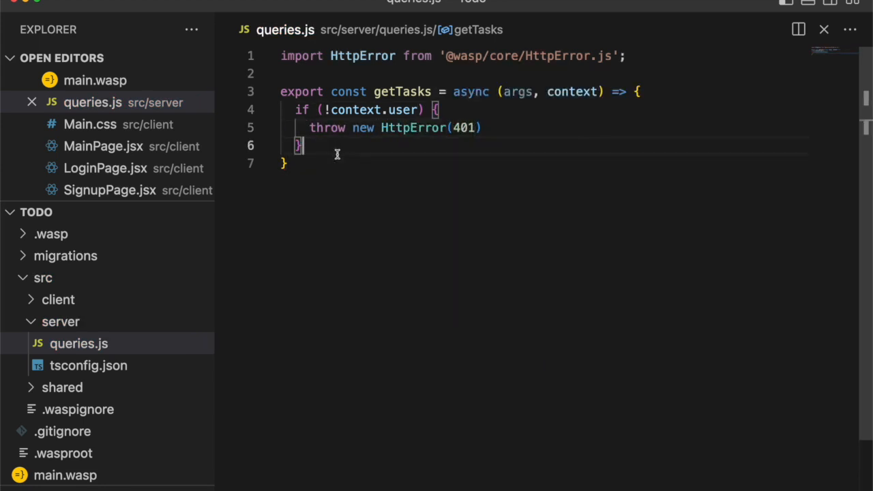
# Return a hardcoded task array {id: 1, description: "wasp rules!", isDone: false} from getTasks
pyautogui.write('reut')
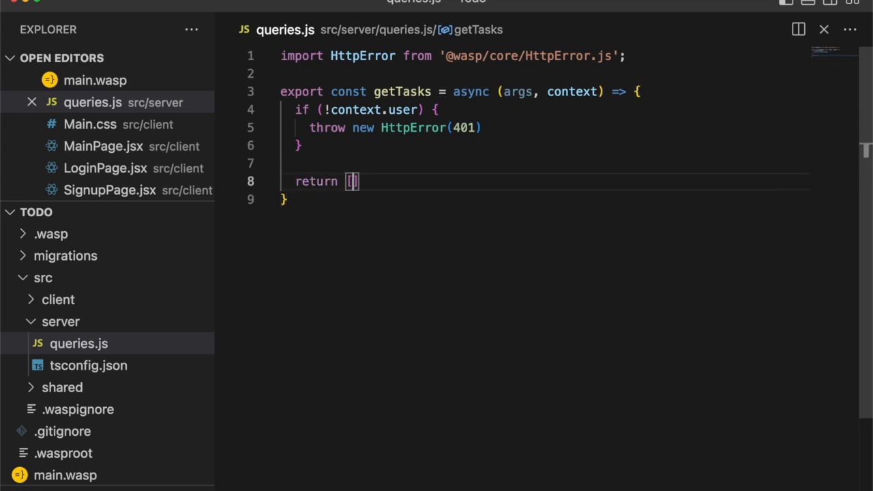
pyautogui.write('{id: 1}')
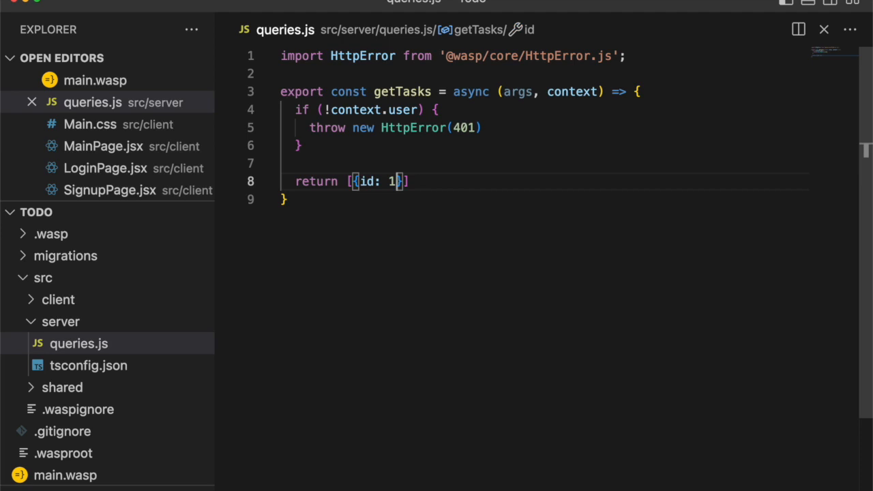
pyautogui.write(', descriptionL')
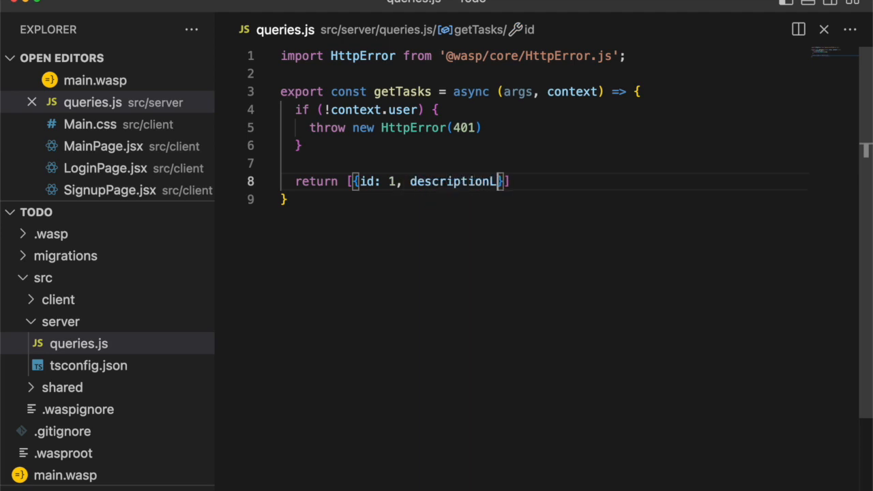
pyautogui.write('description: "wasp rules!"')
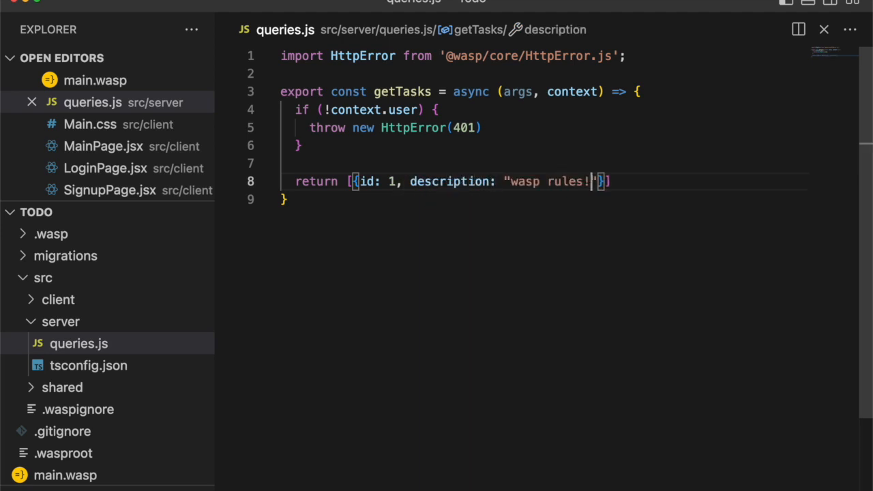
pyautogui.write(', isDone: false')
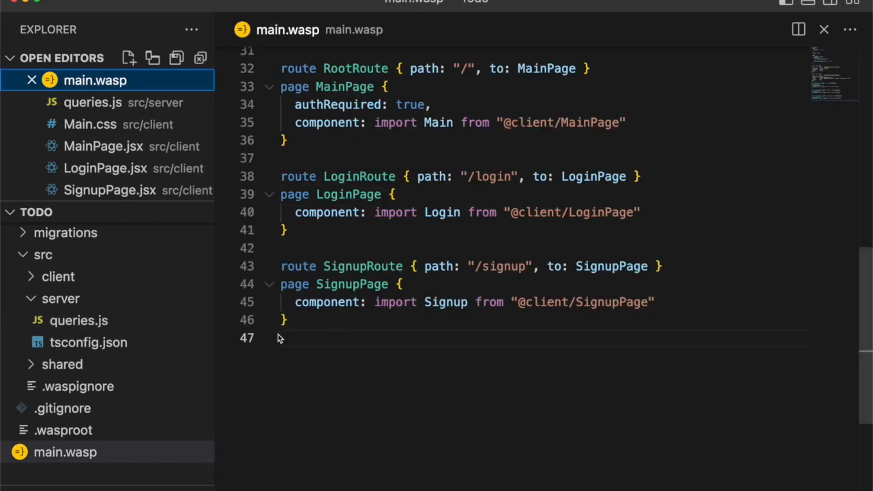
pyautogui.write('query')
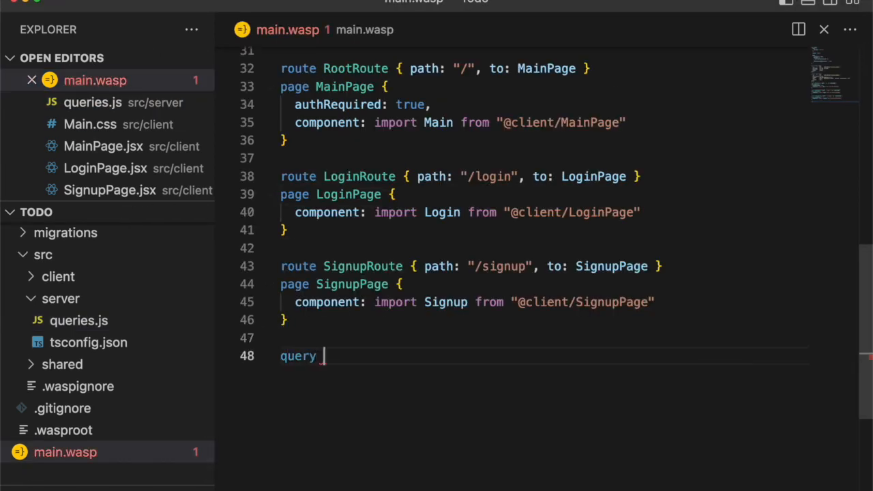
pyautogui.write('getTasks {')
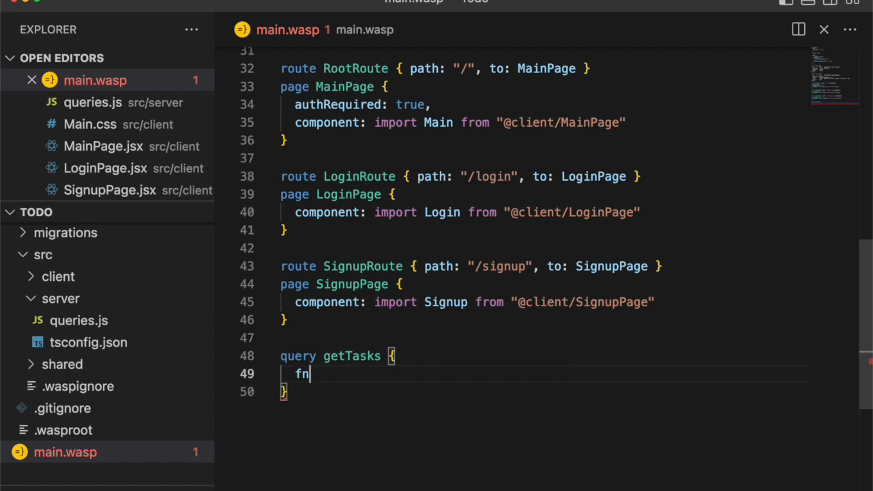
pyautogui.write(': import {}')
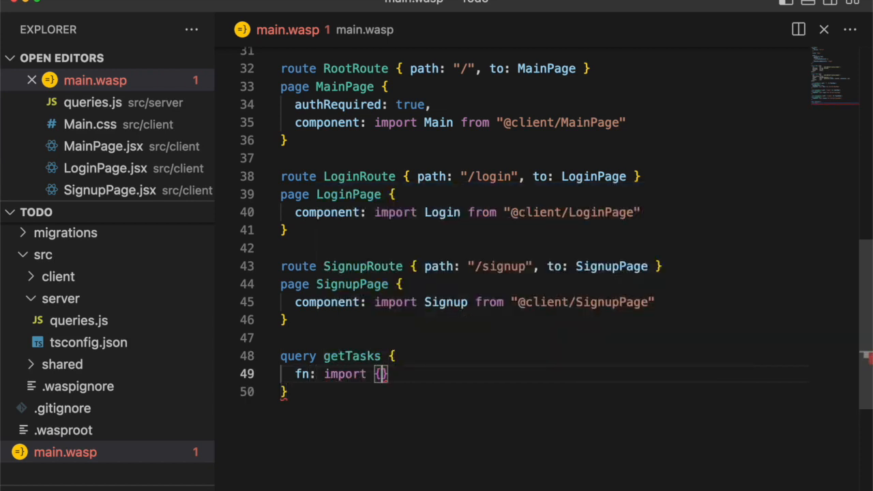
pyautogui.write('getTasks')
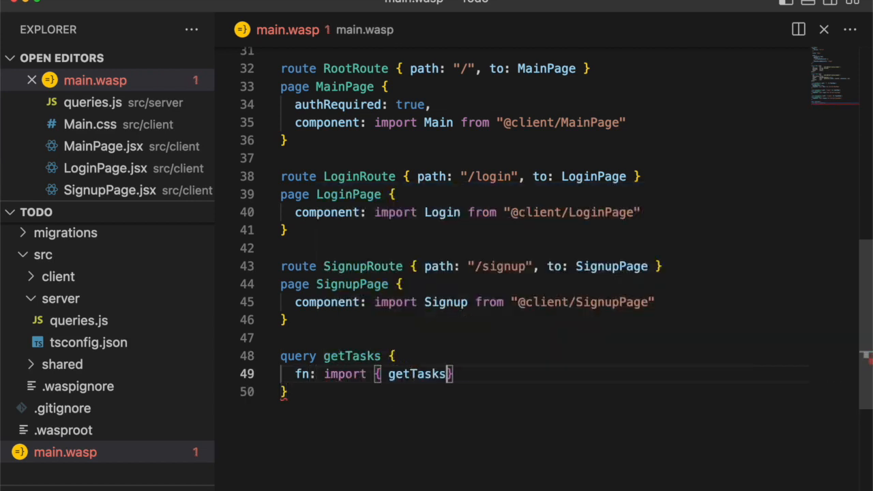
pyautogui.write('} from "@serv')
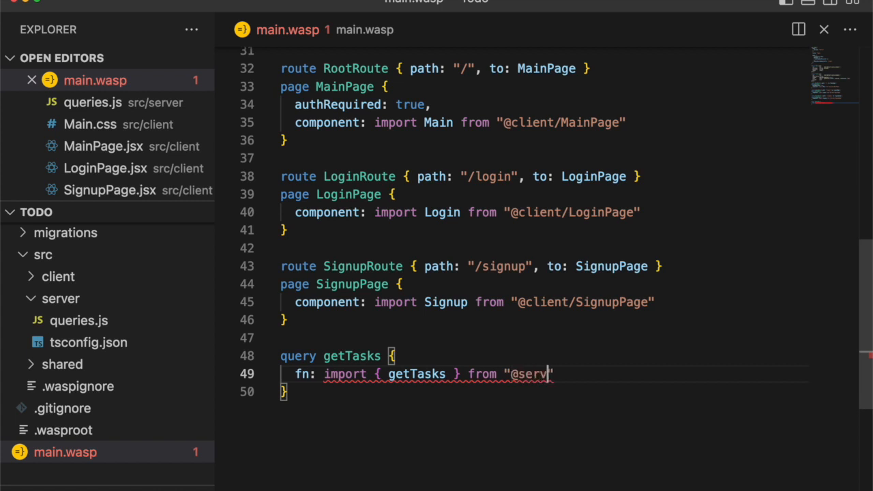
pyautogui.write('er/queries.js')
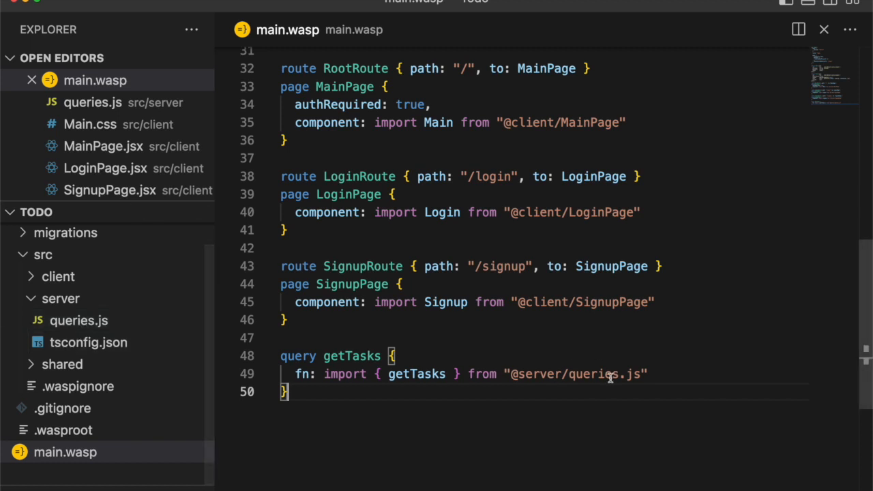
pyautogui.doubleClick(416, 374)
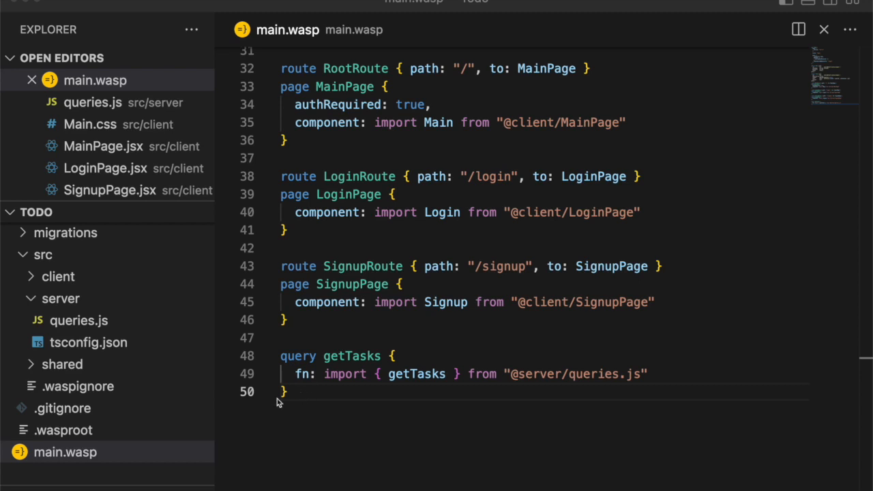
pyautogui.click(57, 276)
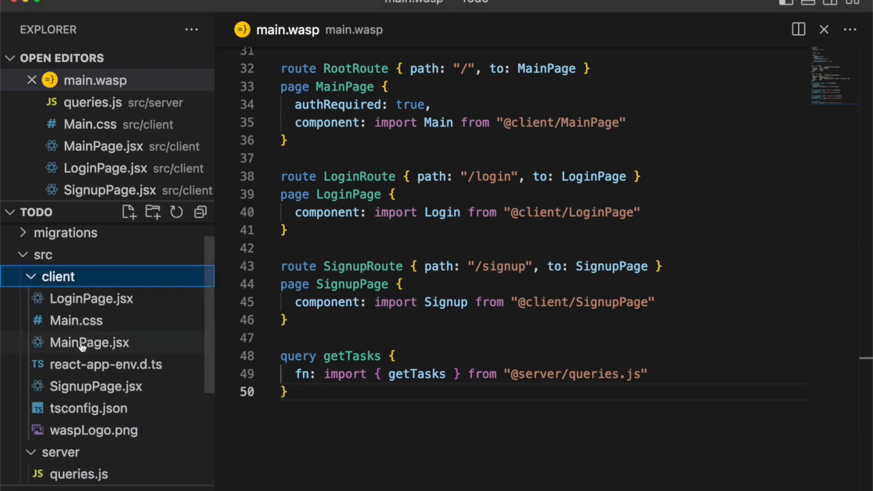
pyautogui.click(90, 341)
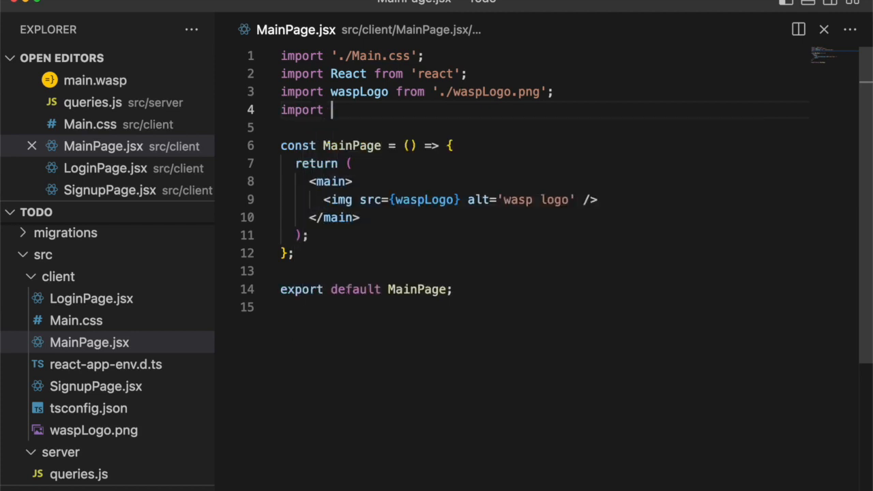
pyautogui.write("{ useQuery } from '@wasp/queries")
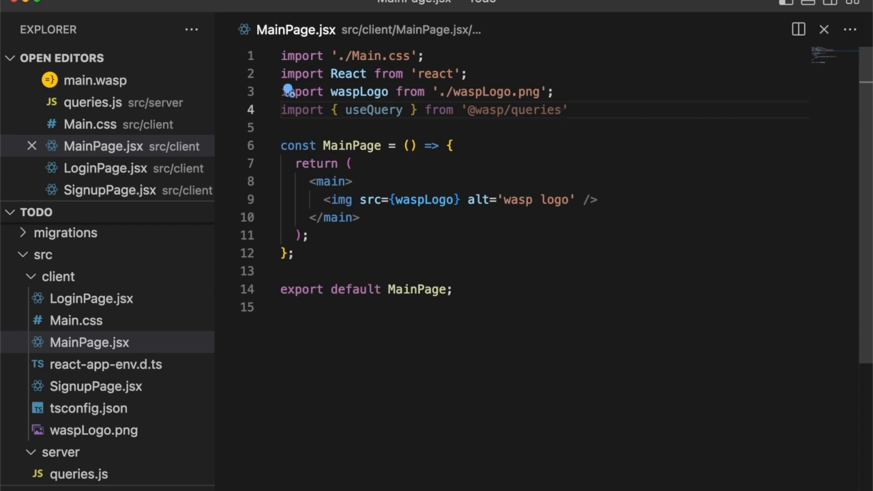
pyautogui.write('import getTasks')
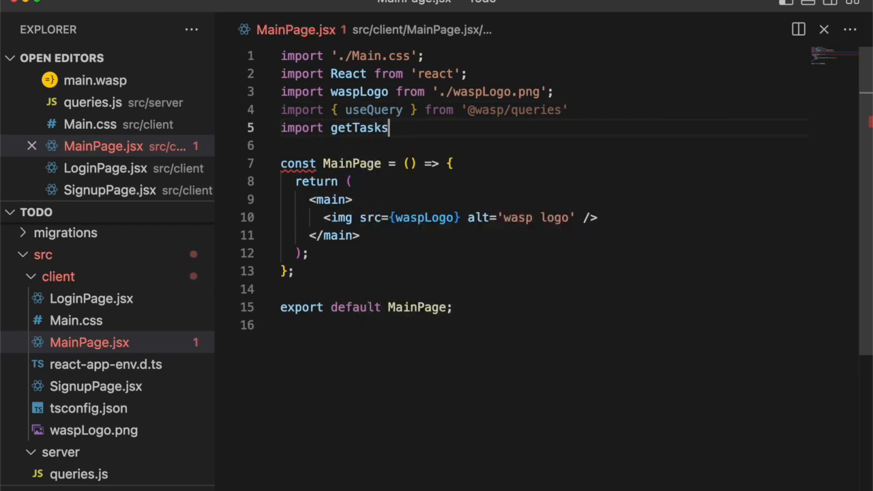
pyautogui.write('from')
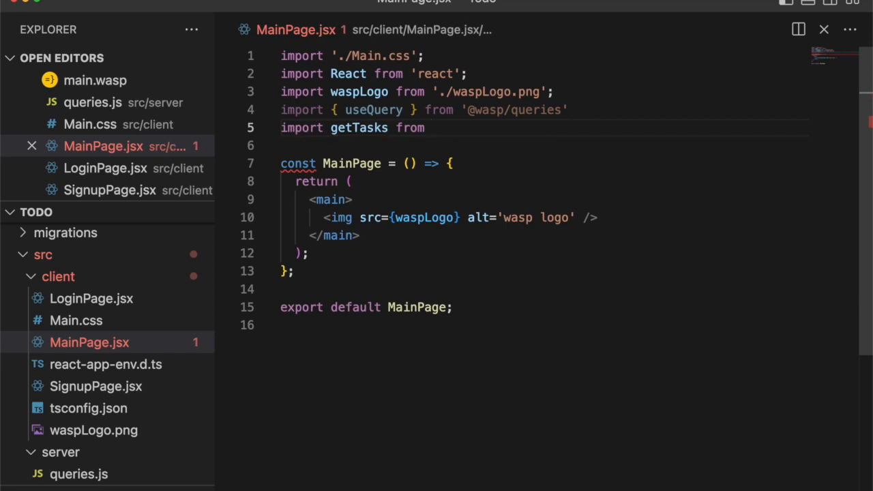
pyautogui.write("'@wasp/queries'")
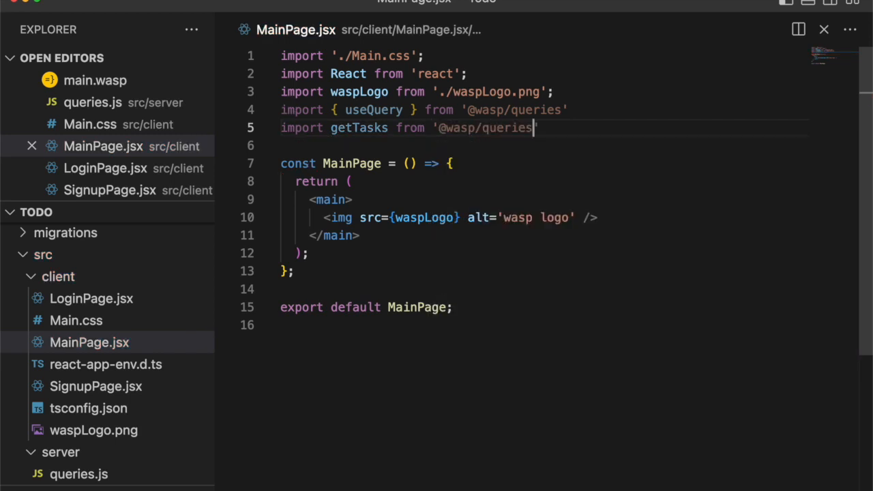
pyautogui.write('/getTasks')
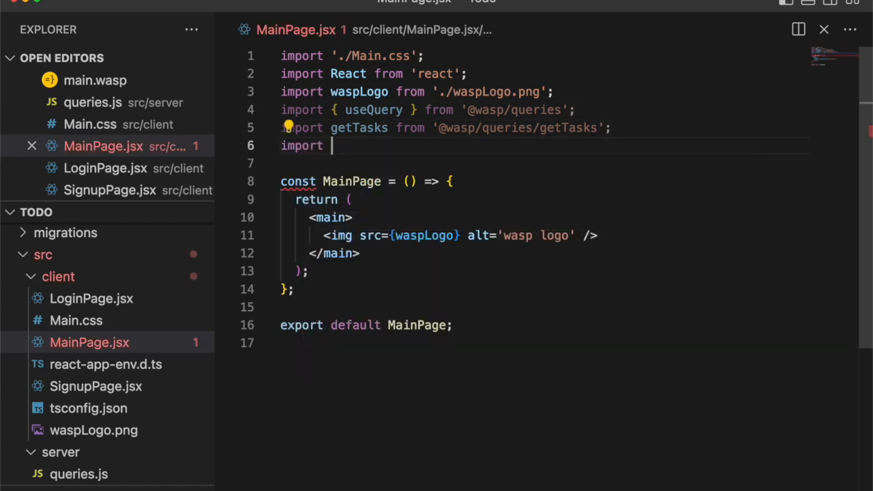
pyautogui.write("useAuth from '@wasp/auth/useAuth';")
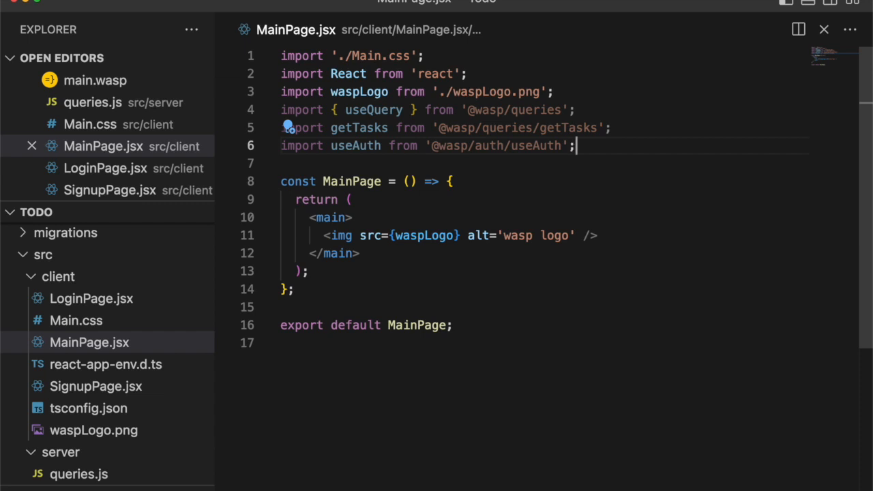
# Get the user via useAuth and destructure data, isLoading and error from useQuery(getTasks)
pyautogui.press('Enter')
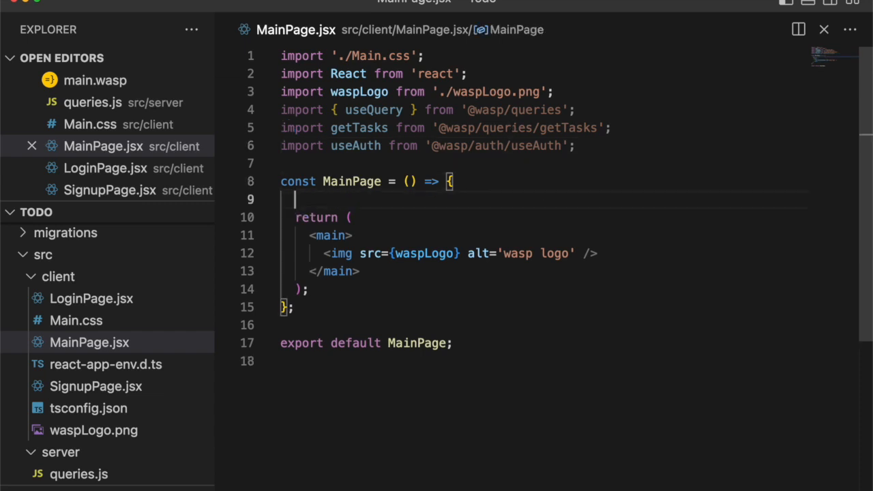
pyautogui.write('const {')
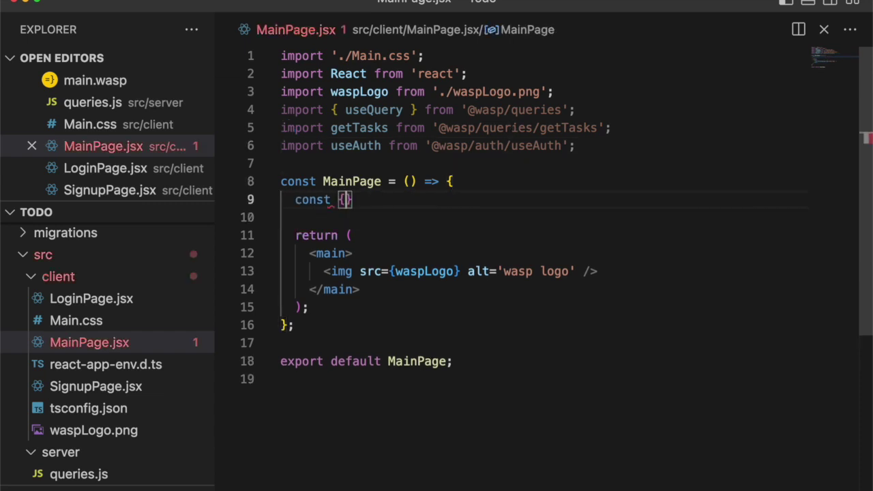
pyautogui.write('data:user')
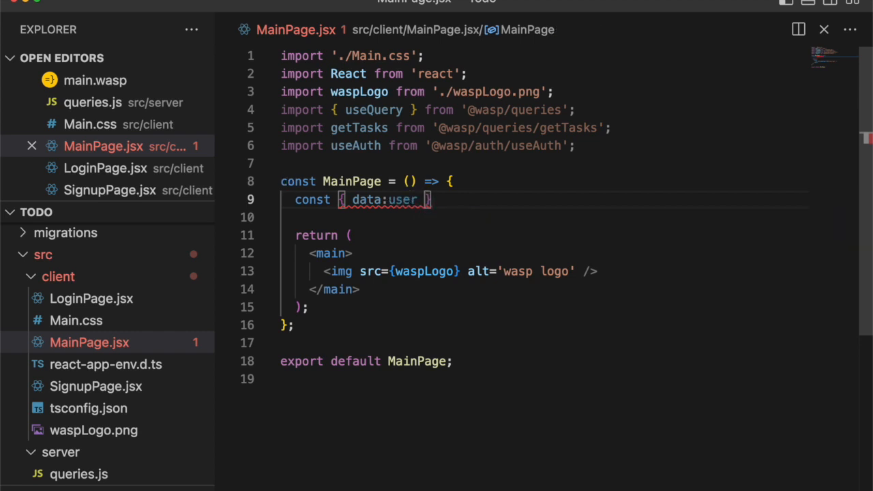
pyautogui.write('} = useAuth();')
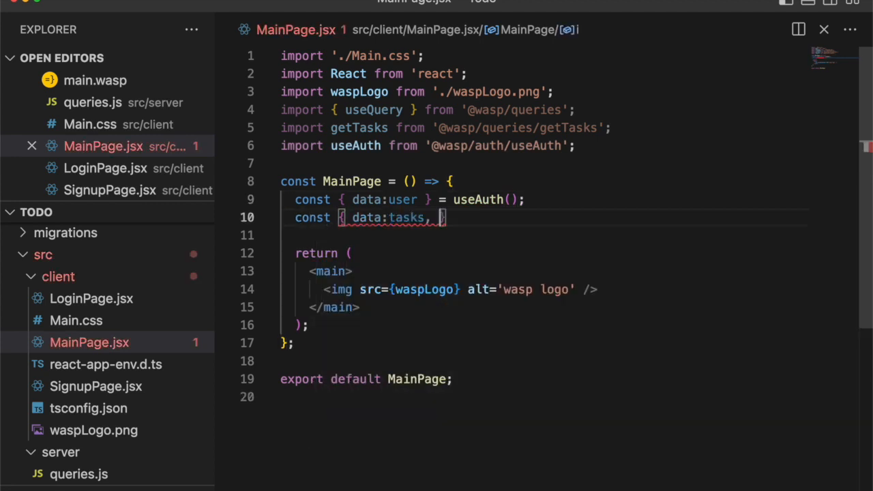
pyautogui.write('isLoading,')
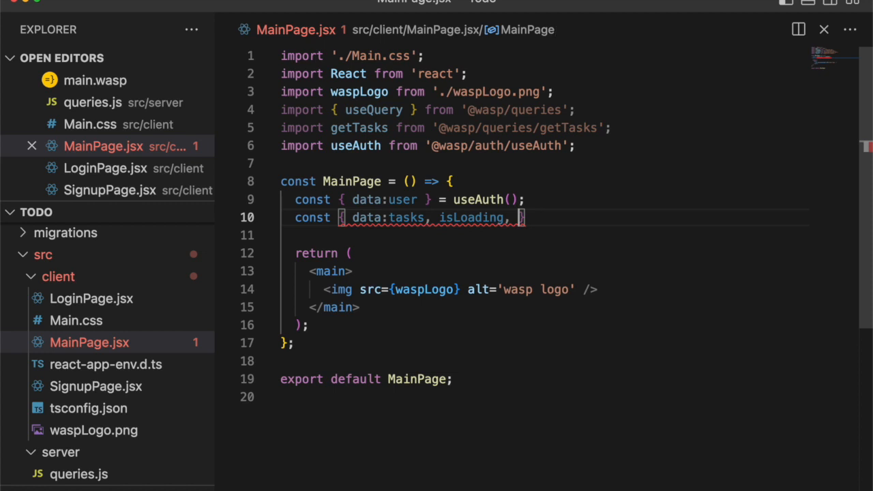
pyautogui.write('error')
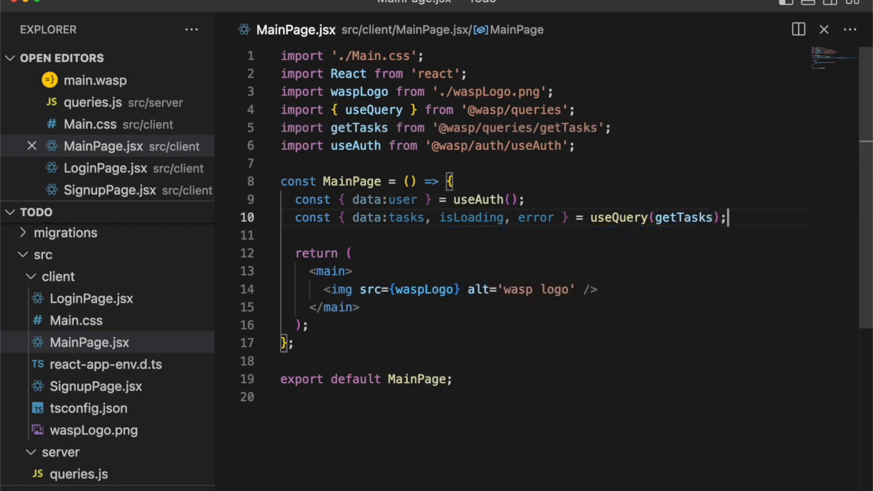
# Return 'Loading...' while loading and 'Error ' + error when the query fails
pyautogui.write('if')
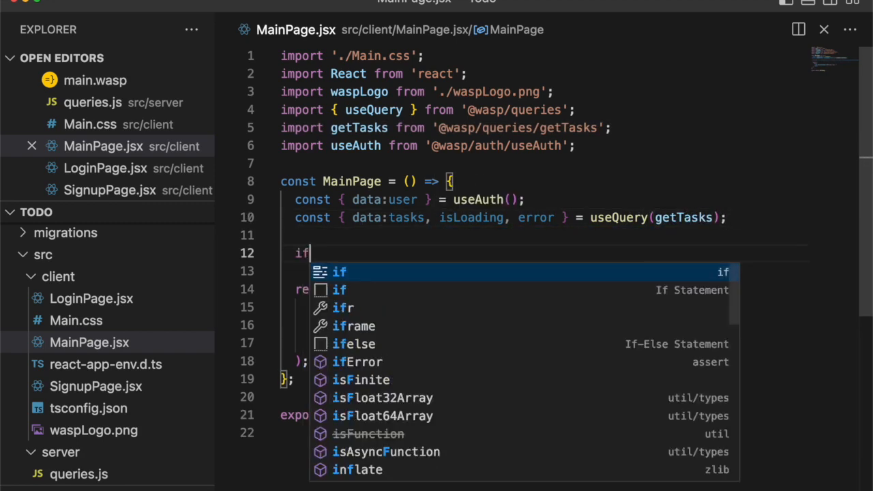
pyautogui.write('(isLoading) return')
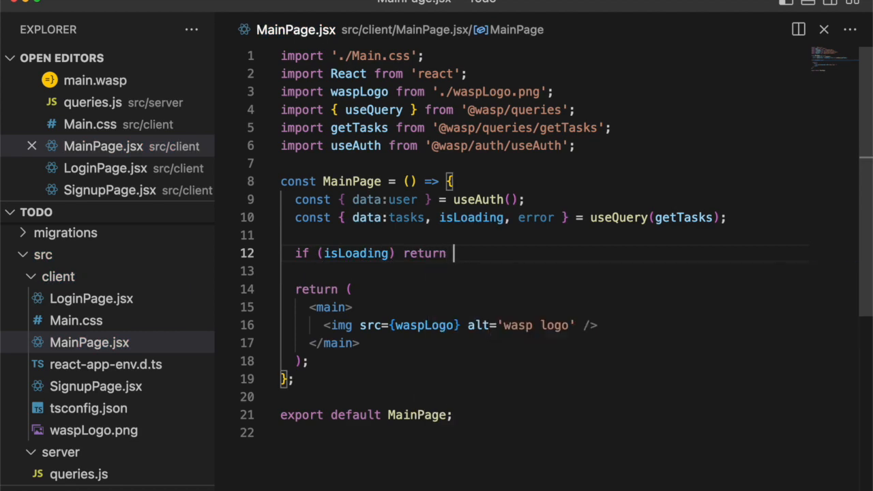
pyautogui.write("'Loading...';")
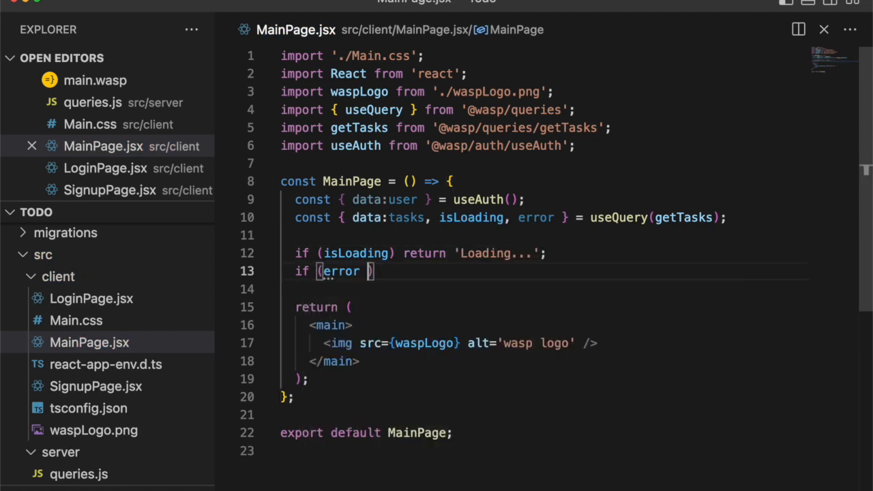
pyautogui.write(") return 'Error ' +")
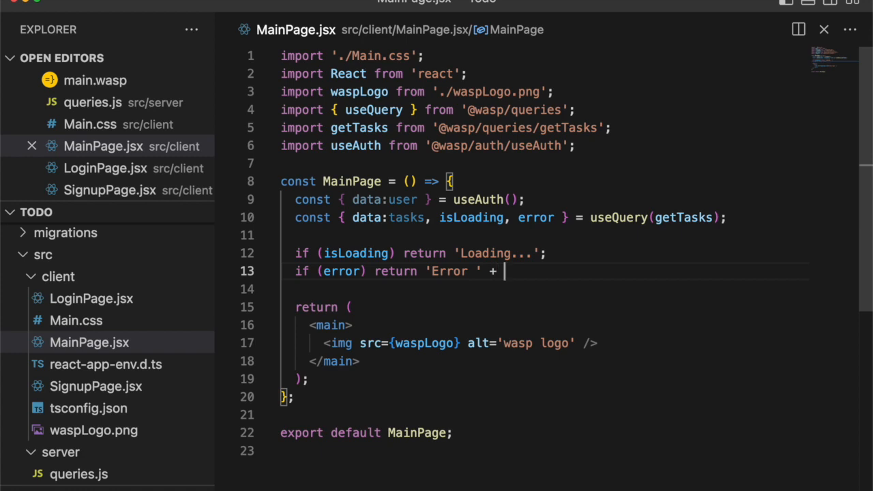
pyautogui.write('error;')
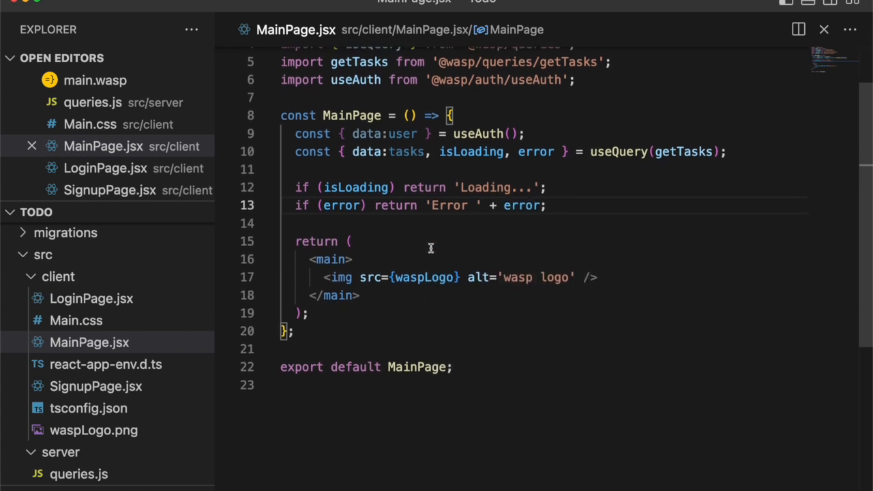
# Render an h1 heading with the username's tasks ✅ and a TODO comment for the task list
pyautogui.scroll(3)
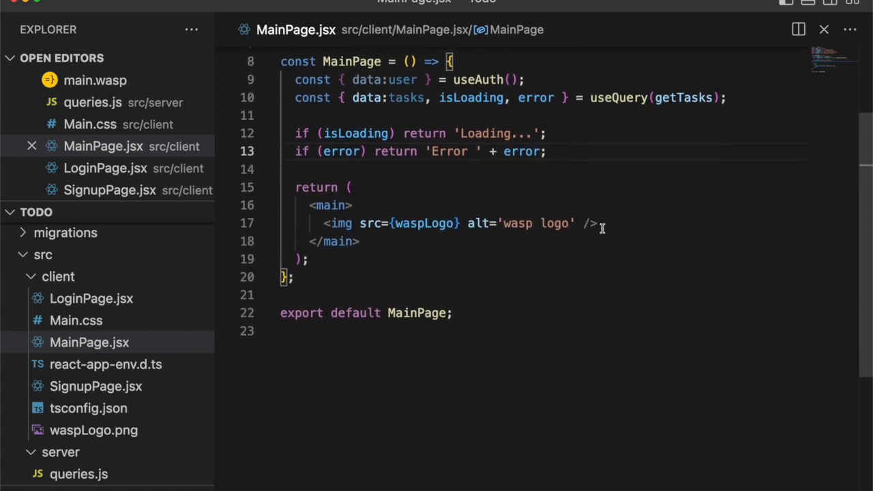
pyautogui.write('<h1>')
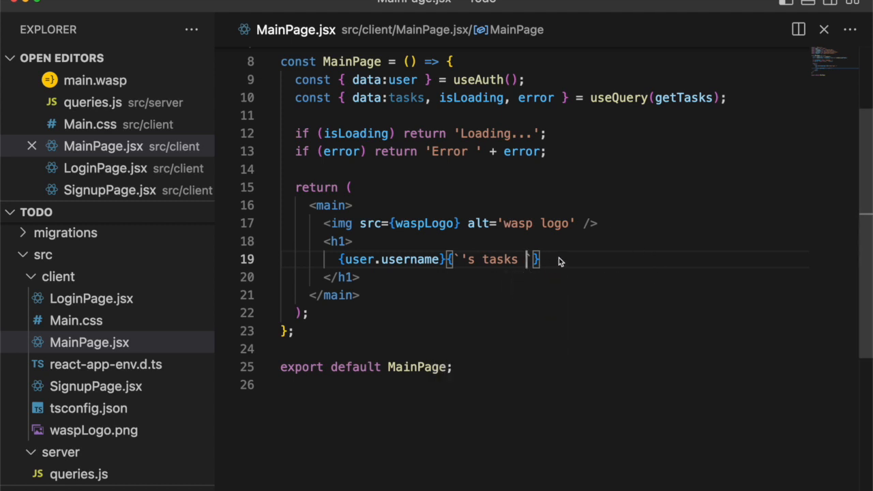
pyautogui.write('✅')
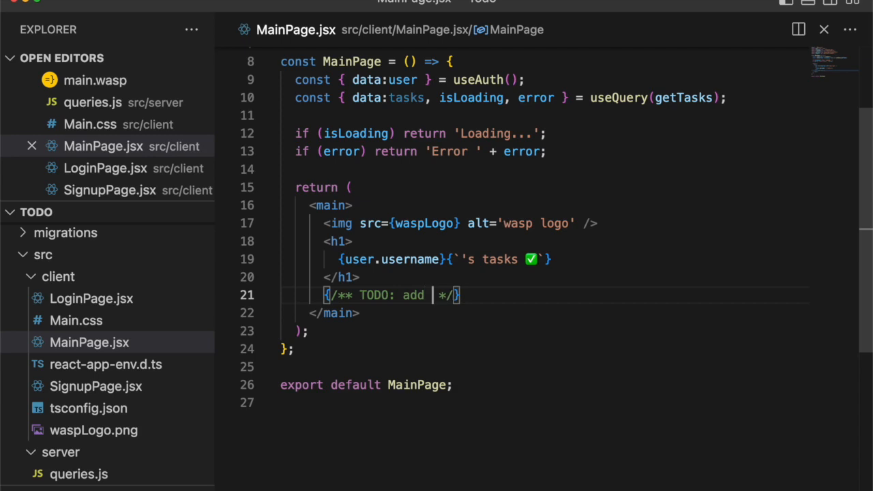
pyautogui.write('tasks.length ? (')
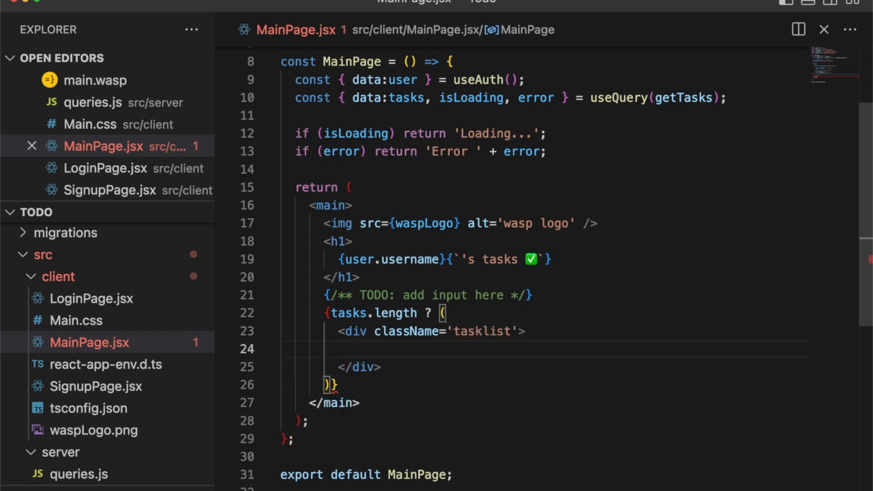
# Map tasks to <Todo task={task} number={idx} key={id} /> inside the tasklist div, else 'No Tasks yet'
pyautogui.write('{tasks')
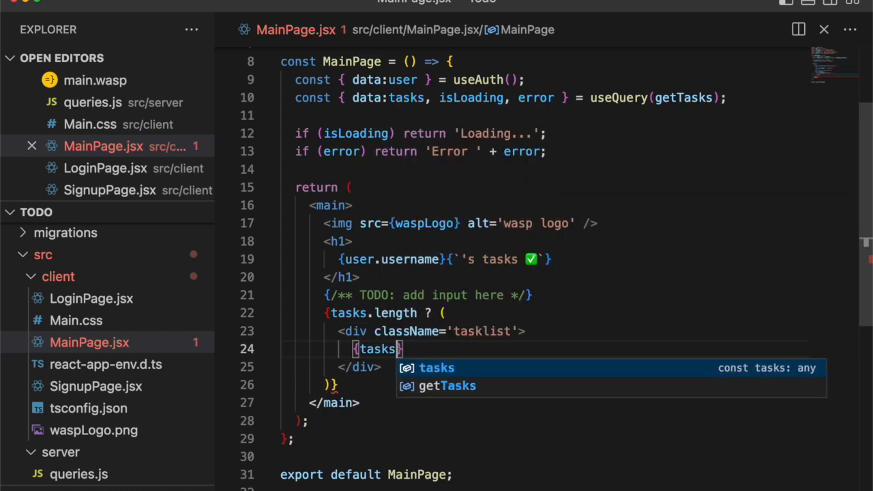
pyautogui.write('.map((task,)')
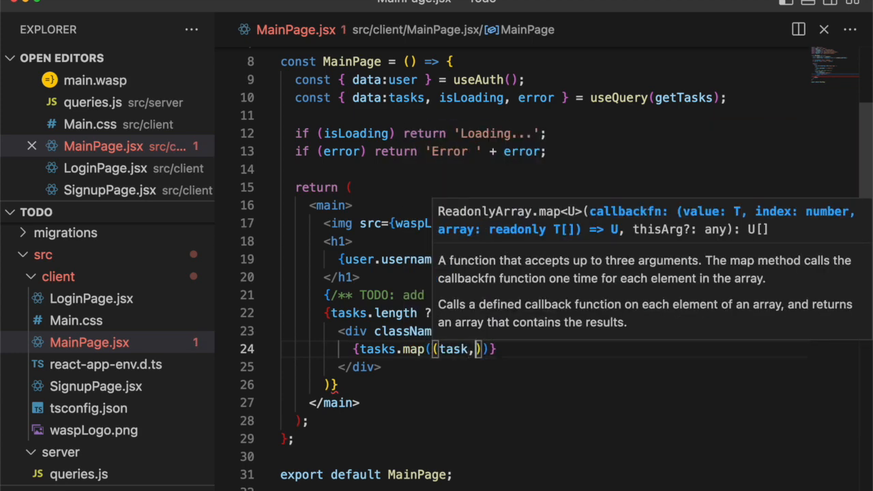
pyautogui.write('idx) => (')
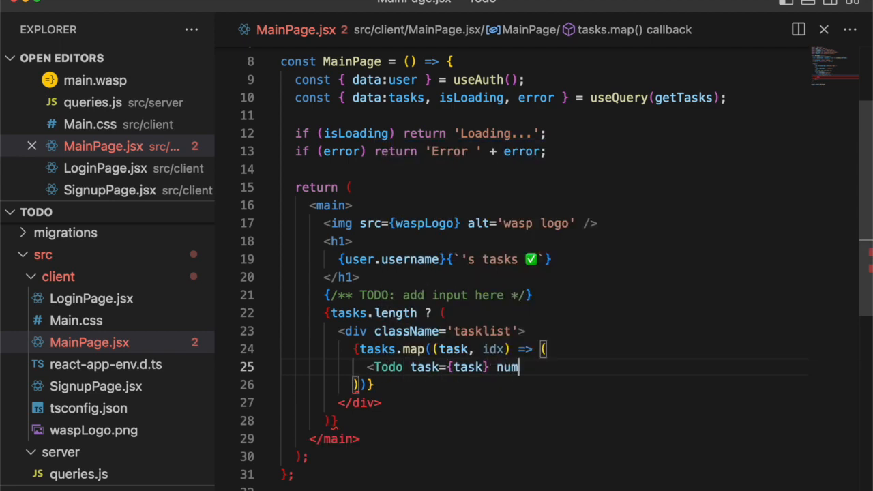
pyautogui.write('ber={idx}')
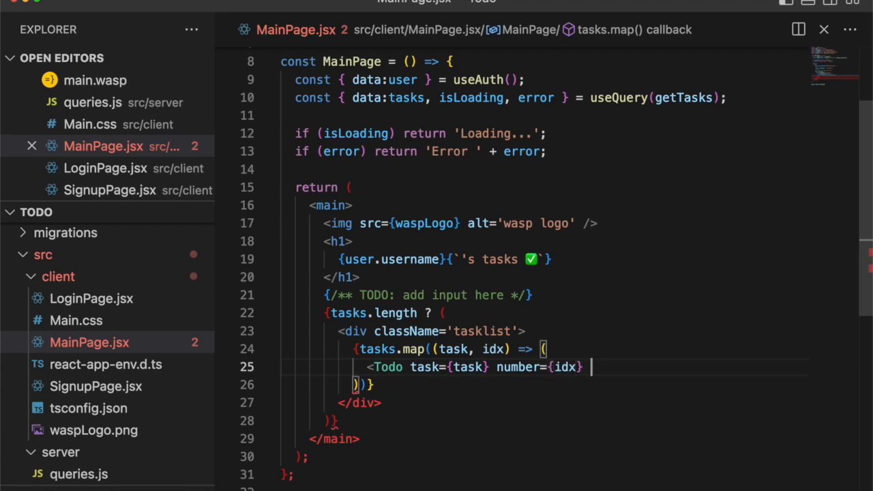
pyautogui.write('key')
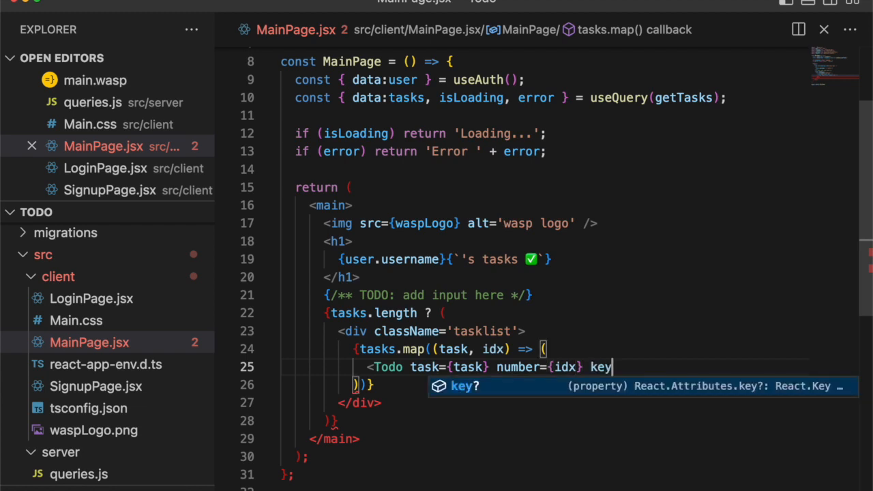
pyautogui.write('={idx} />')
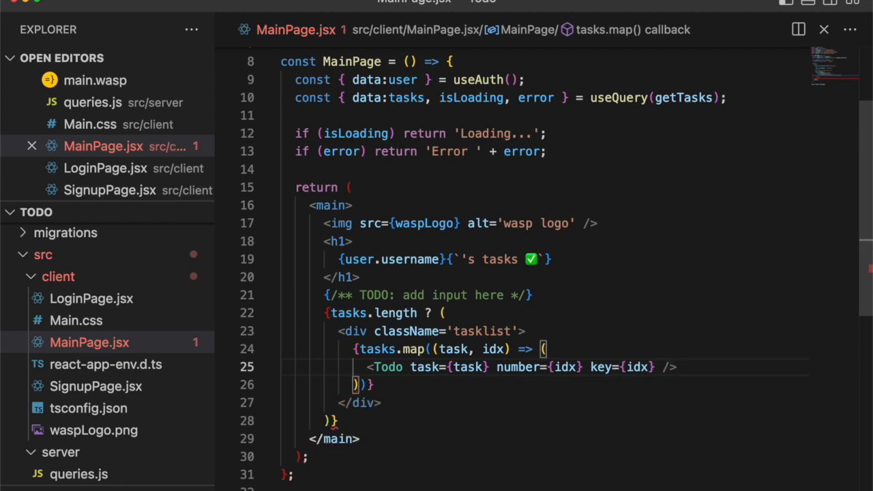
pyautogui.scroll(-3)
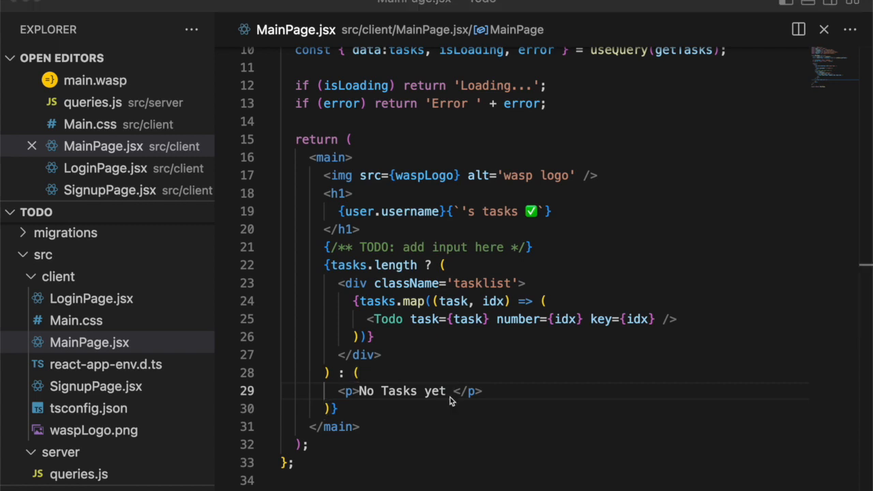
pyautogui.moveTo(314, 475)
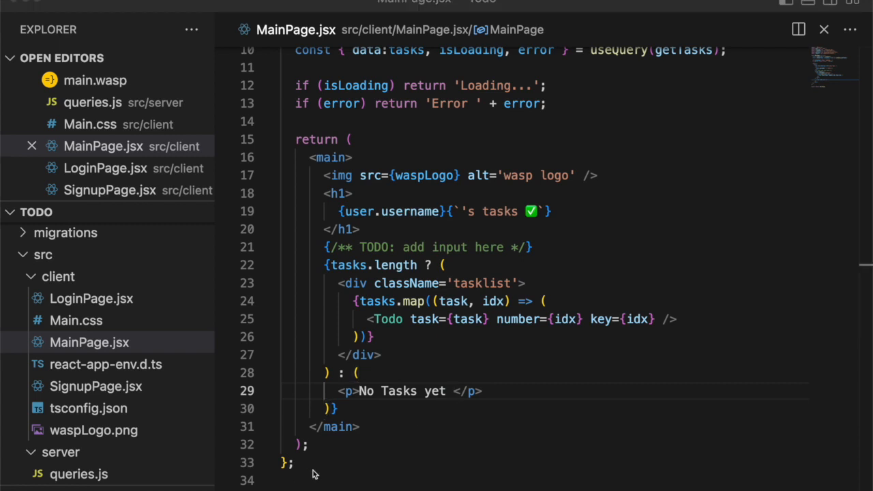
# Define the Todo component with a handleIsDoneChange handler that console.logs the event
pyautogui.scroll(-3)
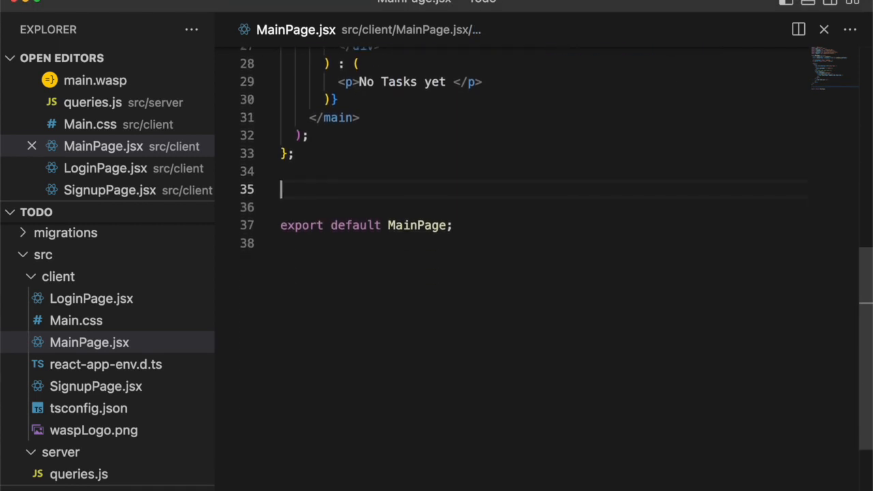
pyautogui.write('const Todo = ({ task, number }) => {')
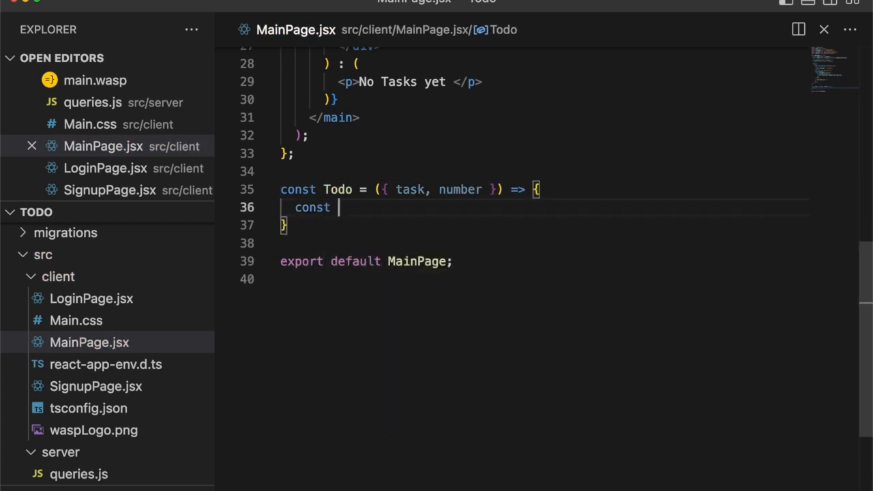
pyautogui.write('handleIsDoneChange = async')
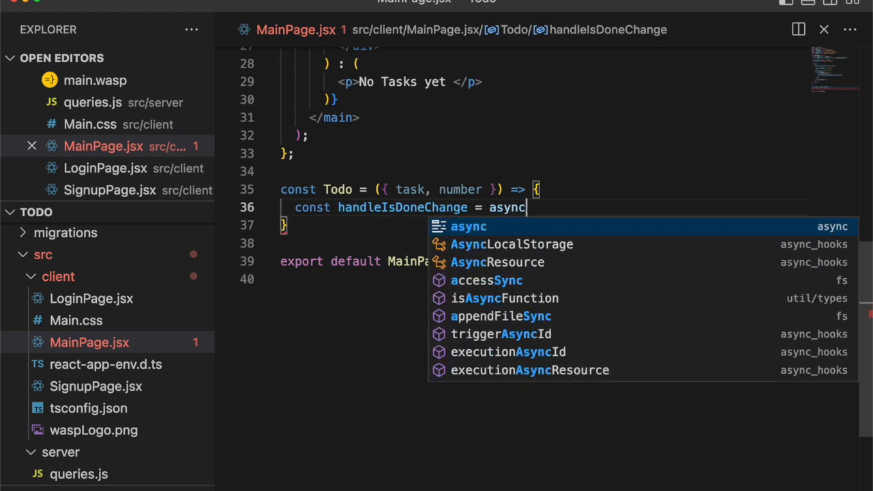
pyautogui.write('(event)')
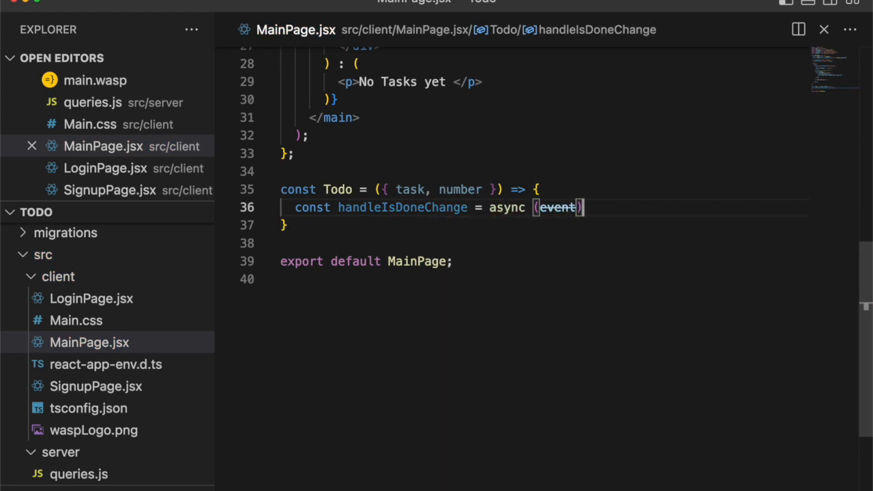
pyautogui.write('co')
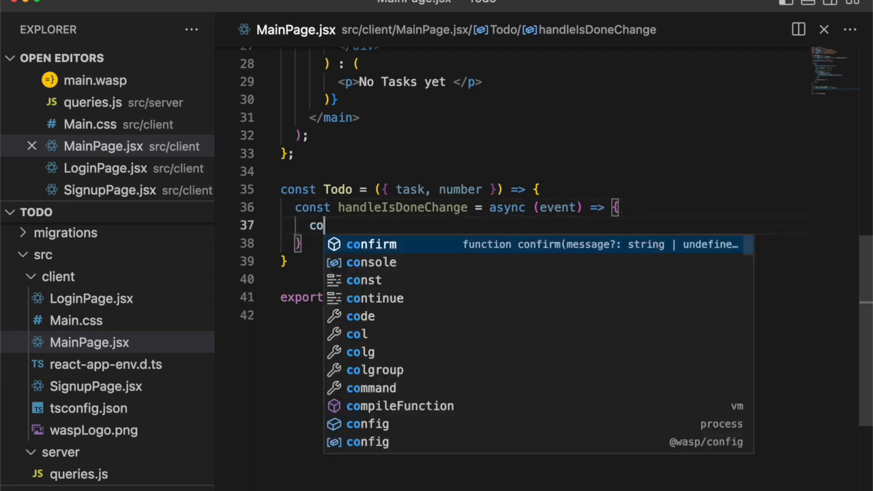
pyautogui.write('nsole.log(event.target.checked')
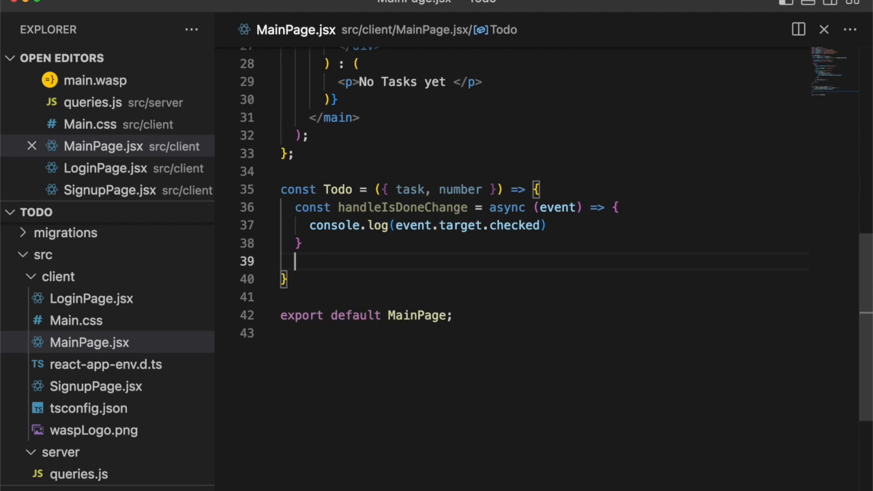
# Return a span with number + 1 and a checkbox input with id task.id wired to handleIsDoneChange
pyautogui.write('return ()')
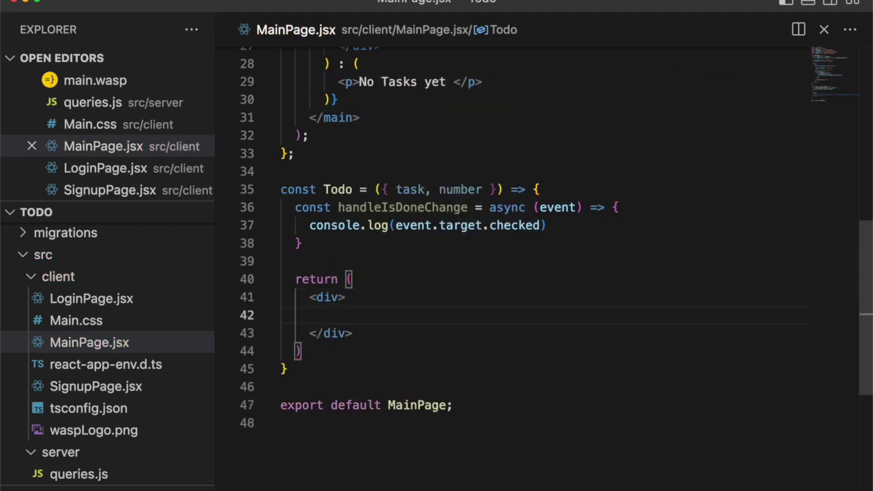
pyautogui.write('<span>')
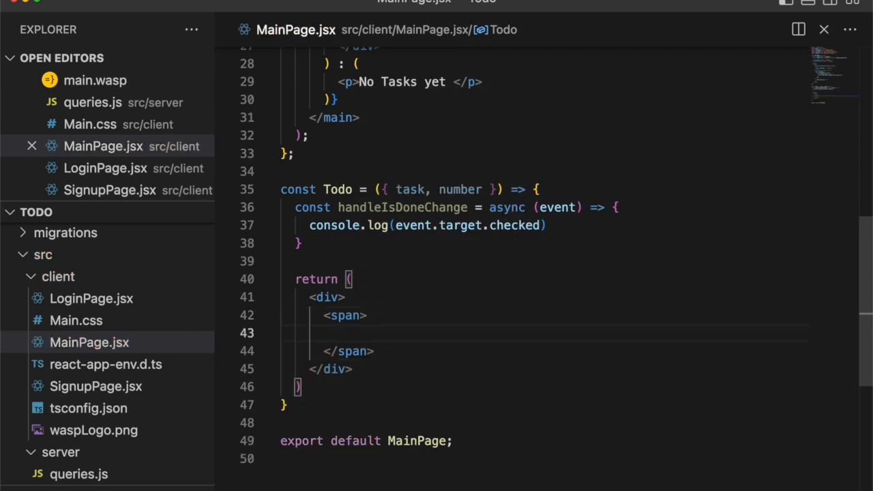
pyautogui.write("{number + 1}{' '}")
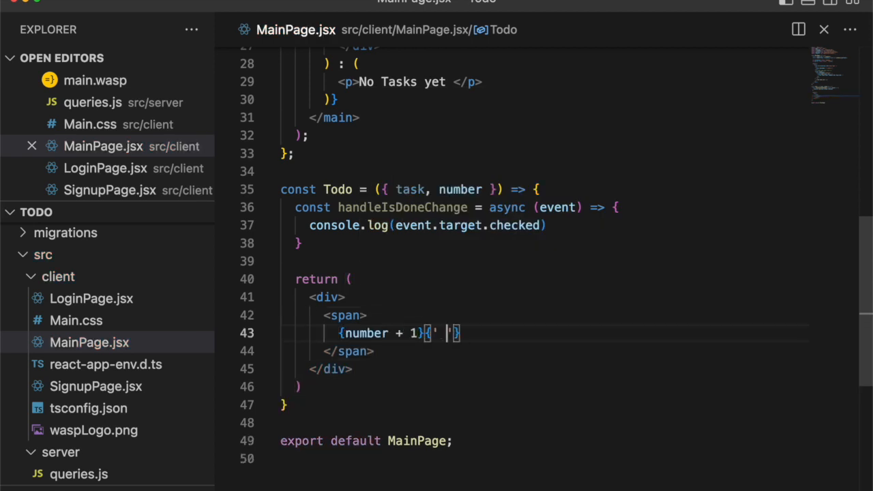
pyautogui.write('<inpu')
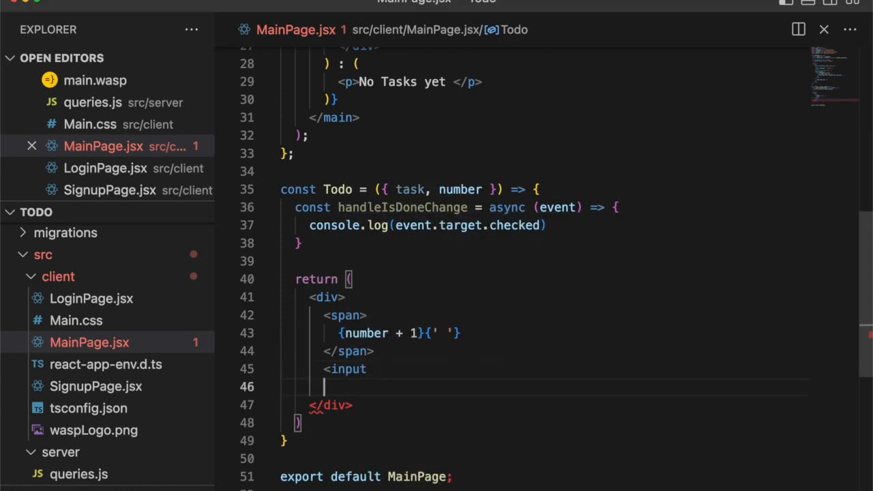
pyautogui.write("type= 'chec'")
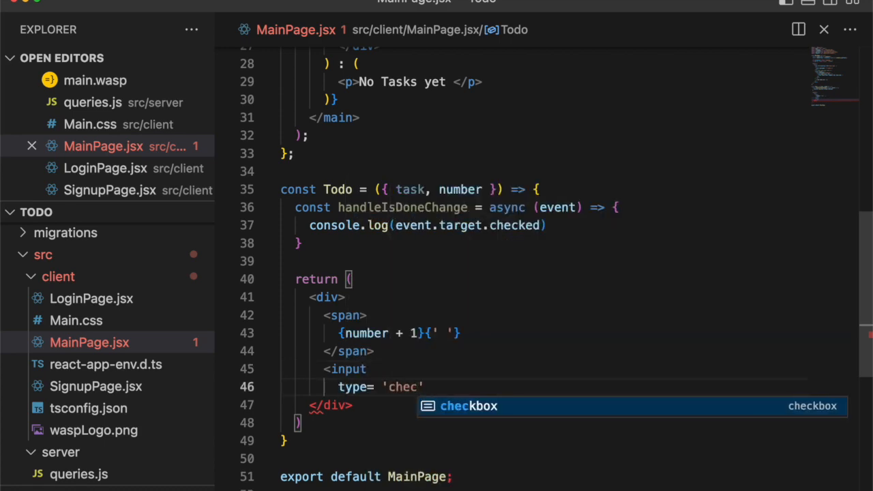
pyautogui.write('id={task.id.toString(')
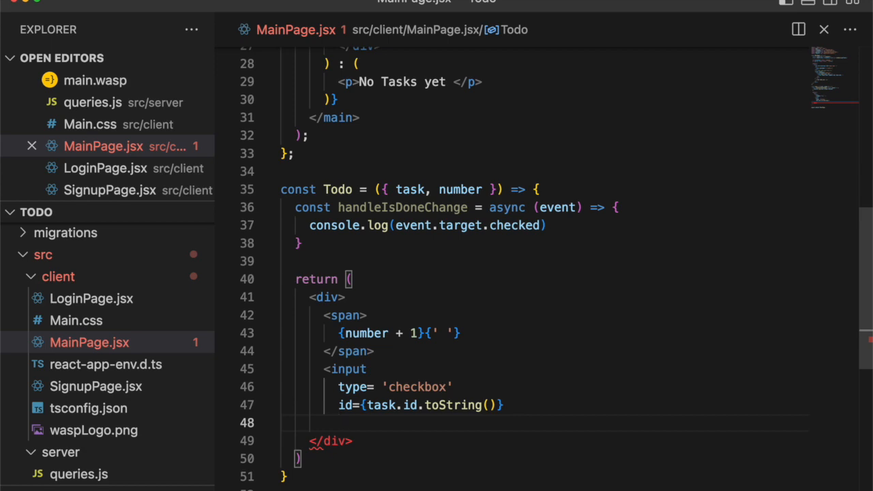
pyautogui.write('onChange')
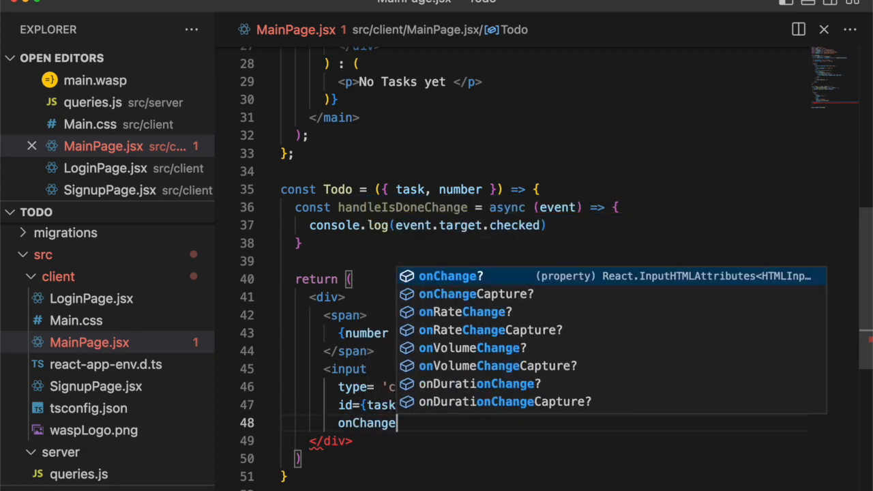
pyautogui.write('={handleIsDoneChange')
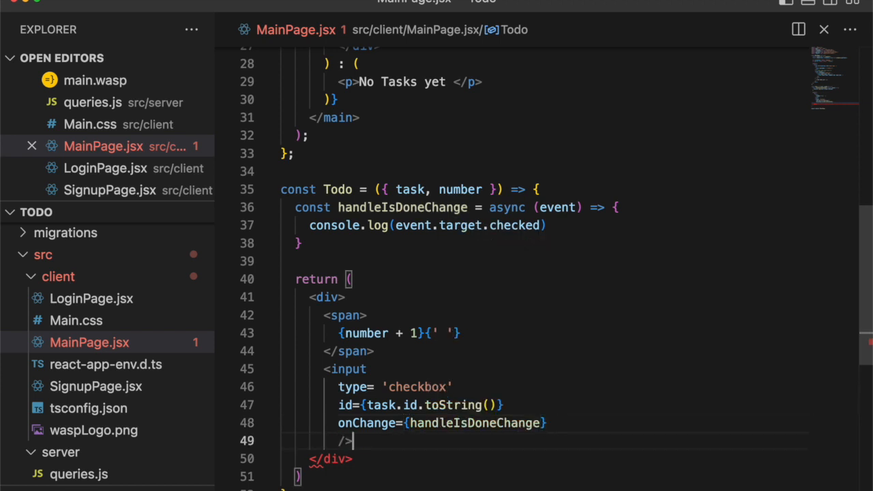
# Add a span rendering task.description after the checkbox
pyautogui.write('s')
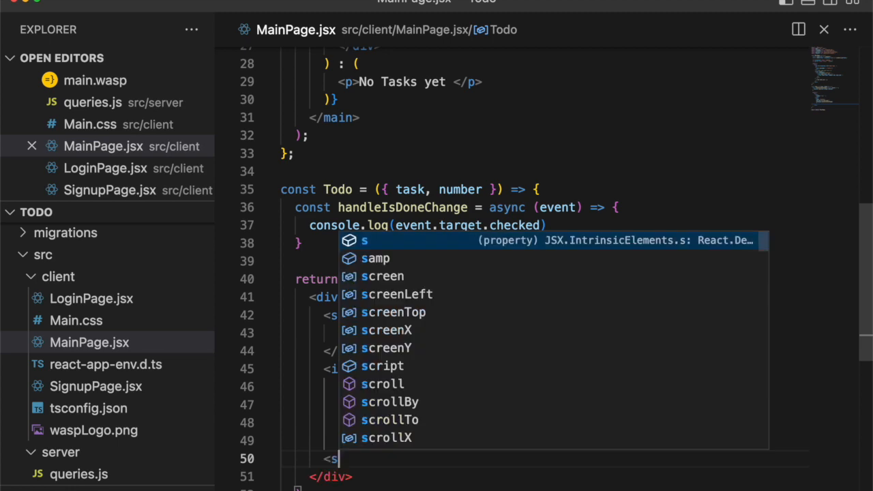
pyautogui.press('Escape')
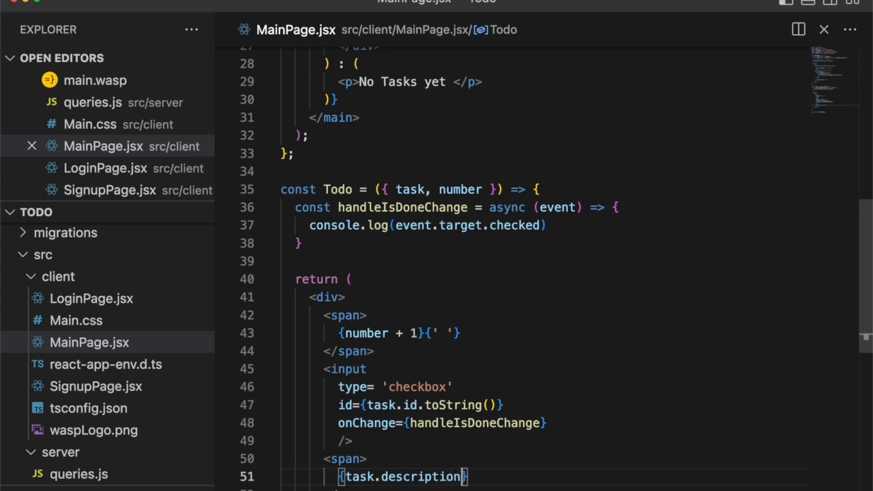
pyautogui.scroll(-3)
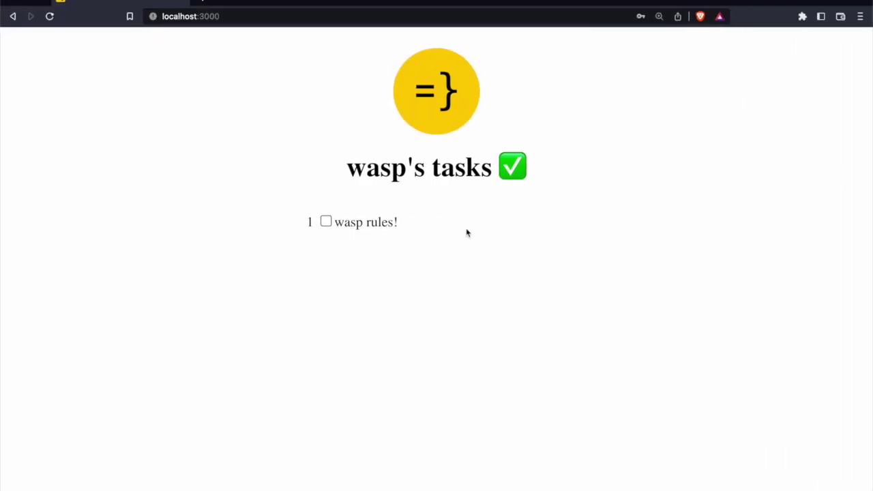
pyautogui.moveTo(449, 256)
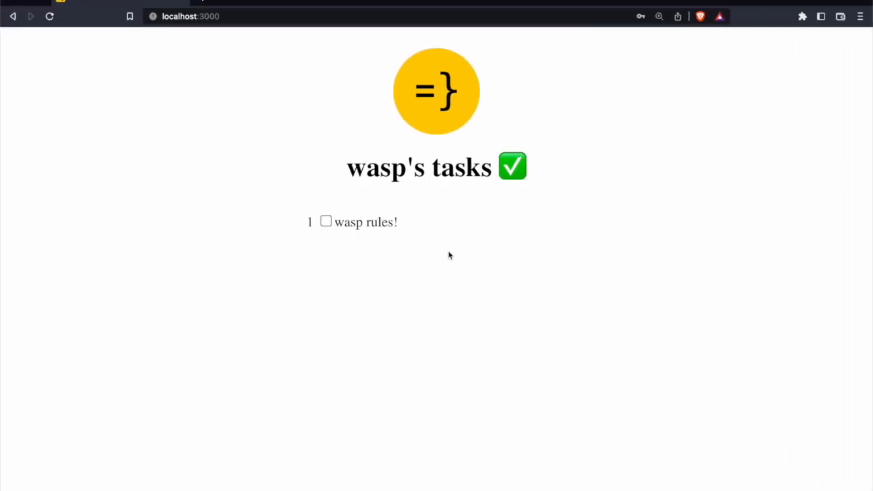
# Check localhost:3000 in Chrome showing task 1 'wasp rules!' with its checkbox
pyautogui.click(326, 221)
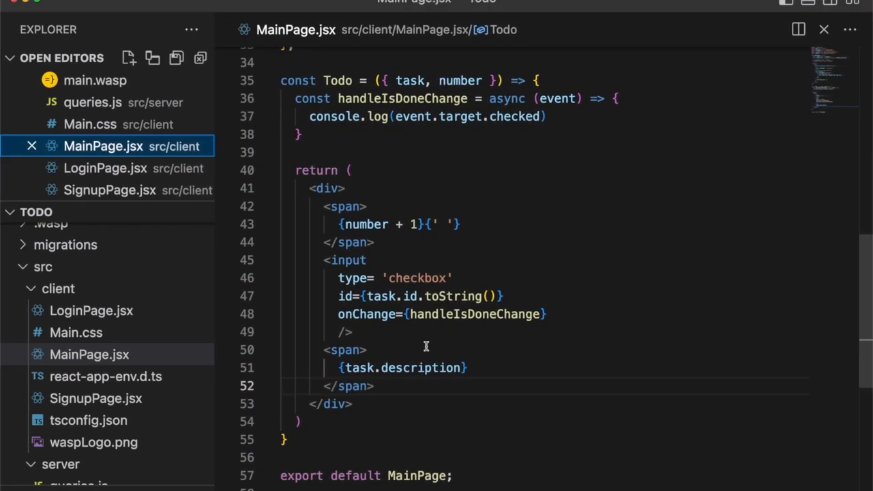
# In queries.js return context.entities.Task.findMany({ where: { user: { id: context.user.id } } })
pyautogui.click(93, 102)
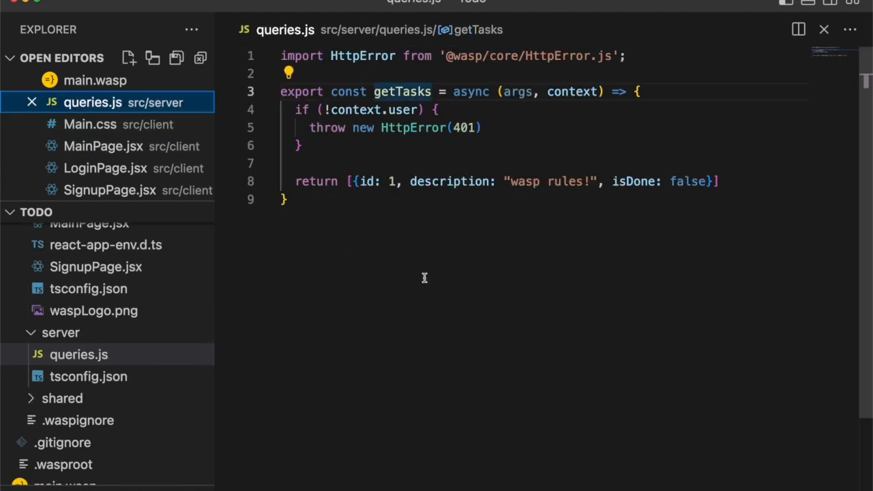
pyautogui.write('return context.entities.Task.')
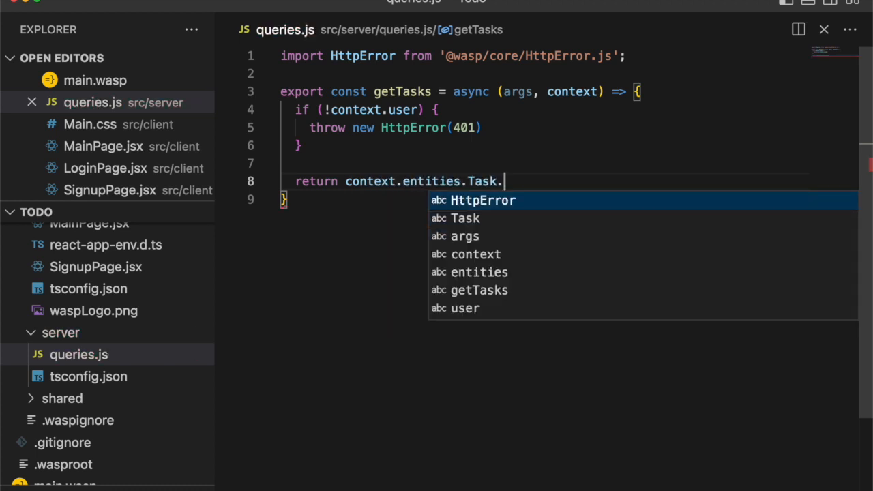
pyautogui.write('findMany({')
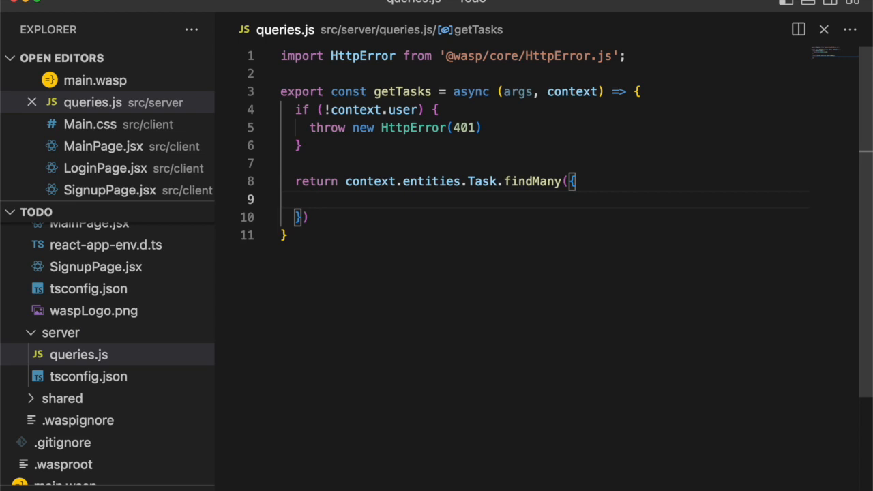
pyautogui.write('where: {}')
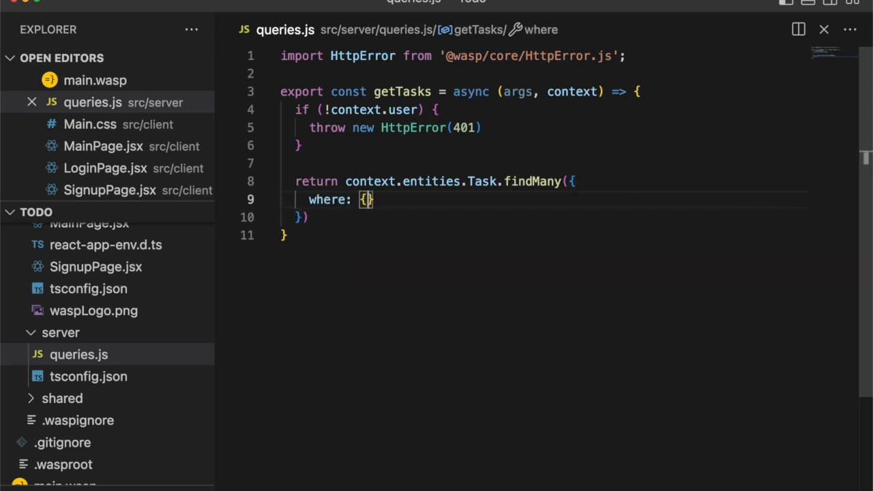
pyautogui.write('user: {')
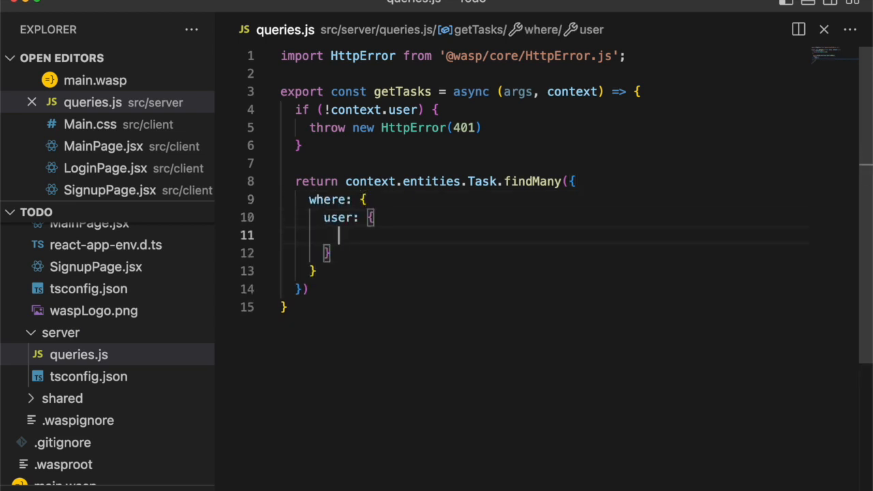
pyautogui.write('id: context.user.id')
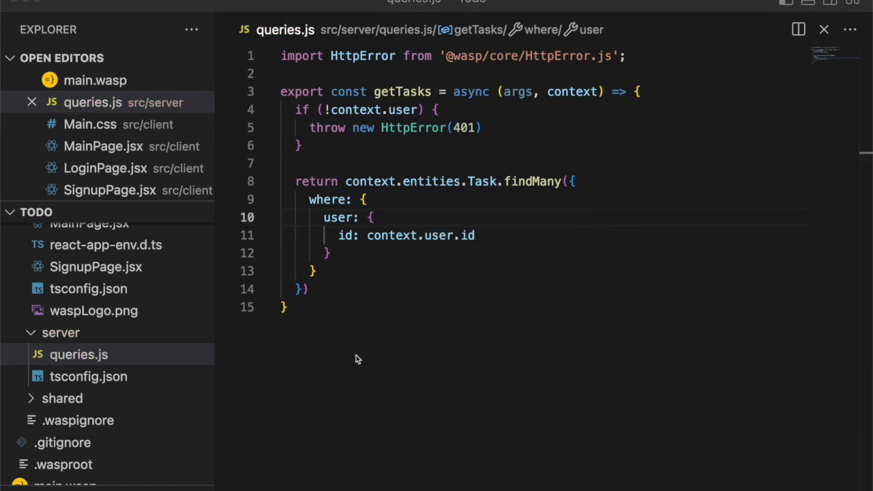
pyautogui.click(79, 355)
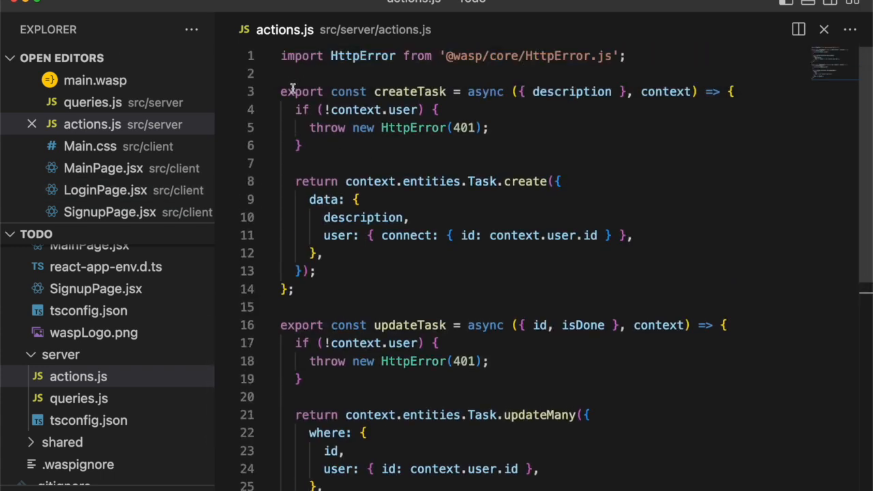
# Review createTask (Task.create) and updateTask (Task.updateMany) in the new actions.js
pyautogui.doubleClick(410, 91)
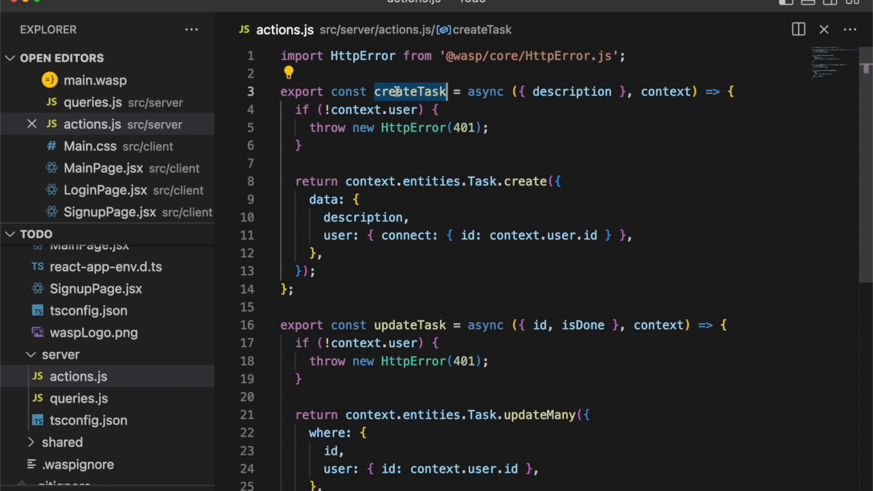
pyautogui.doubleClick(571, 91)
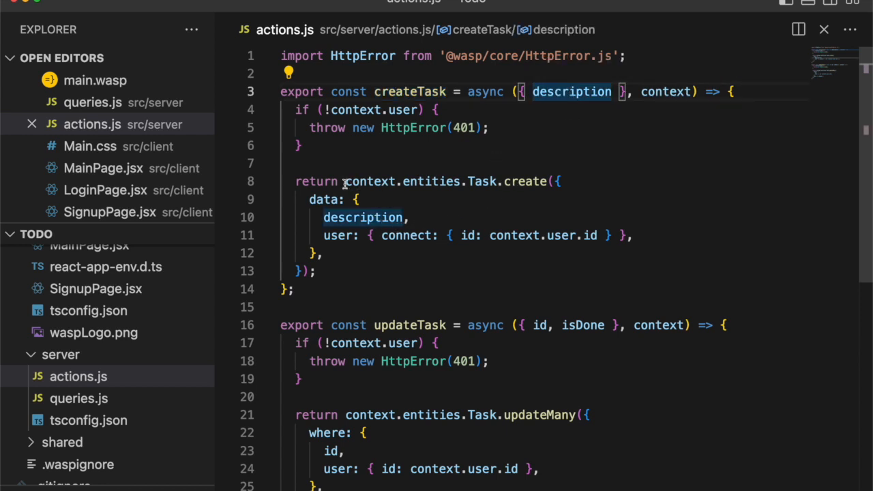
pyautogui.click(526, 180)
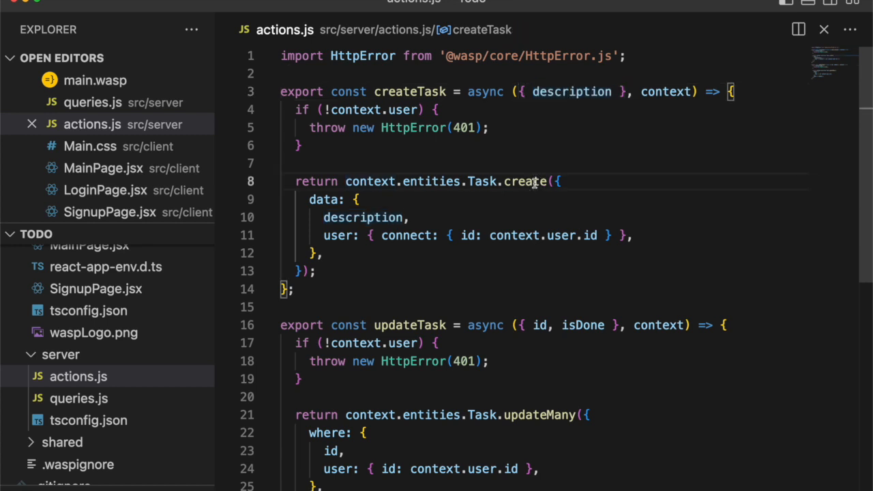
pyautogui.scroll(-3)
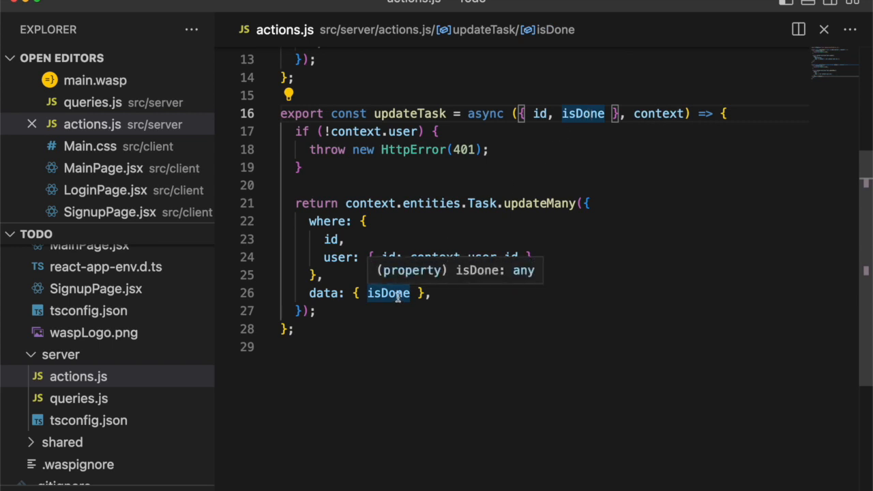
pyautogui.scroll(3)
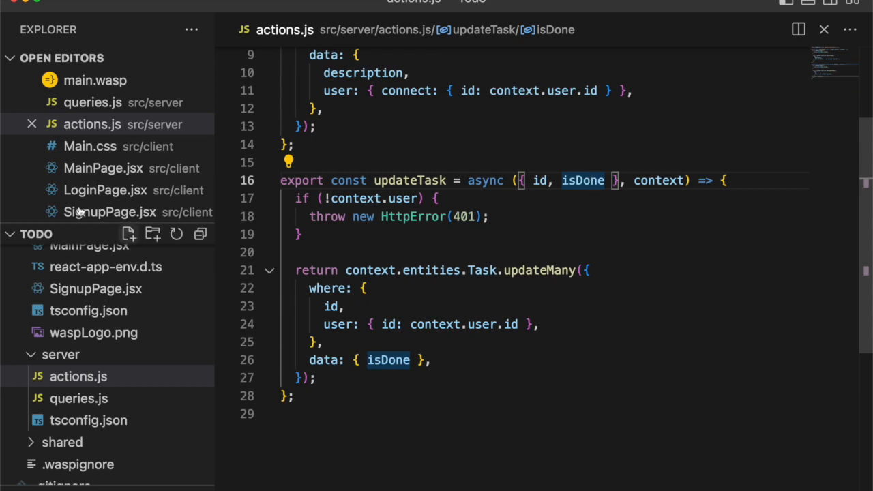
pyautogui.click(95, 79)
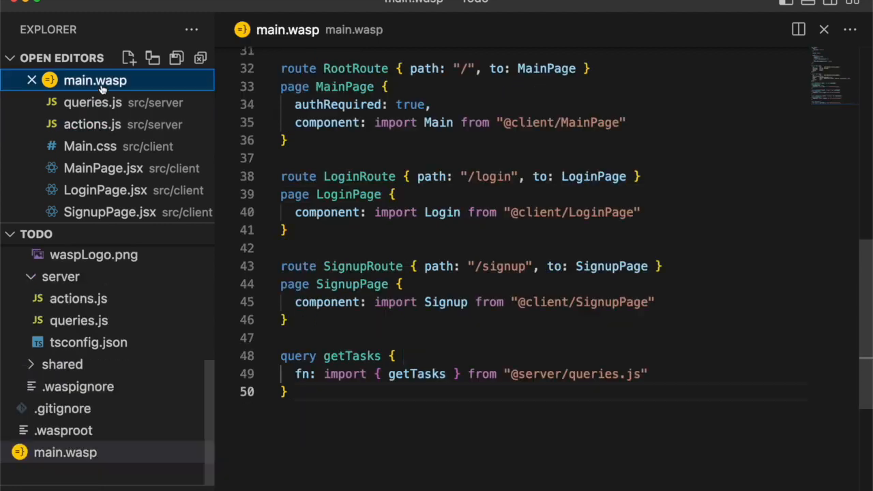
pyautogui.write('action createTask')
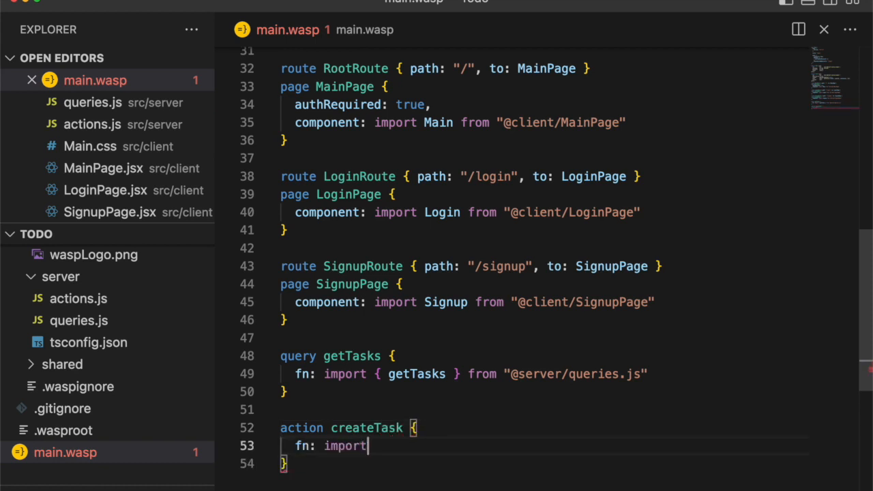
pyautogui.write('{ createTask } from "@server/actions.js')
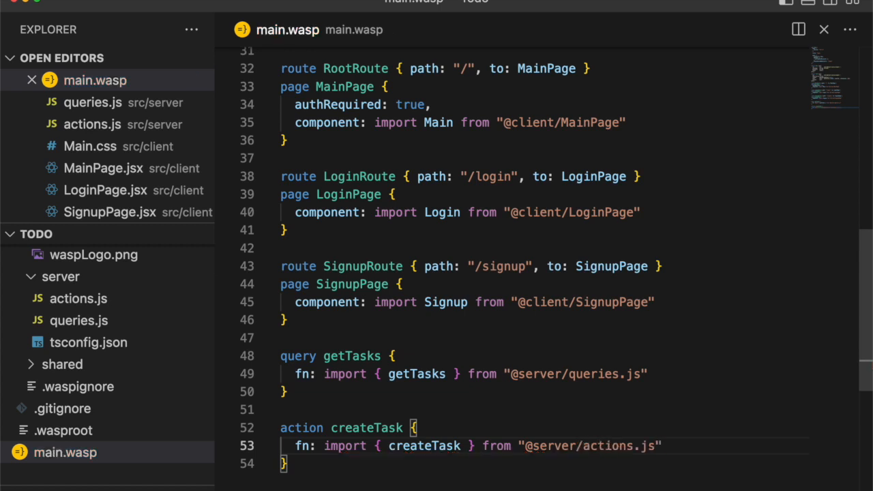
pyautogui.write('entities')
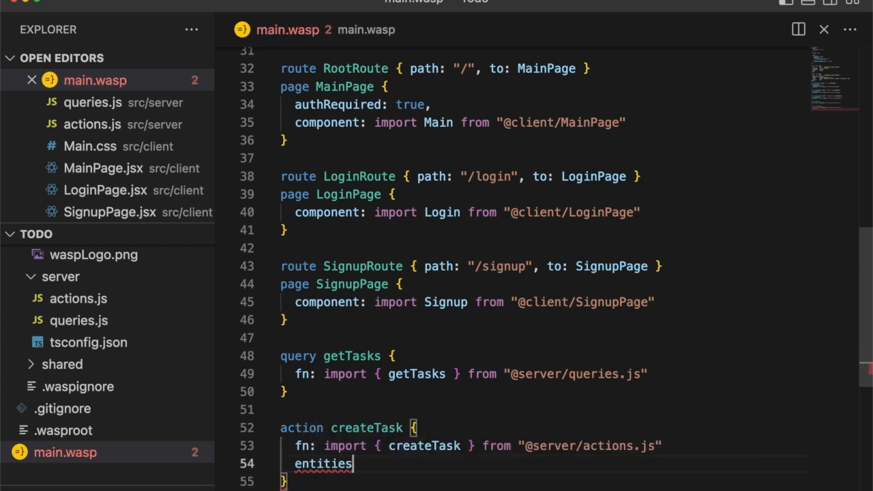
pyautogui.write(': [Task]')
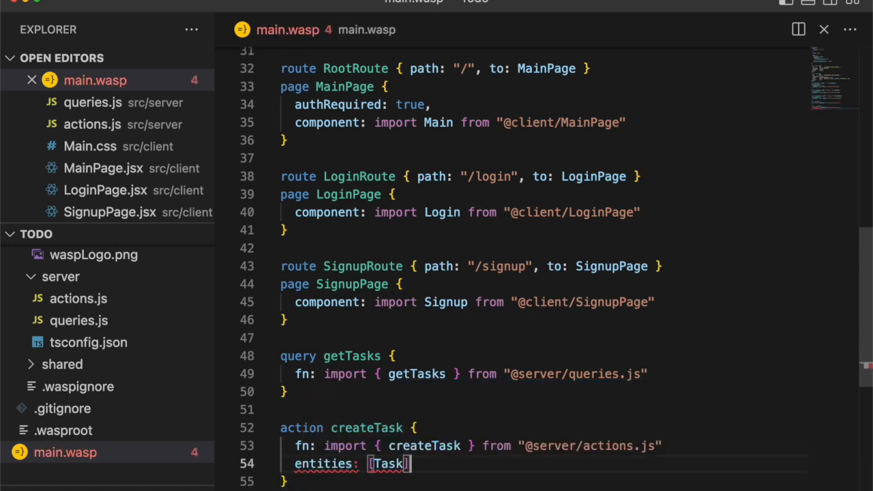
# Add entities: [Task] to getTasks and declare the updateTask action likewise
pyautogui.click(653, 374)
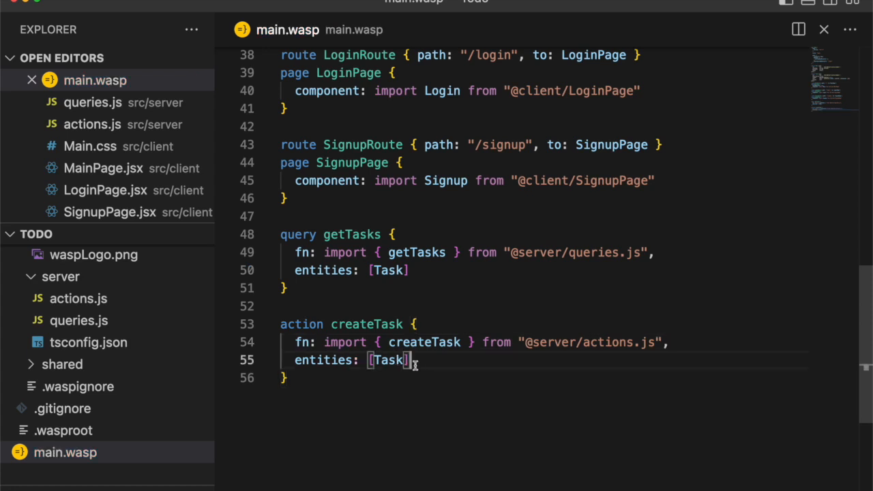
pyautogui.click(389, 270)
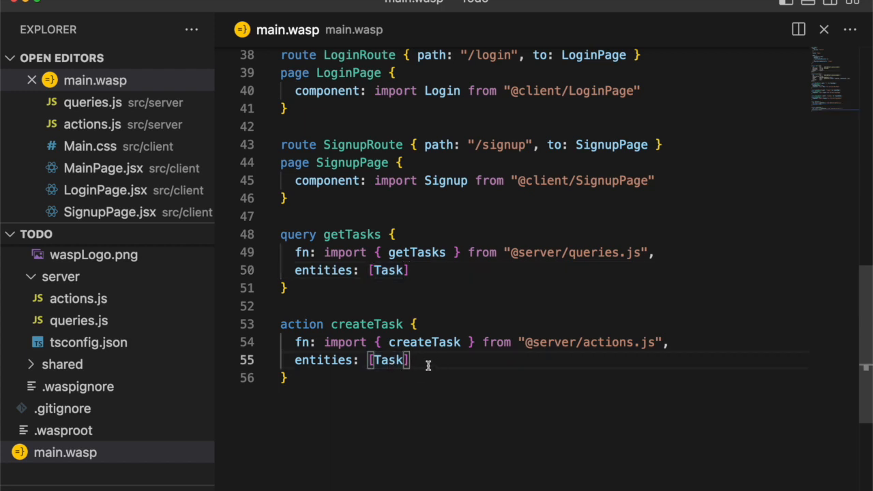
pyautogui.write('action updateTask {')
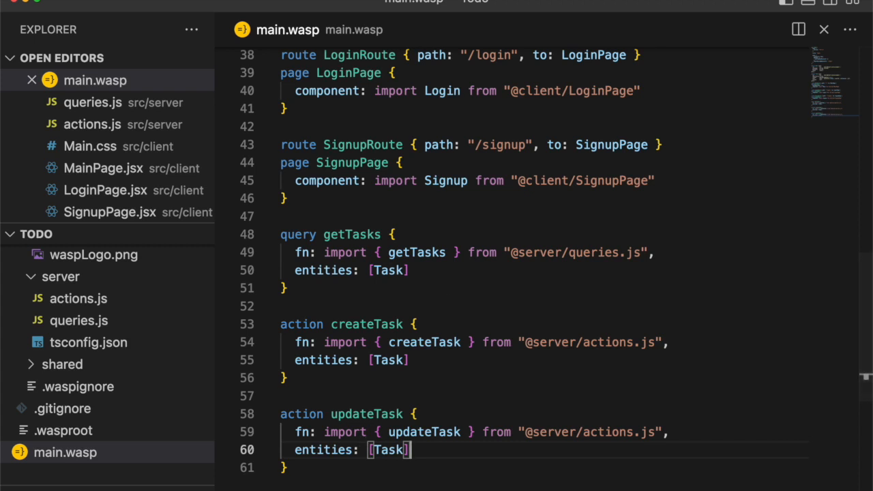
pyautogui.moveTo(442, 464)
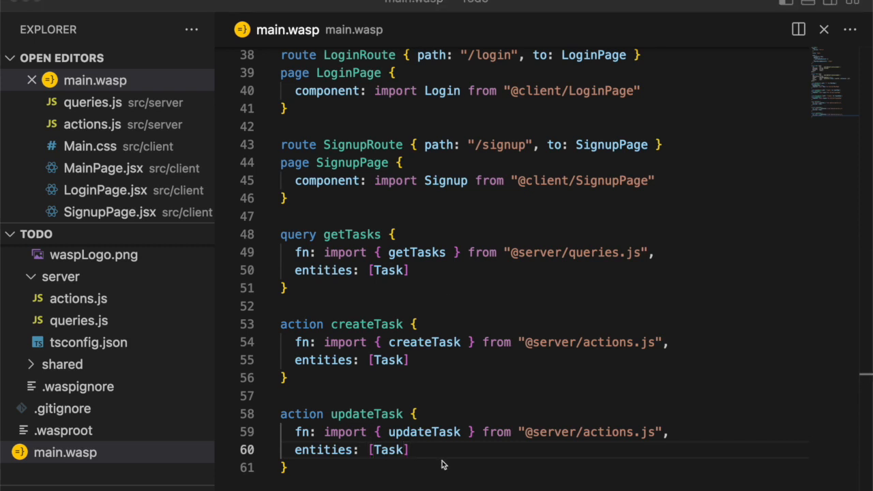
pyautogui.click(103, 168)
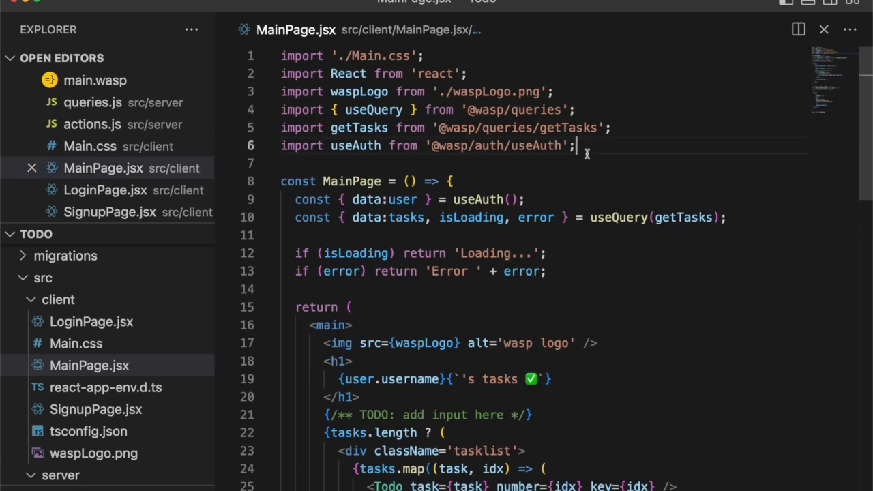
pyautogui.write('import')
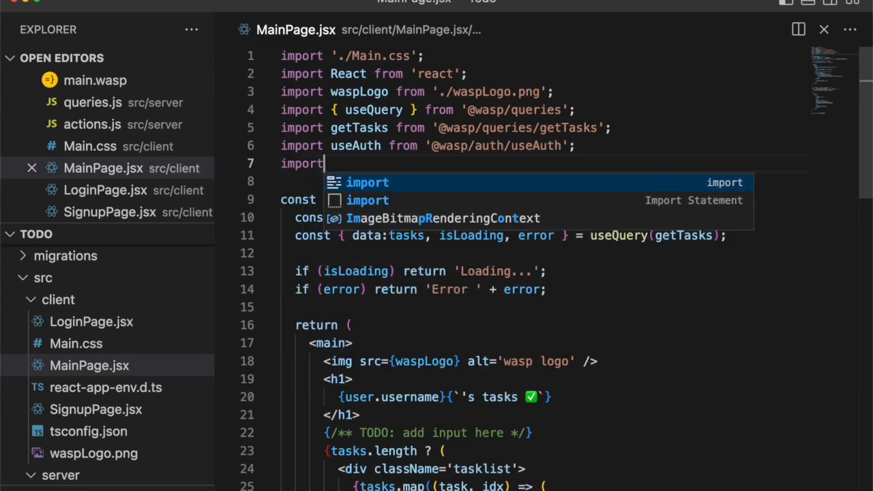
pyautogui.write('createTask fro')
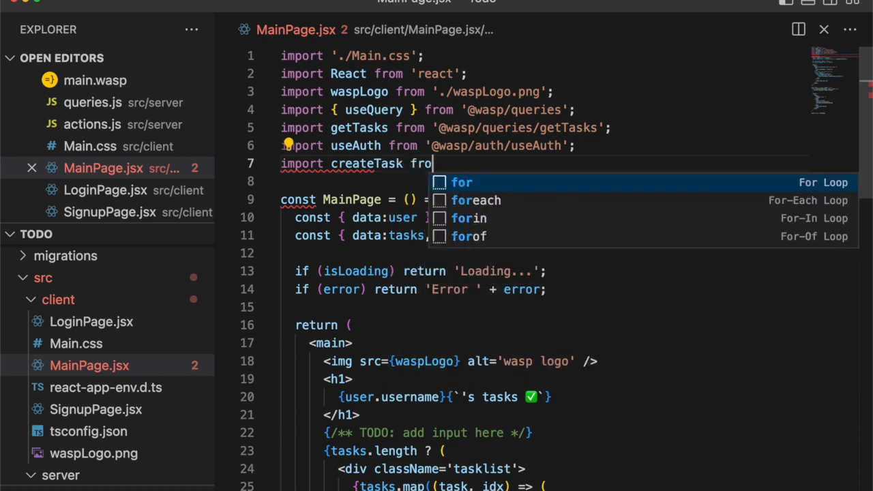
pyautogui.write("'@")
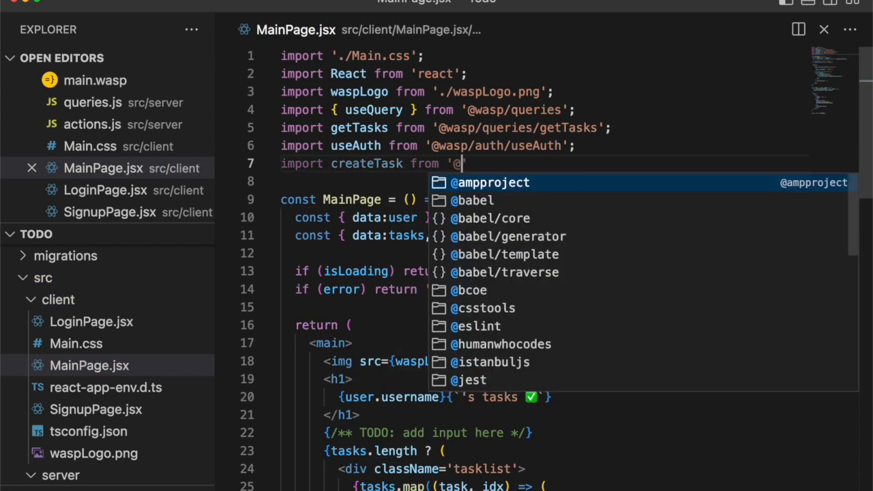
pyautogui.write('wasp/actions/createTask')
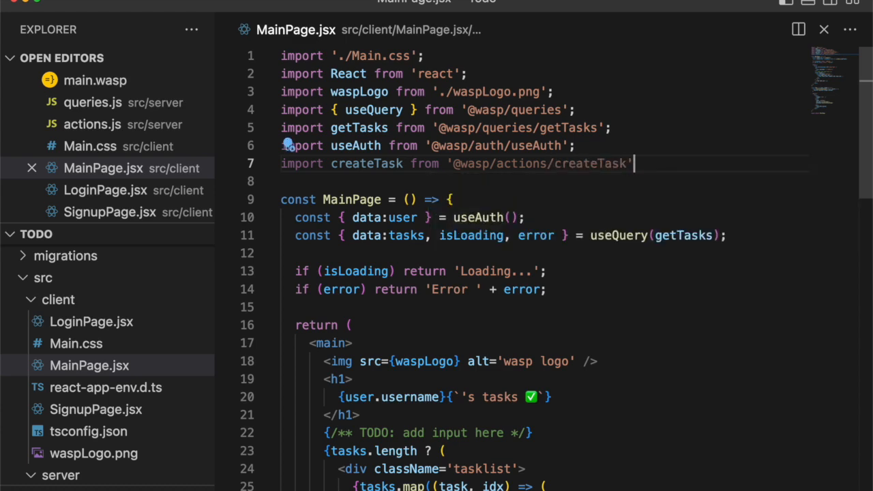
pyautogui.write('import update')
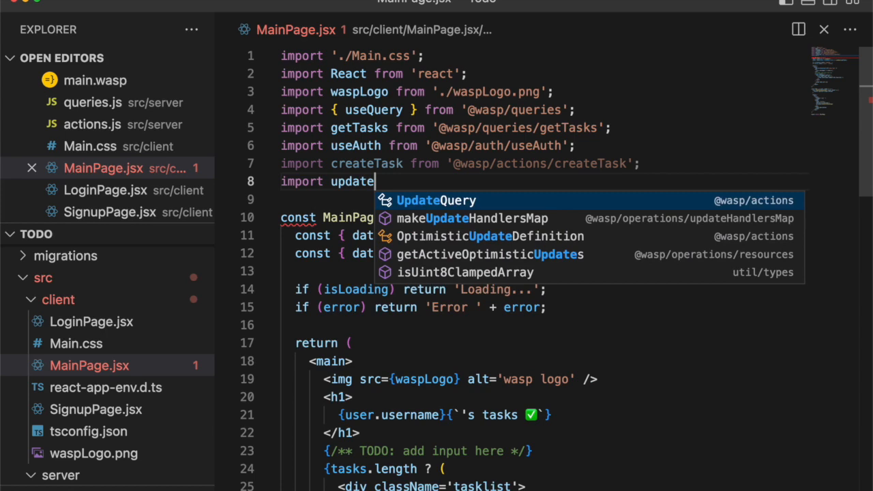
pyautogui.write("Task from '@wasp/actions/updateTask';")
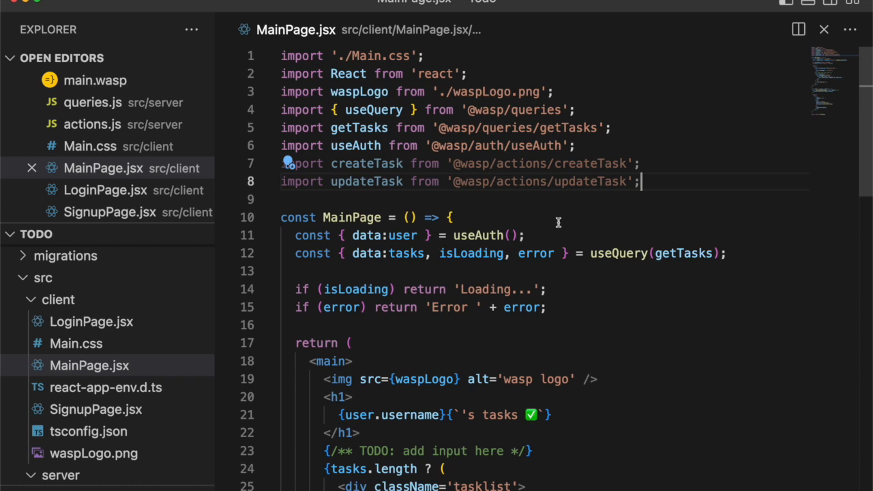
# In handleIsDoneChange await updateTask({ id: task.id, isDone: event.target.checked }) and alert 'Error: ' + error?.message
pyautogui.scroll(-3)
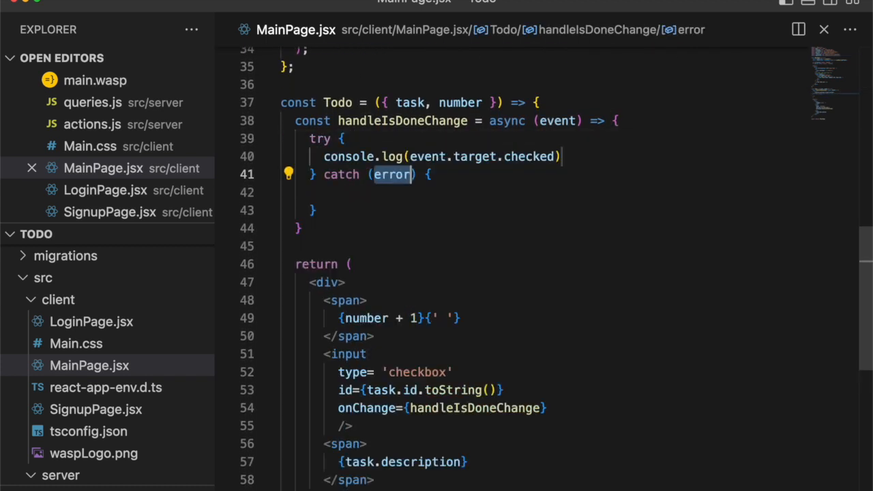
pyautogui.write('await')
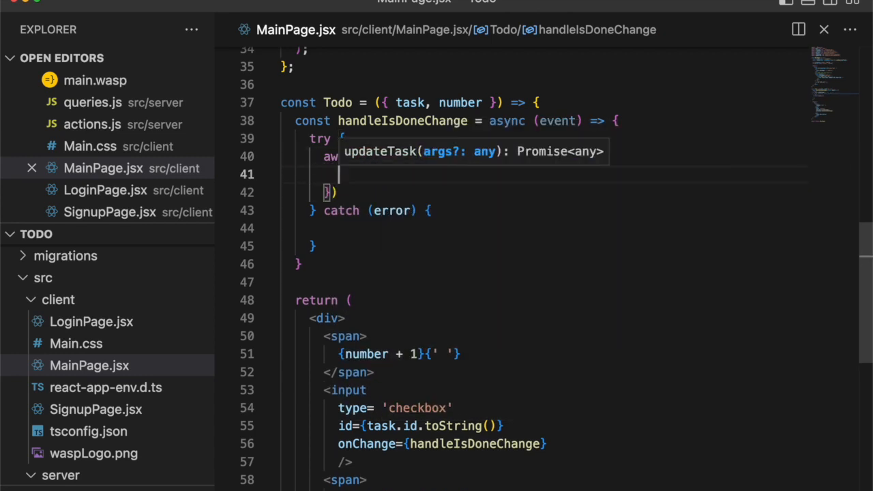
pyautogui.write('id: tas')
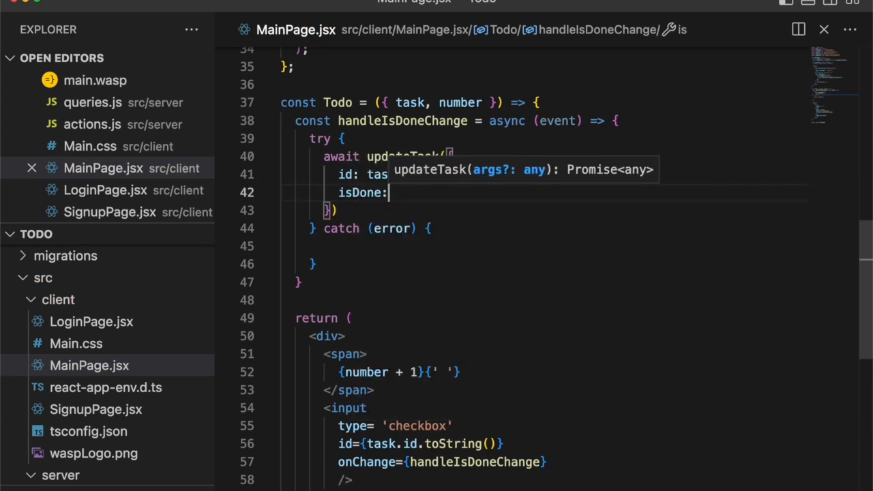
pyautogui.write('event.target.checked')
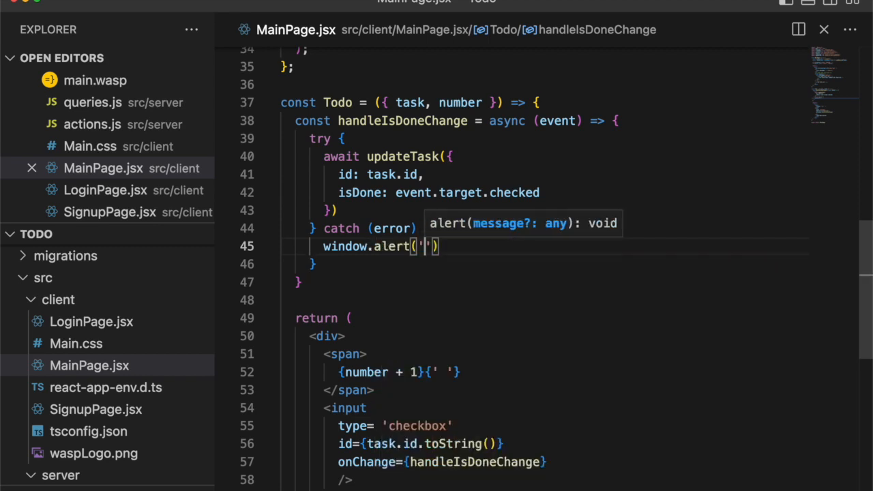
pyautogui.write("'Error: ' + error?.message")
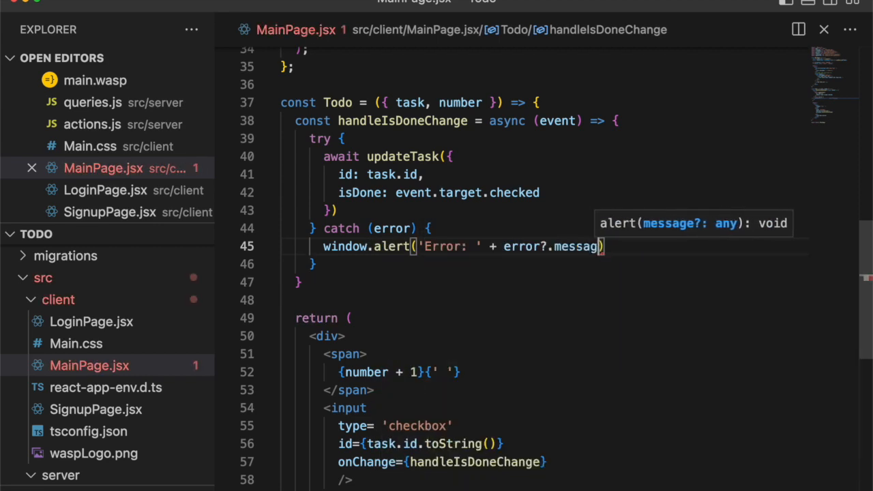
pyautogui.scroll(-3)
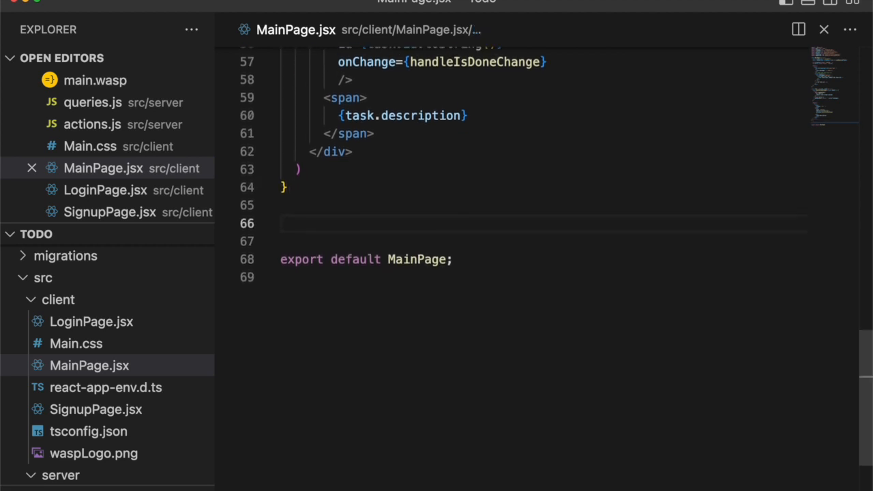
# Write NewTaskForm with an async handleSubmit calling createTask, then place <NewTaskForm /> at the TODO comment
pyautogui.write('const NewTaskForm = () => {')
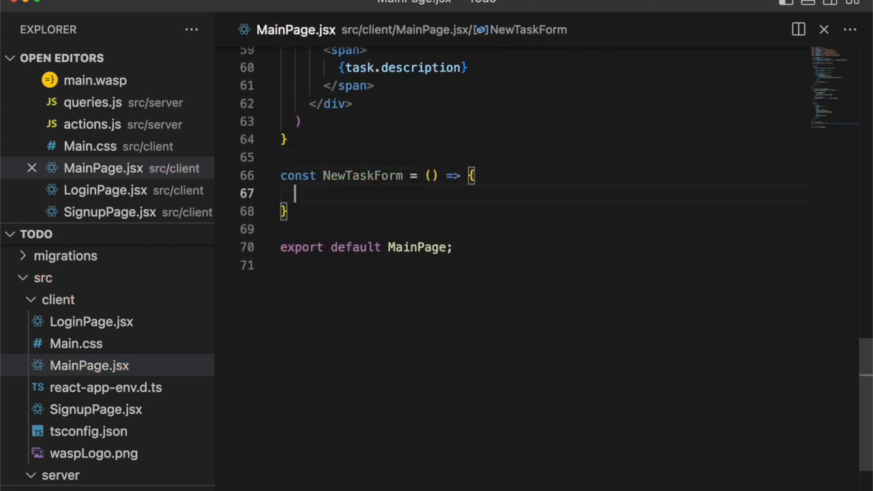
pyautogui.write('const handleSubmit = async (event) => {')
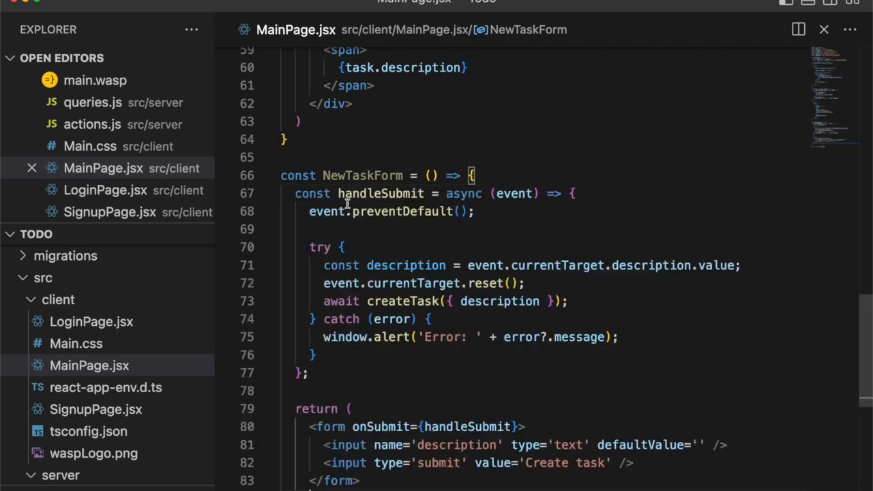
pyautogui.scroll(-3)
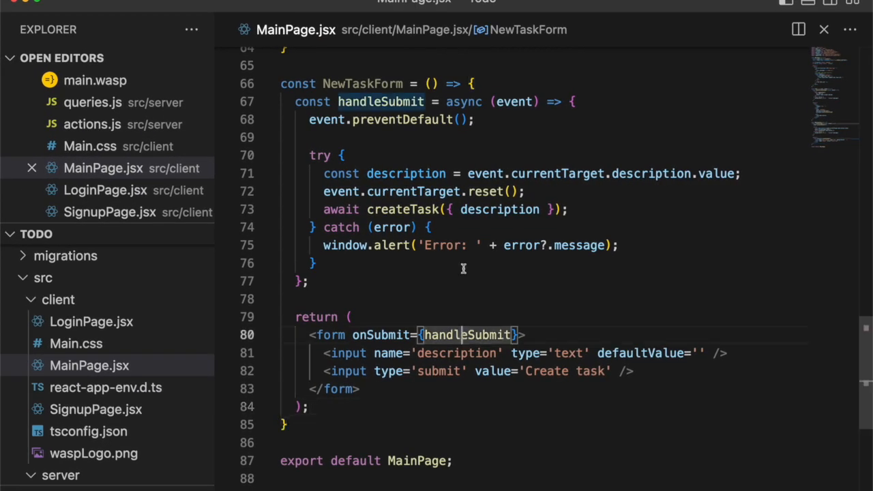
pyautogui.scroll(3)
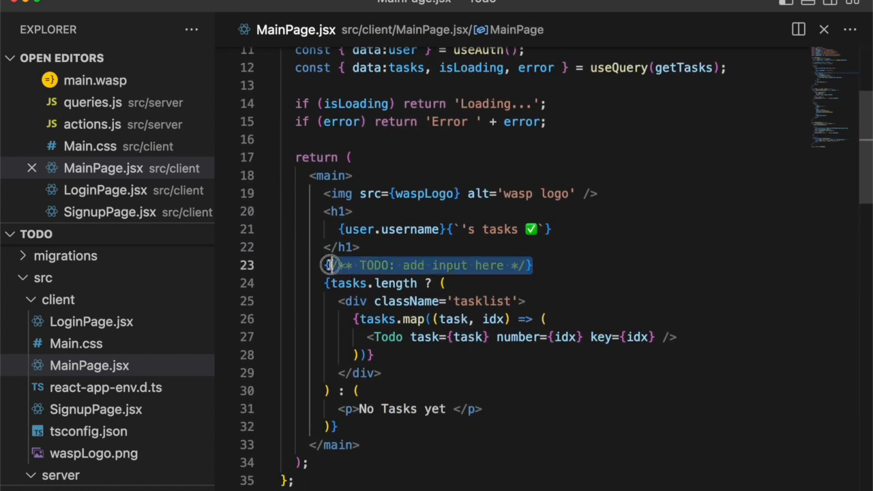
pyautogui.write('<N')
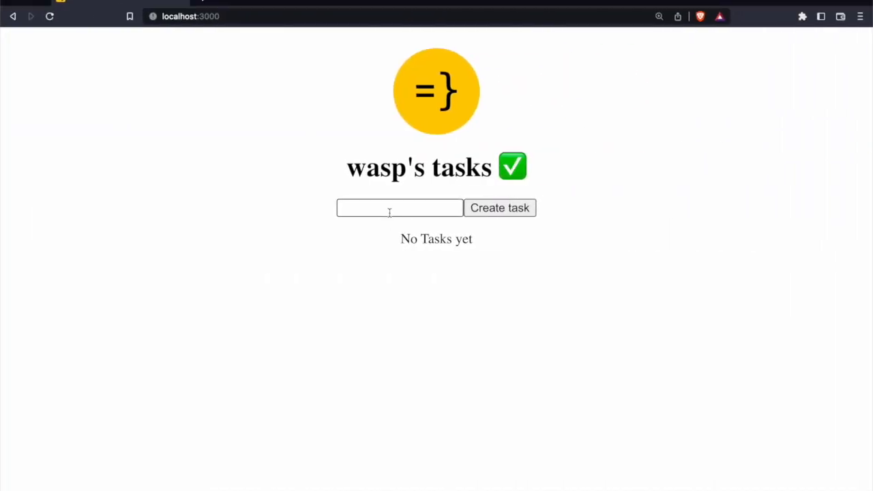
# Create tasks 'Learn Wasp' and 'Write a poem' in the browser and tick Learn Wasp as done
pyautogui.click(499, 208)
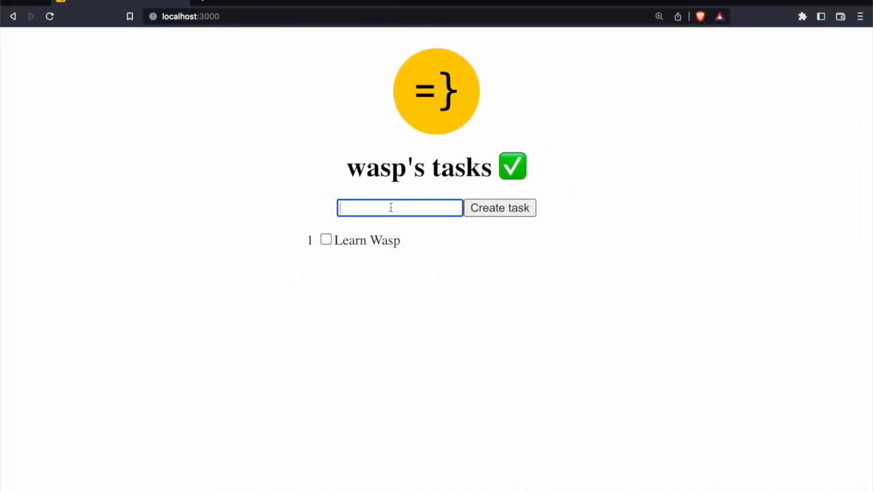
pyautogui.click(499, 207)
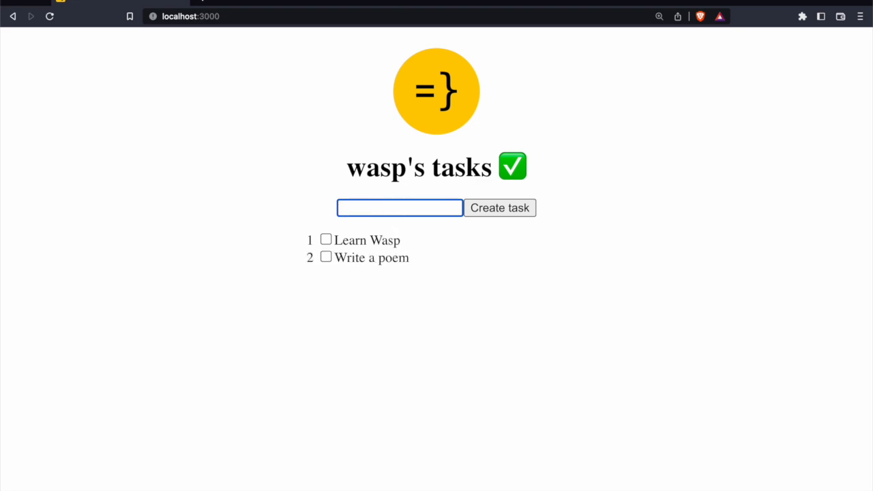
pyautogui.click(327, 240)
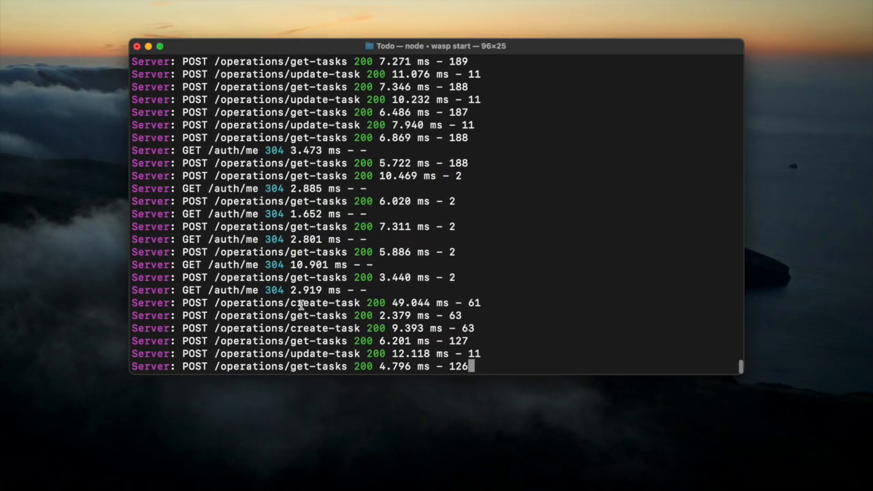
pyautogui.moveTo(494, 363)
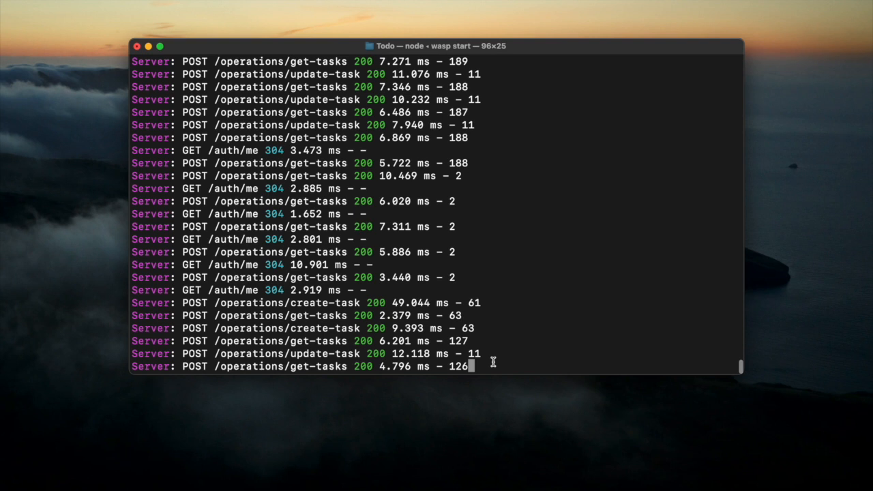
# Launch wasp db studio in a second shell tab beside the running dev server
pyautogui.click(735, 63)
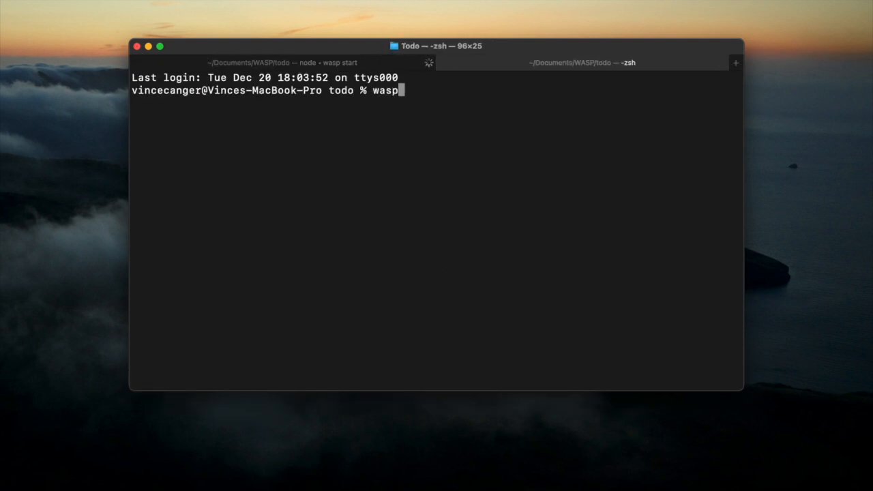
pyautogui.write('db studio')
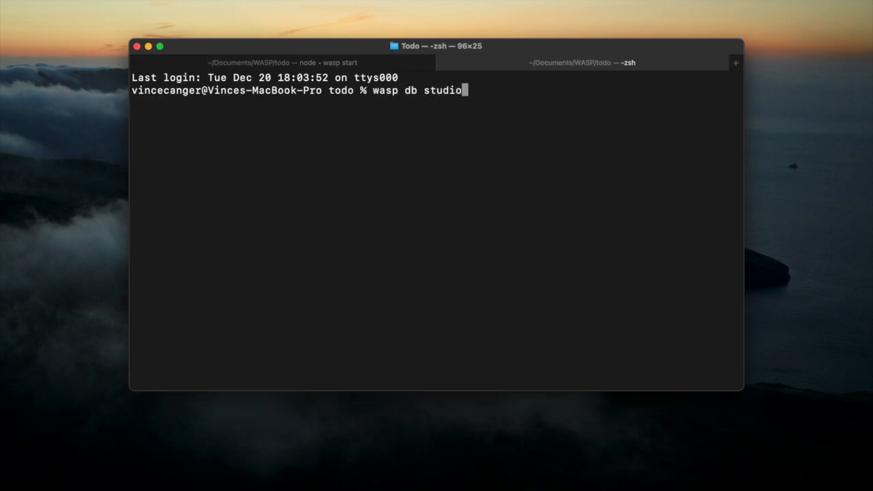
pyautogui.press('Return')
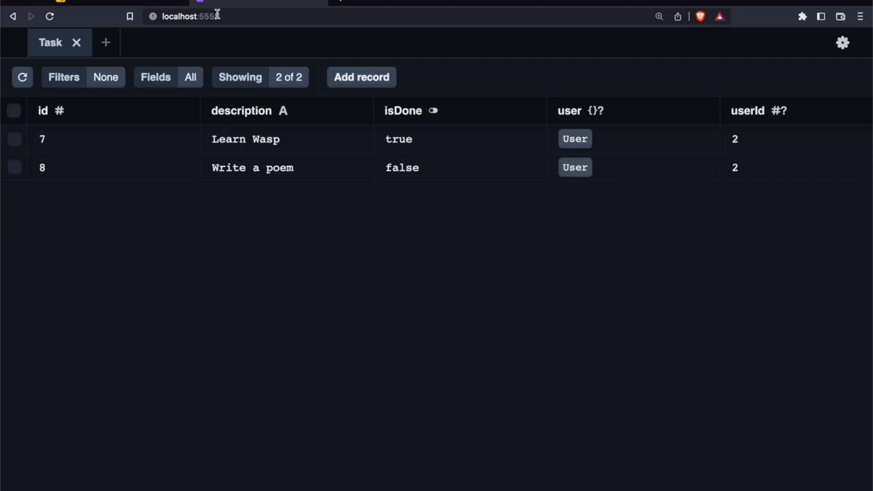
pyautogui.moveTo(279, 157)
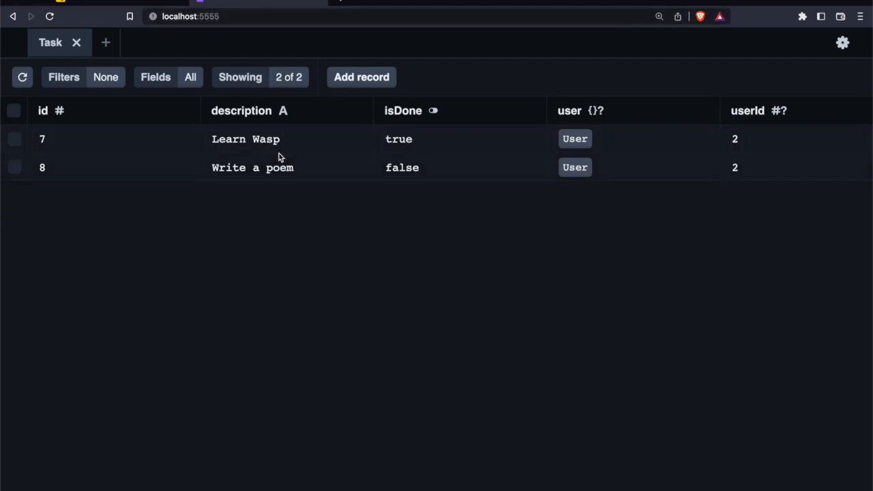